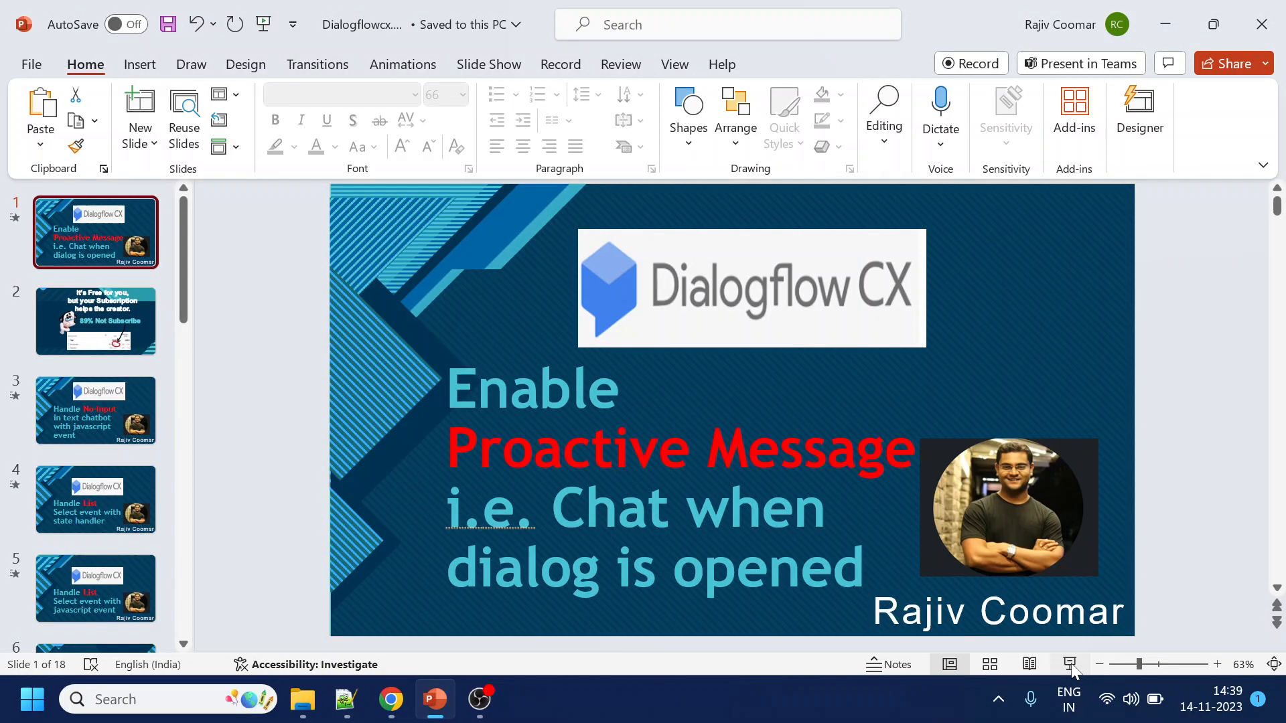
Advance the deck from the Proactive Message title slide to the subscription slide
left_click(95, 321)
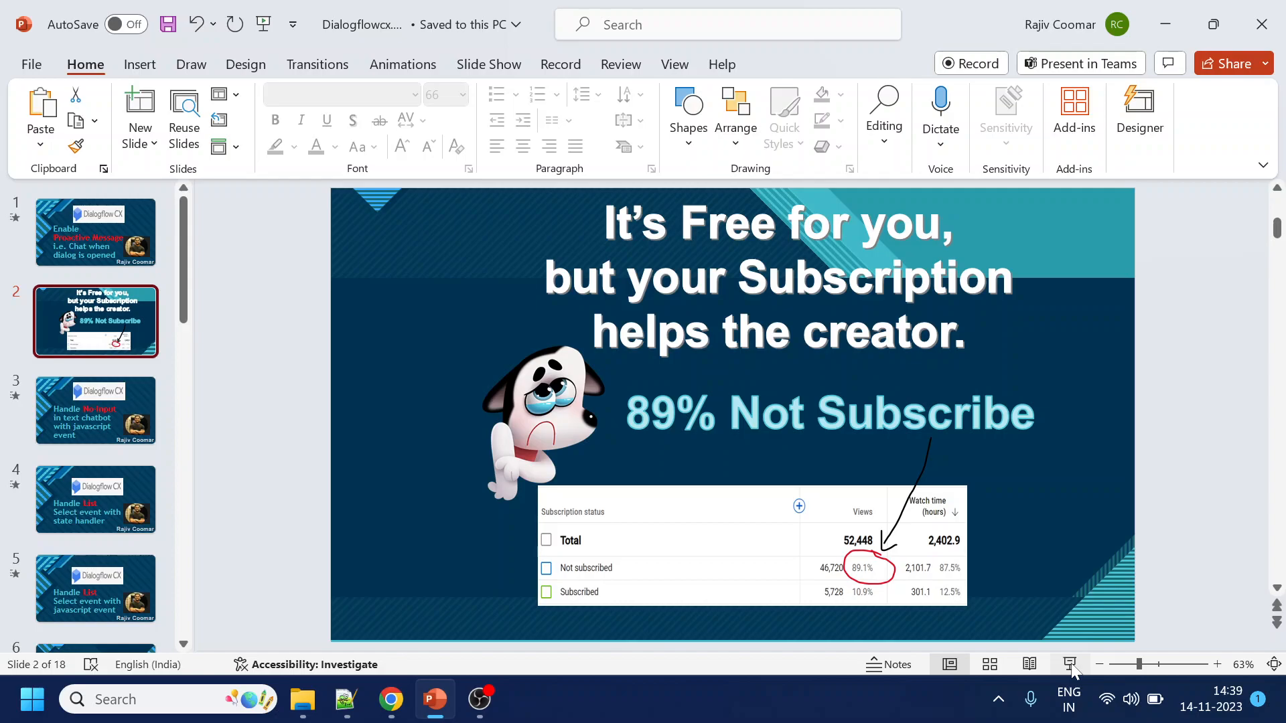
mouse_move(443, 617)
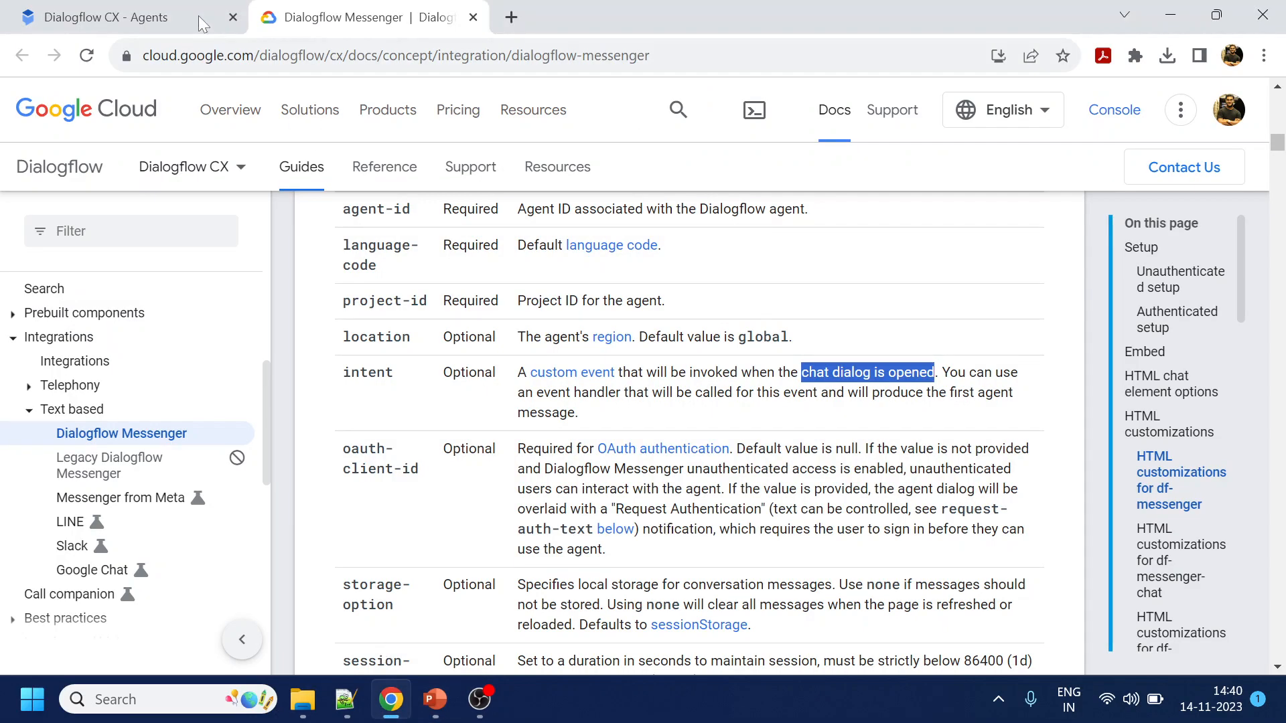
Open the ReadTheManual agent from the agents list and go to its Manage section
left_click(101, 18)
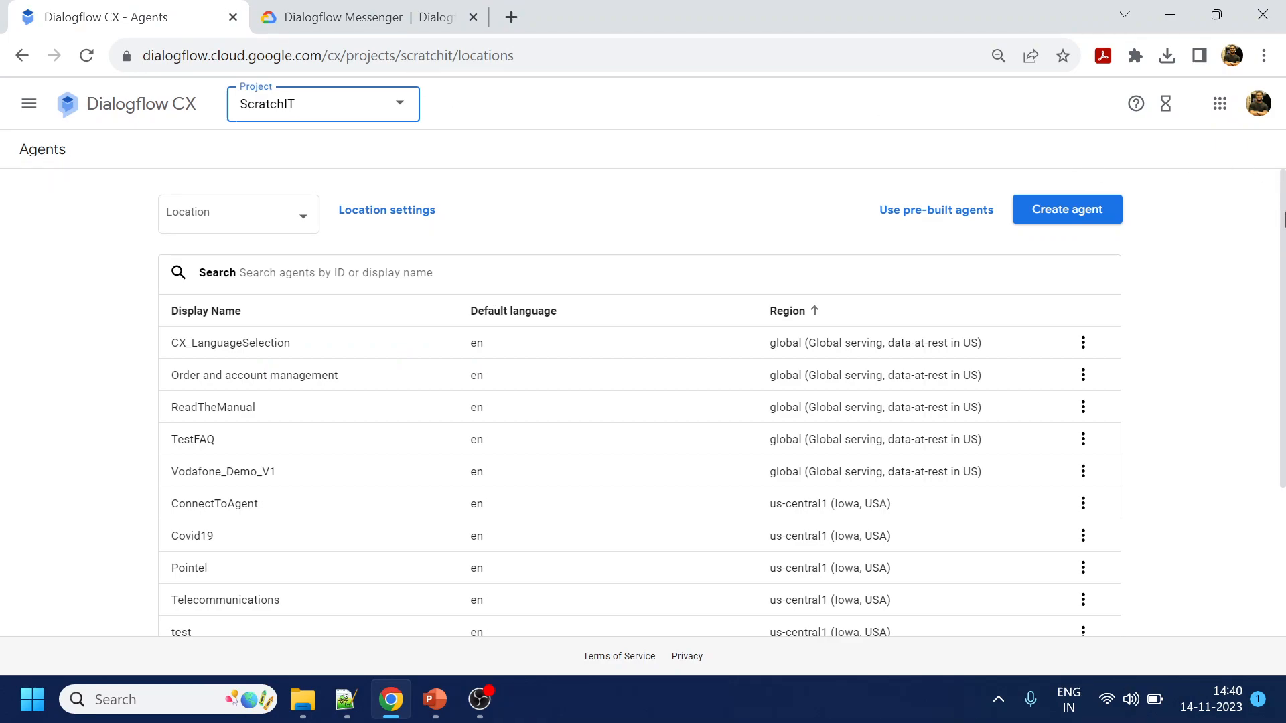
mouse_move(262, 422)
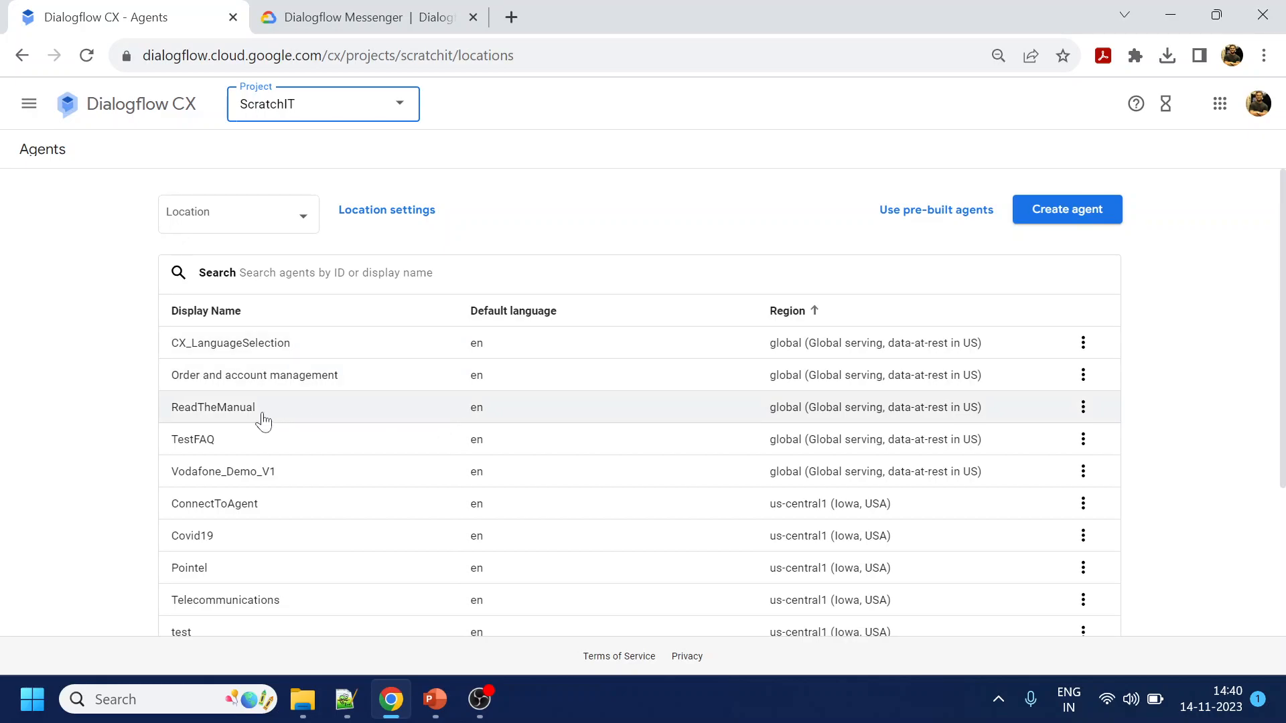
mouse_move(301, 395)
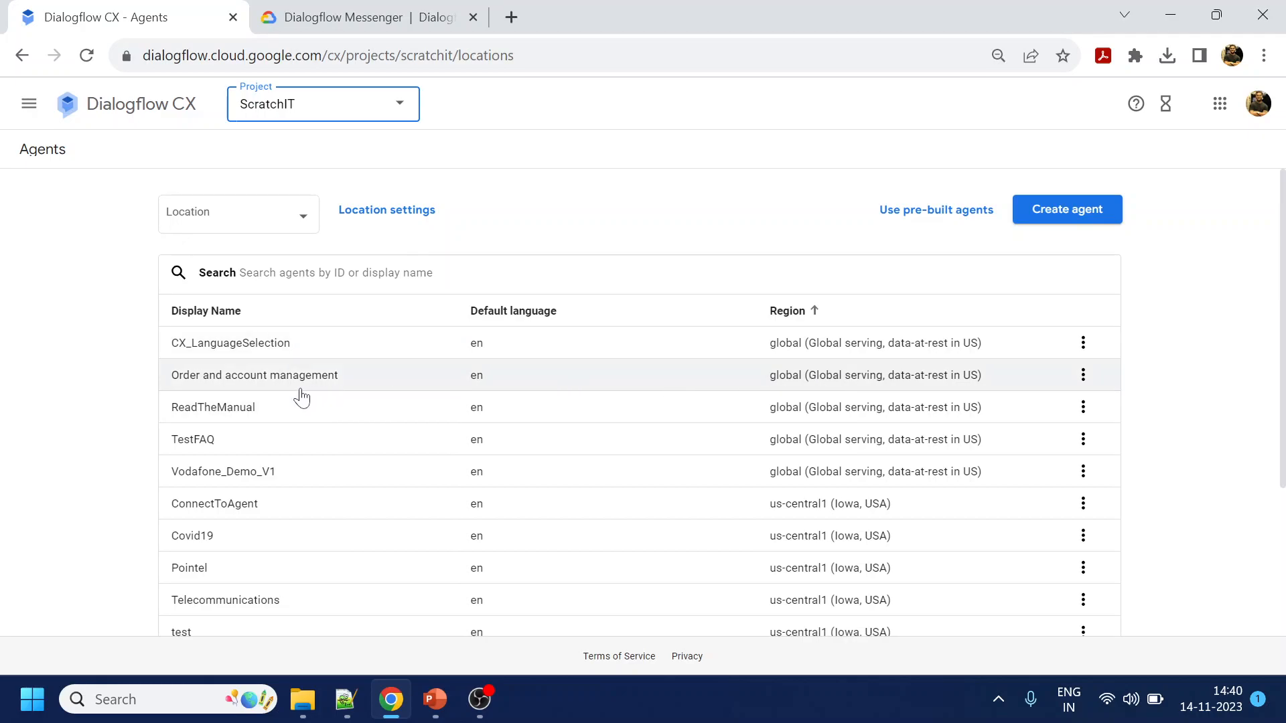
left_click(213, 407)
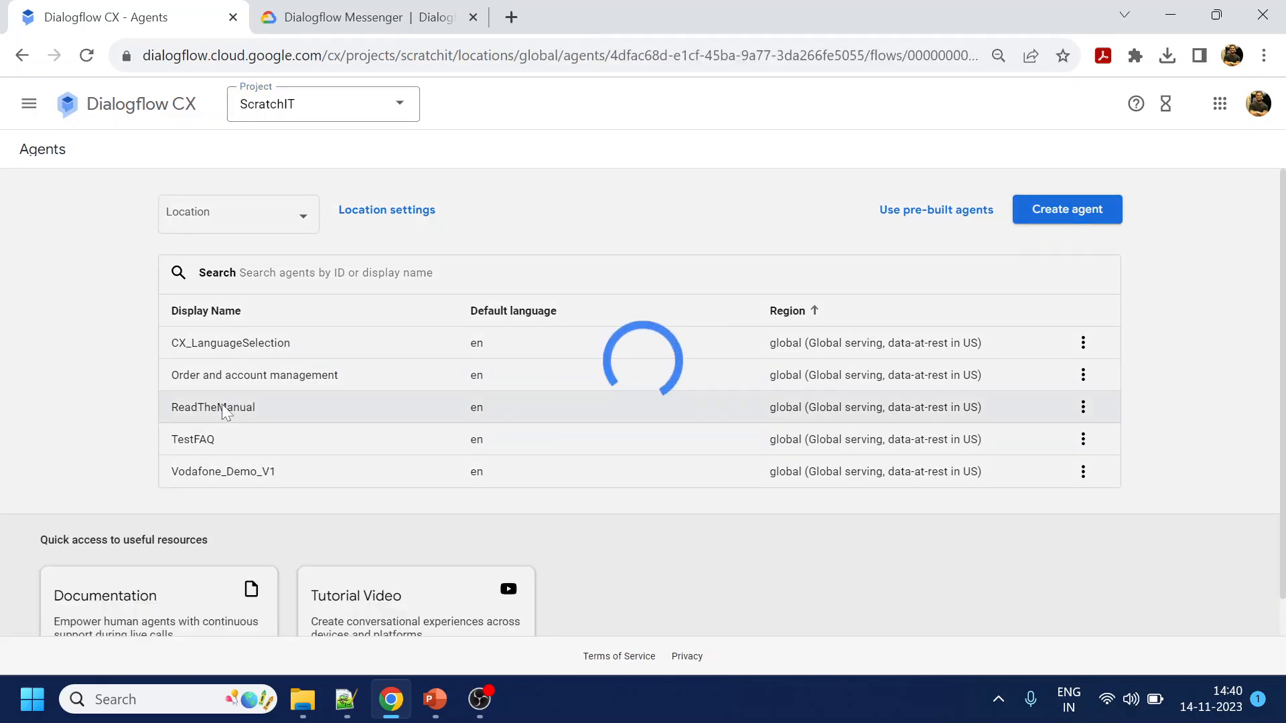
left_click(213, 407)
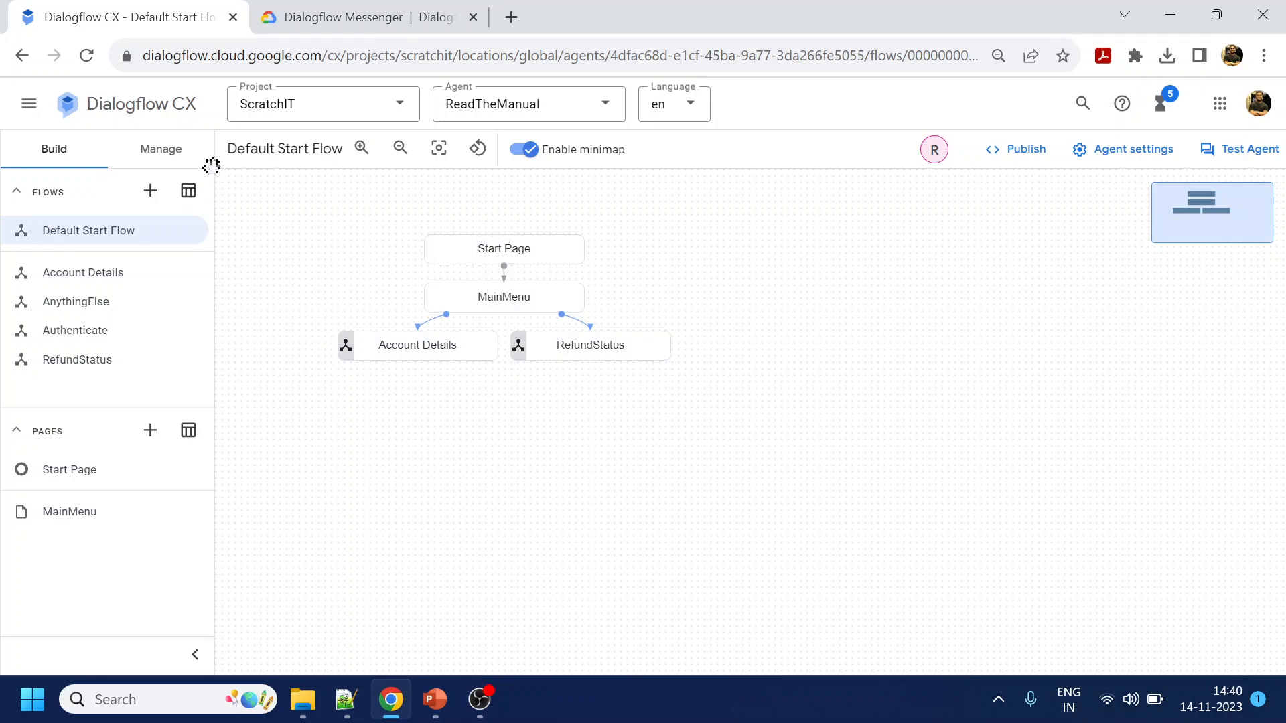
left_click(161, 148)
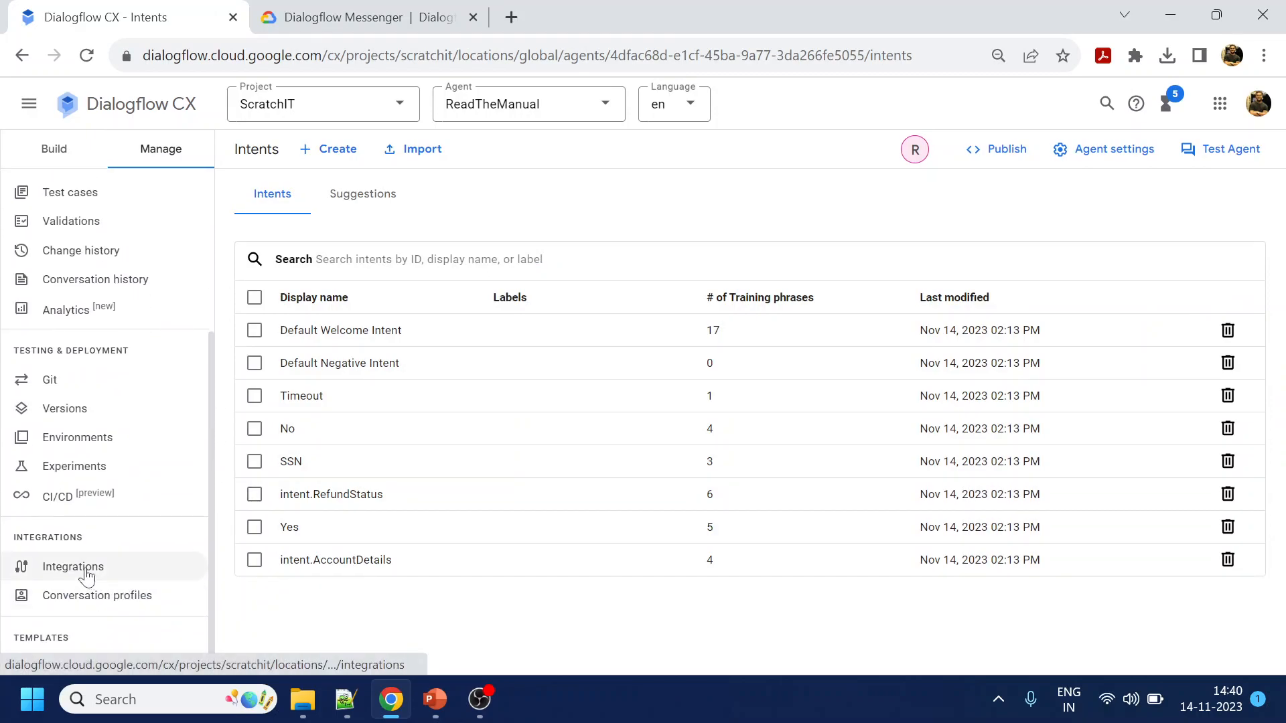
Start connecting the Dialogflow Messenger integration to the agent
left_click(72, 566)
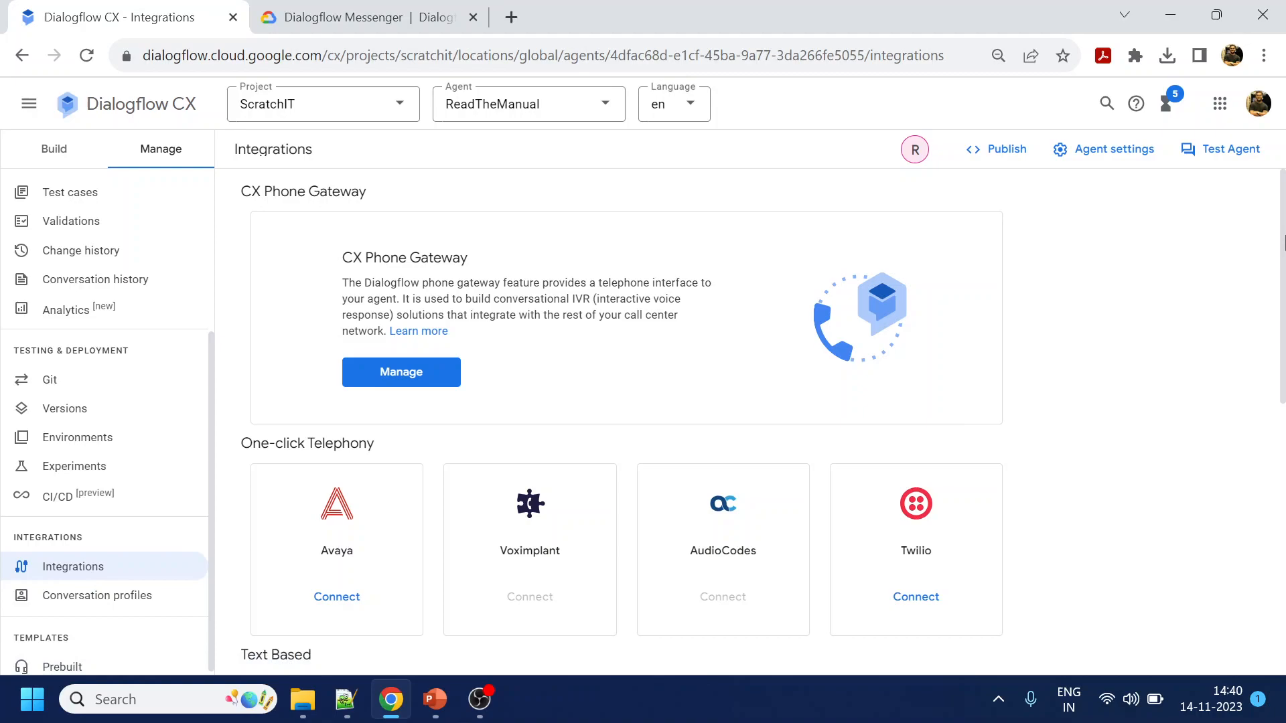
scroll("down", 3)
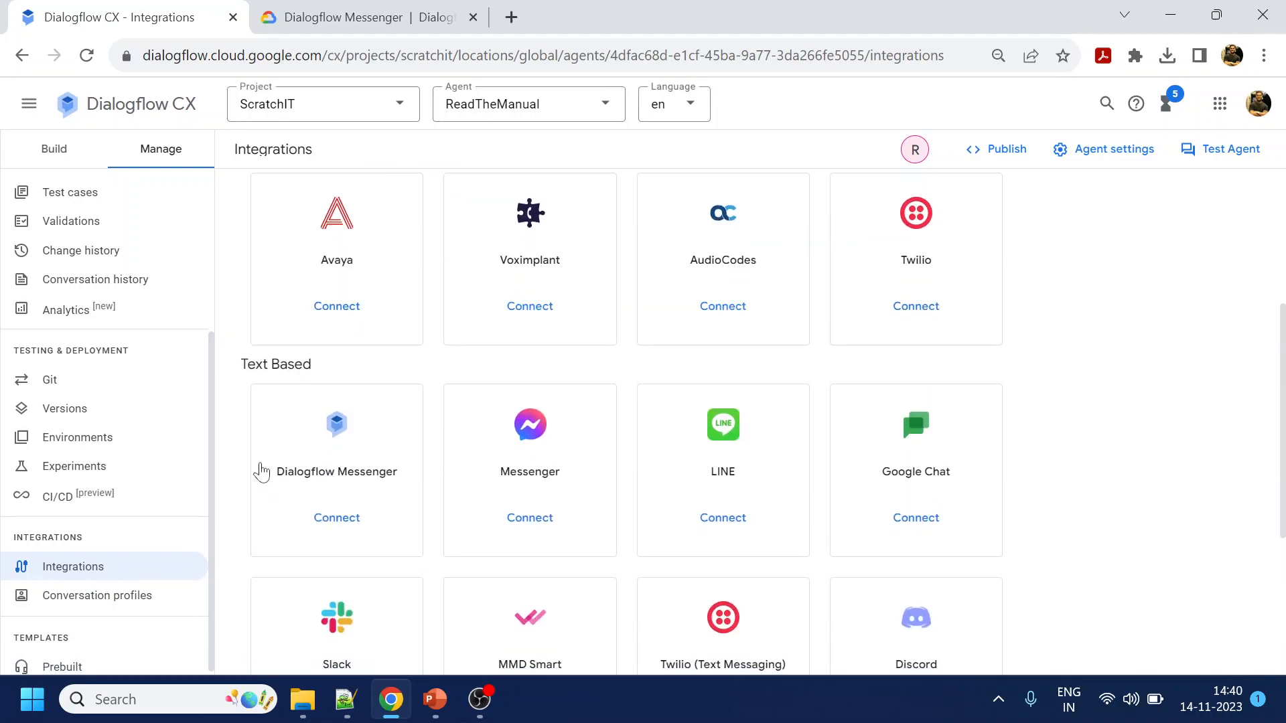
left_click(336, 517)
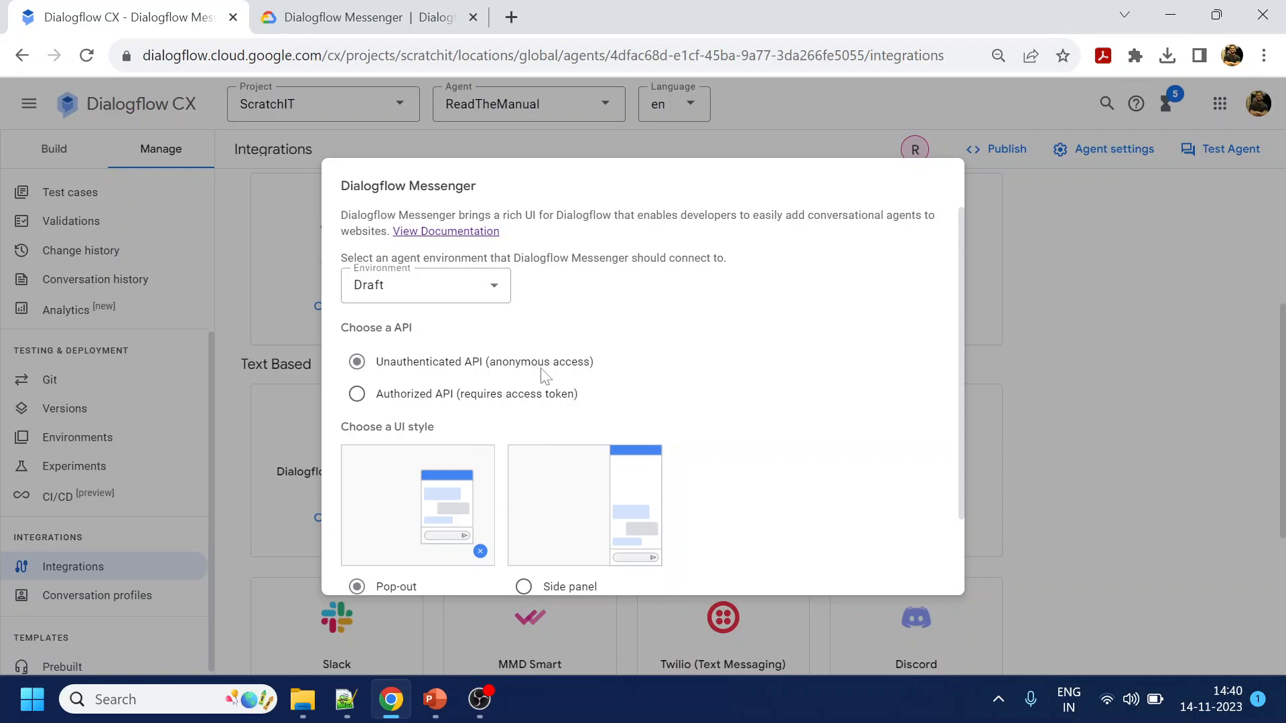
mouse_move(411, 394)
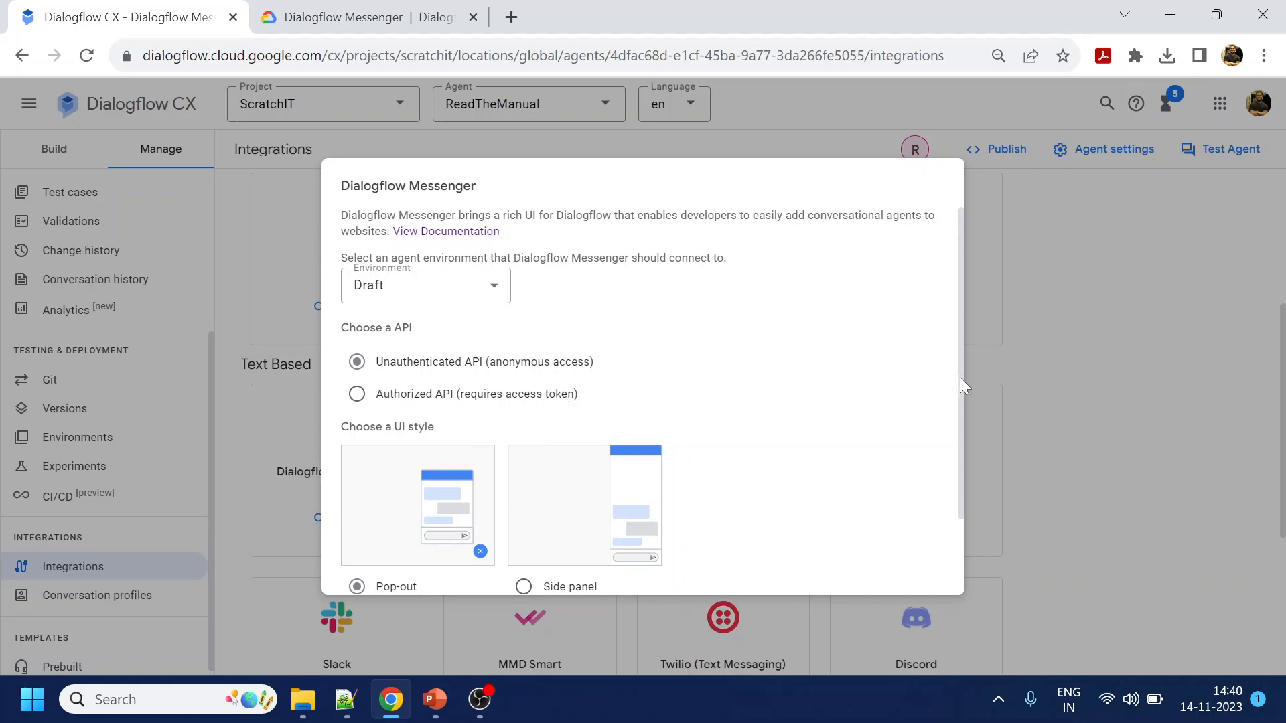
scroll("down", 3)
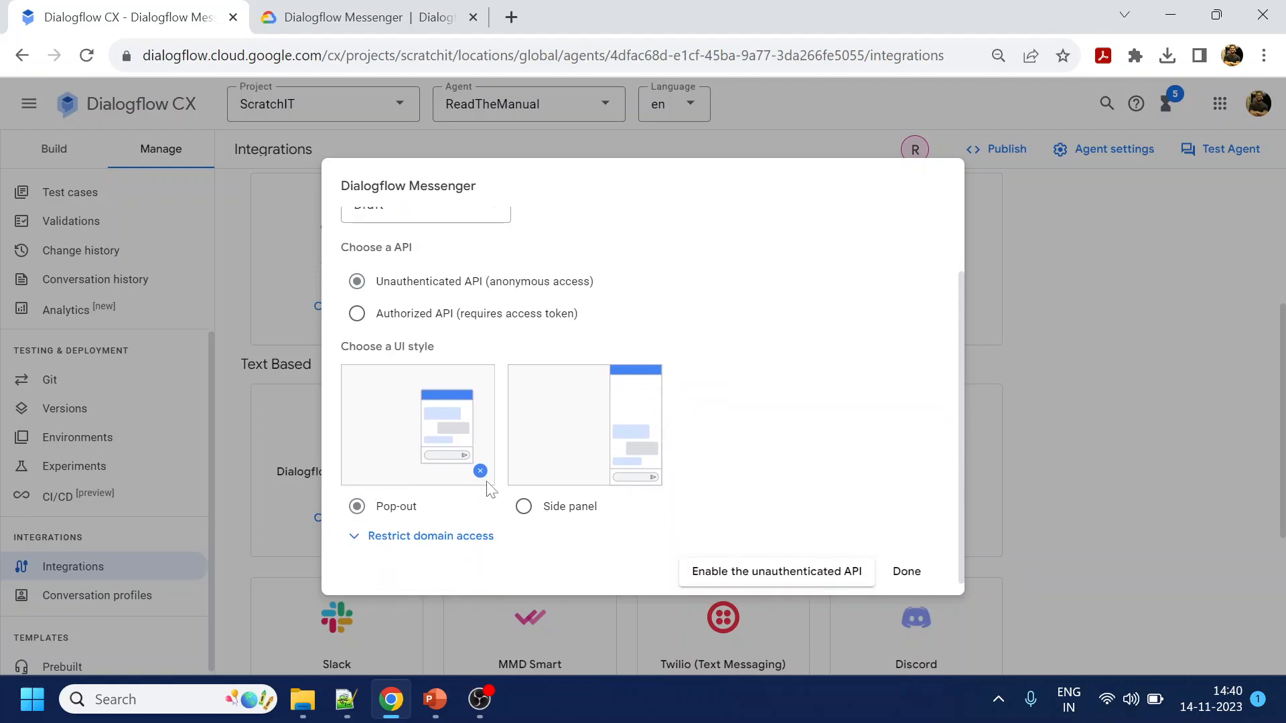
mouse_move(485, 477)
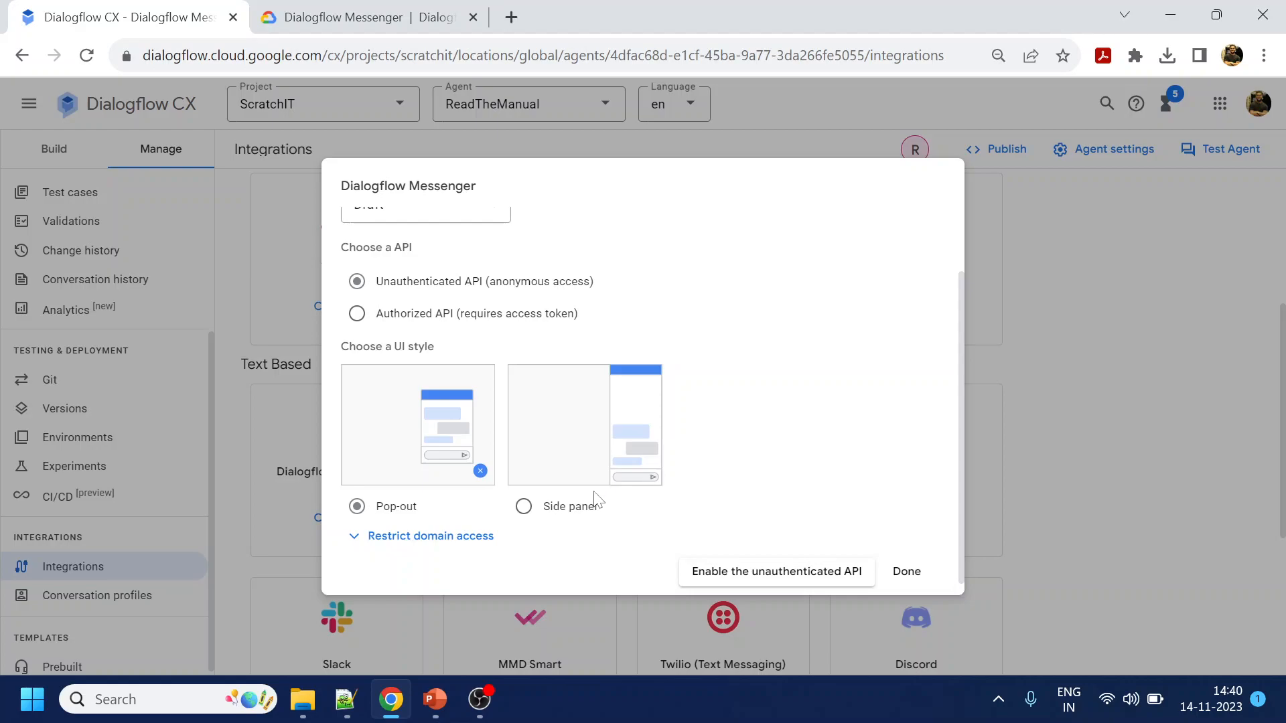
mouse_move(626, 499)
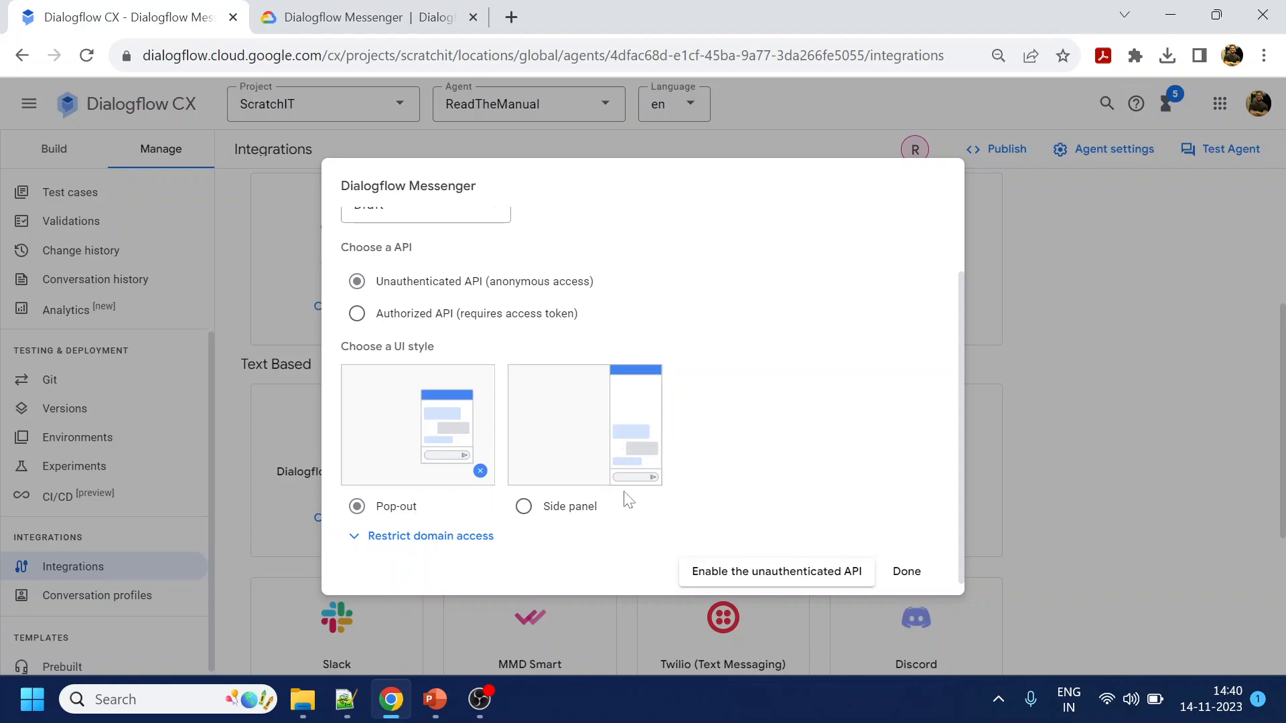
mouse_move(958, 420)
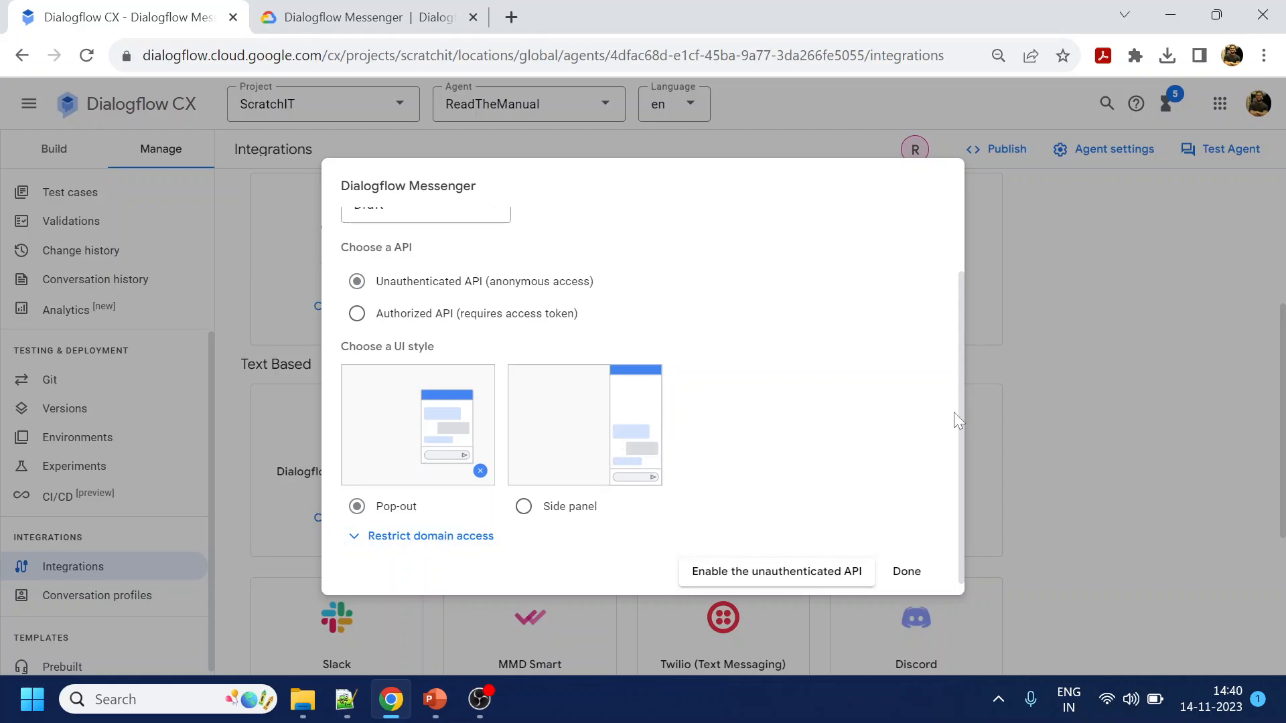
Enable the unauthenticated API for Messenger and copy its embed code
left_click(776, 571)
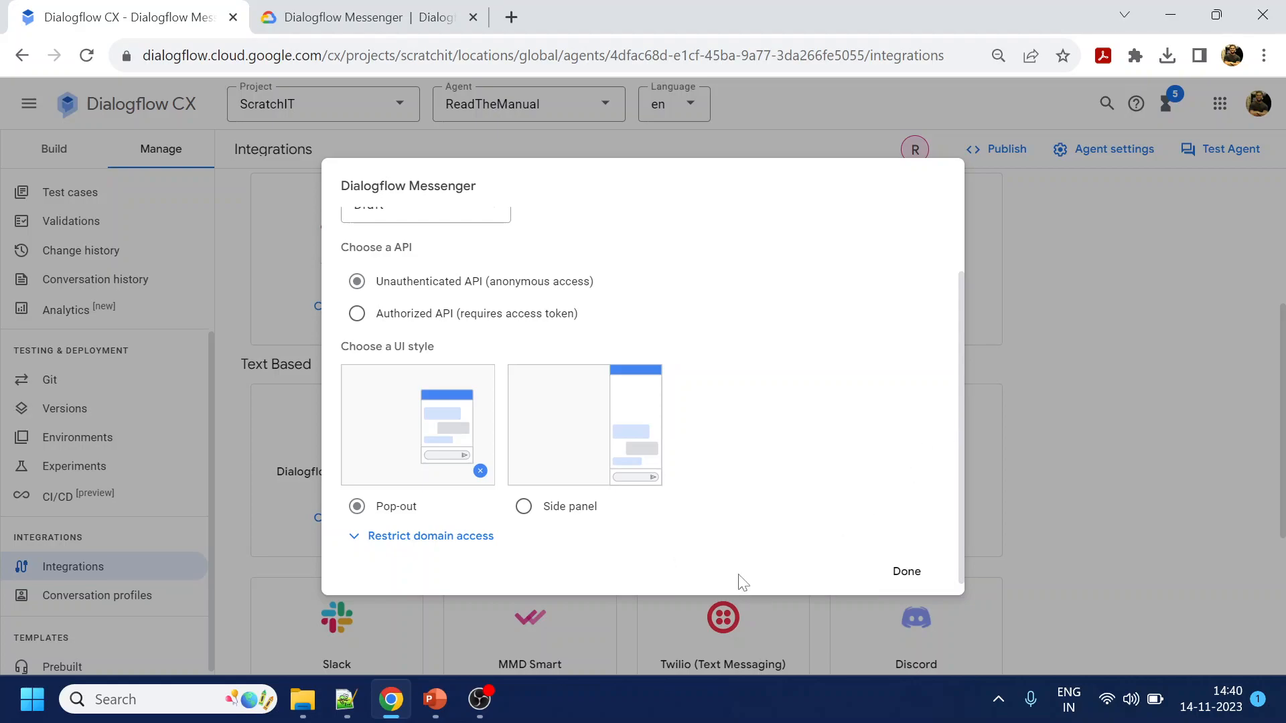
left_click(929, 457)
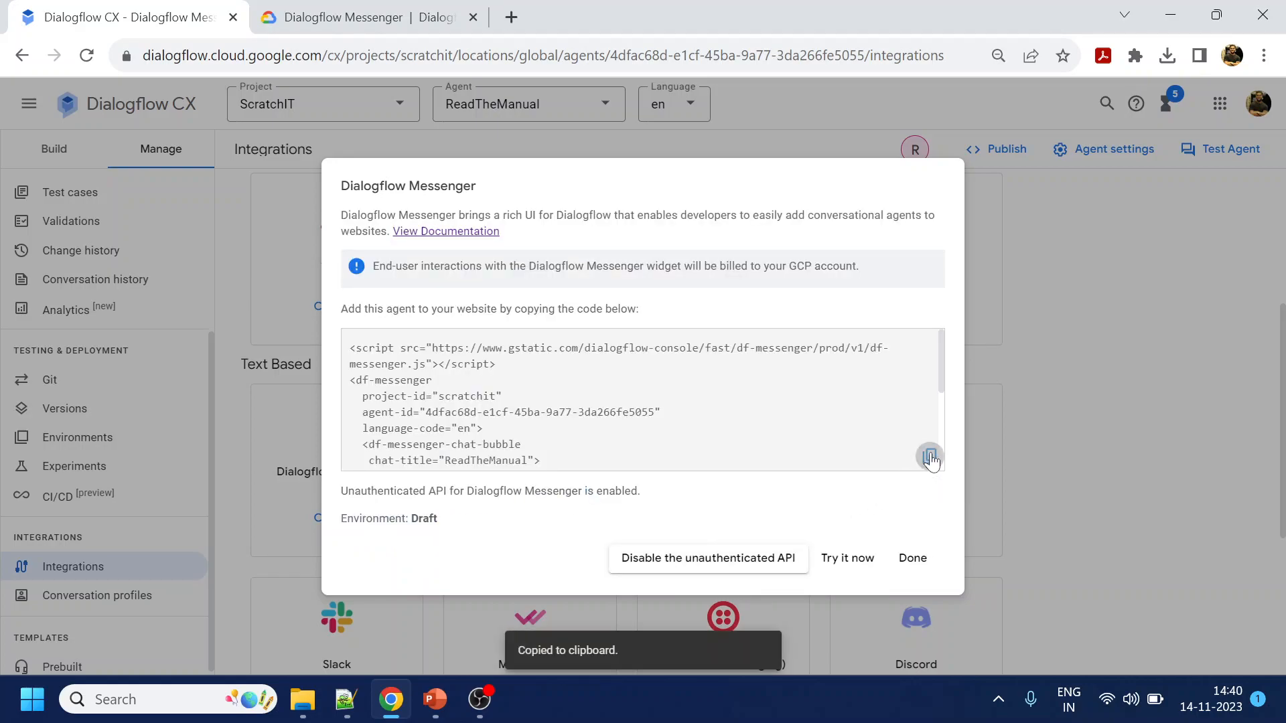
scroll("down", 3)
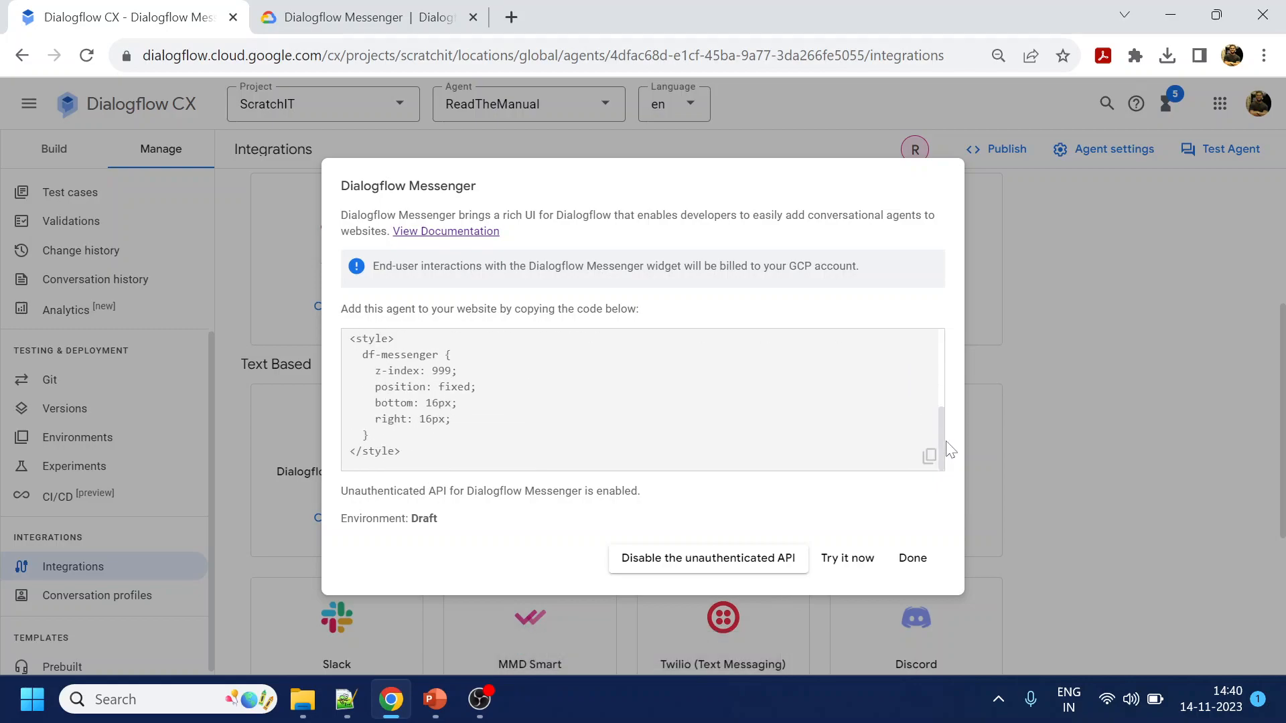
left_click(929, 456)
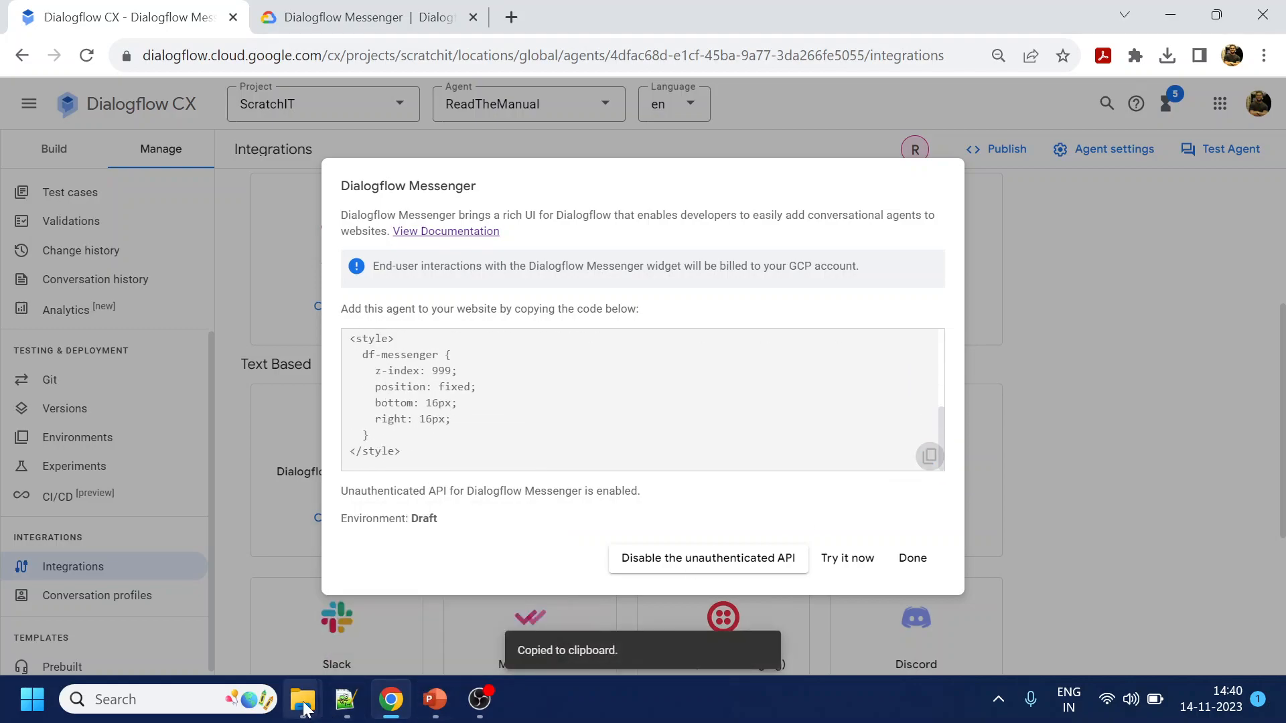
Open StartChat.html from the web page folder in Notepad++ for editing
left_click(302, 699)
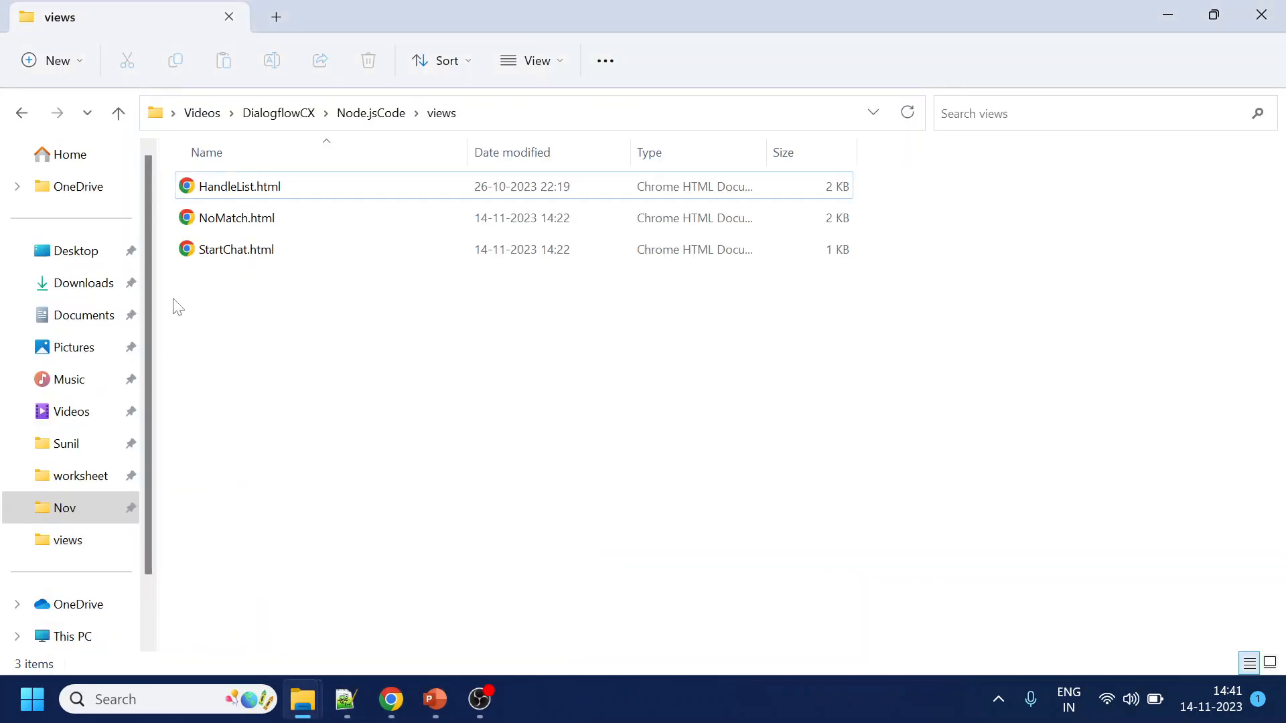
right_click(236, 249)
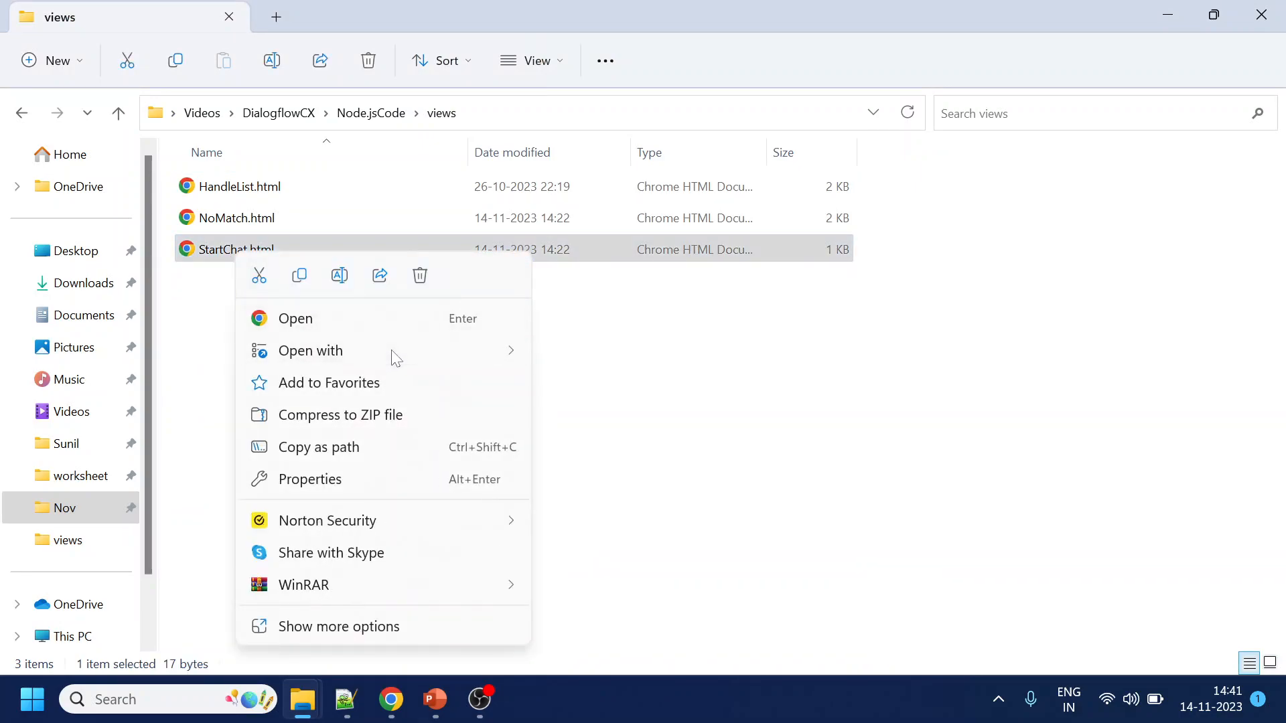
mouse_move(512, 359)
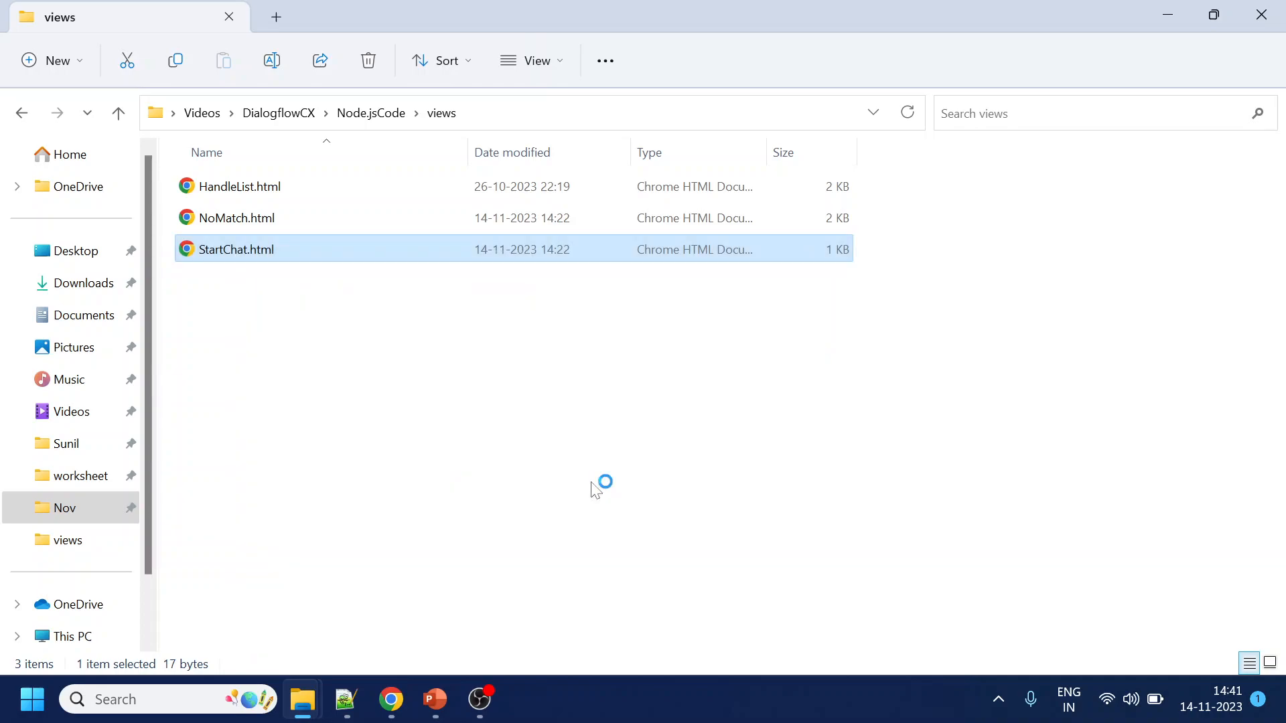
double_click(235, 249)
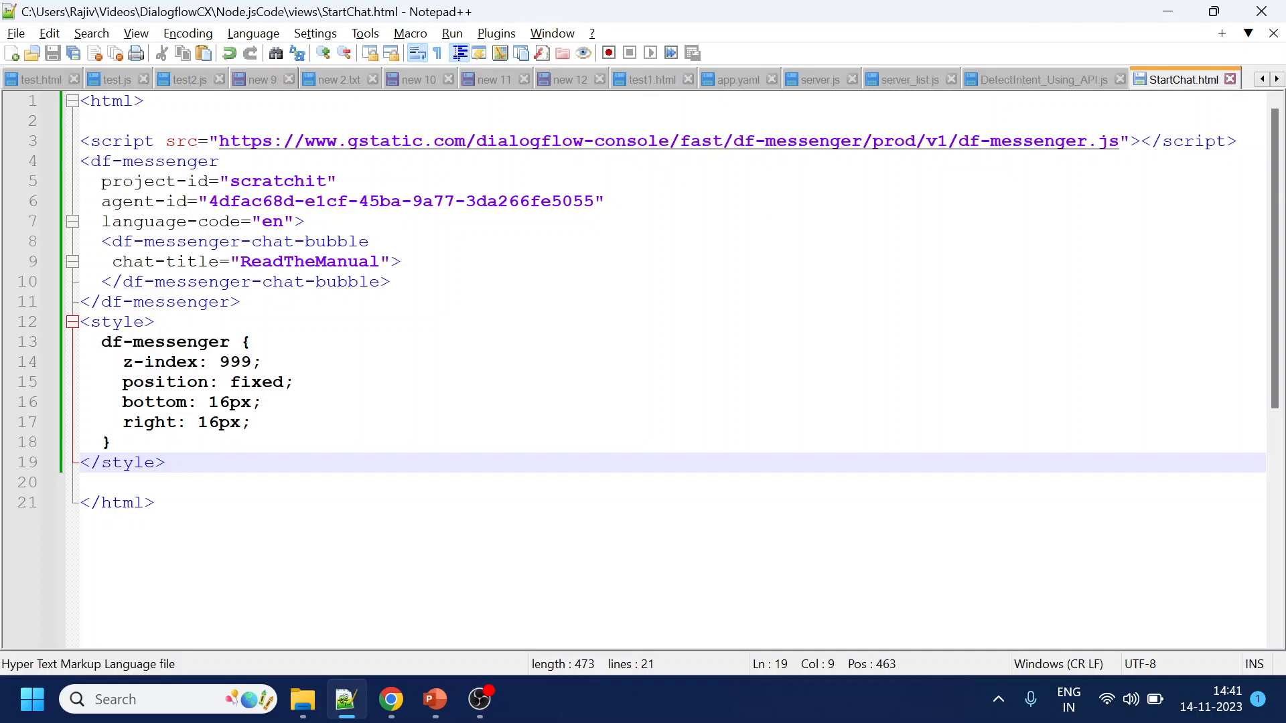
mouse_move(303, 700)
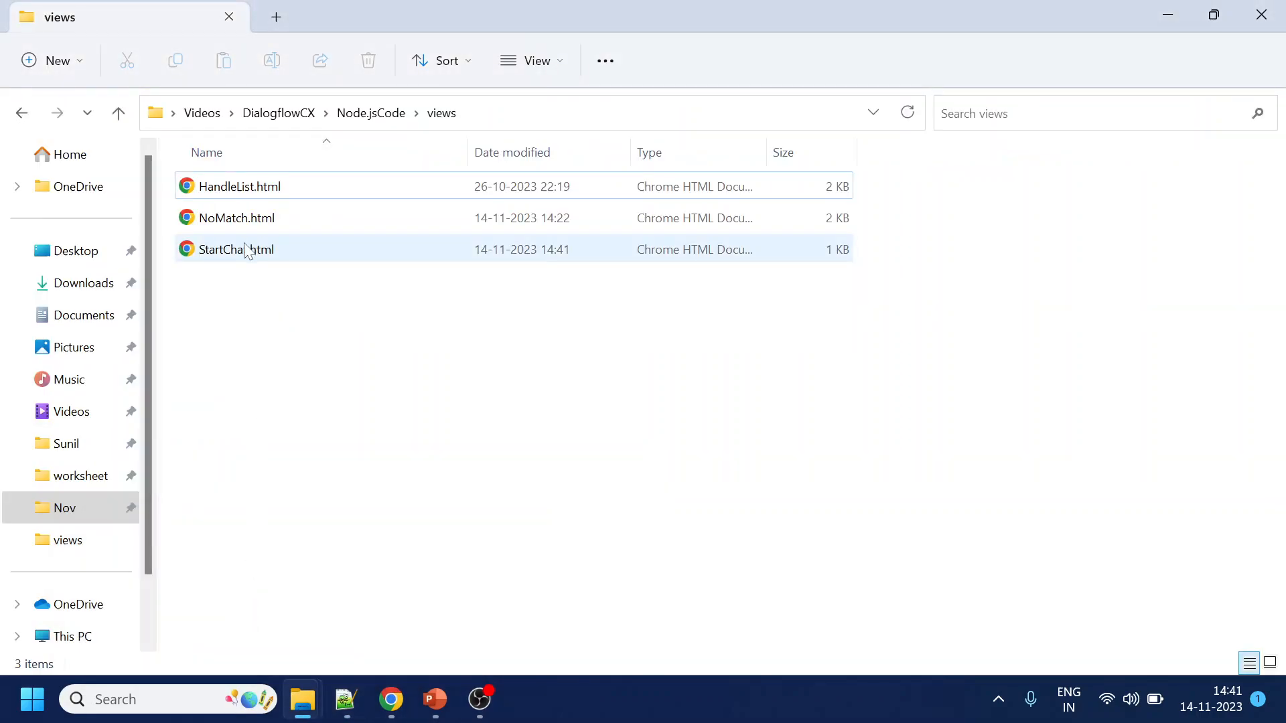
Load StartChat.html locally in Chrome and inspect the console CORS errors
double_click(236, 249)
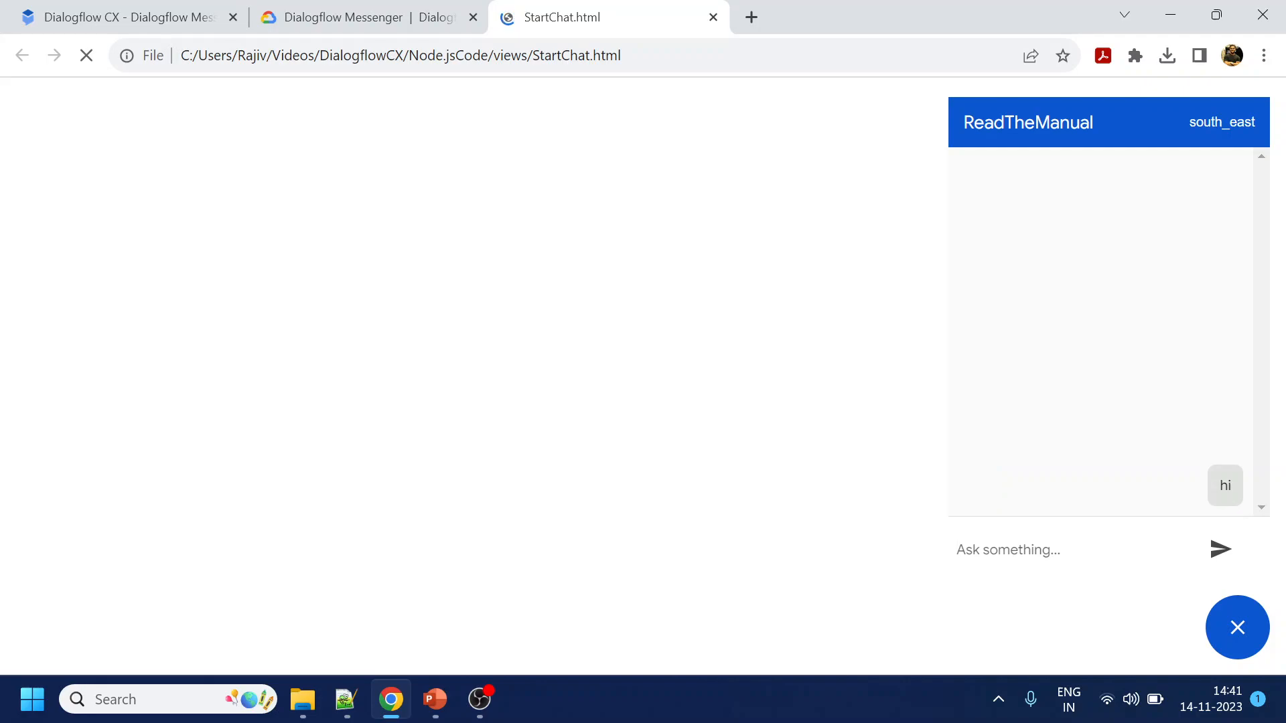
key("F12")
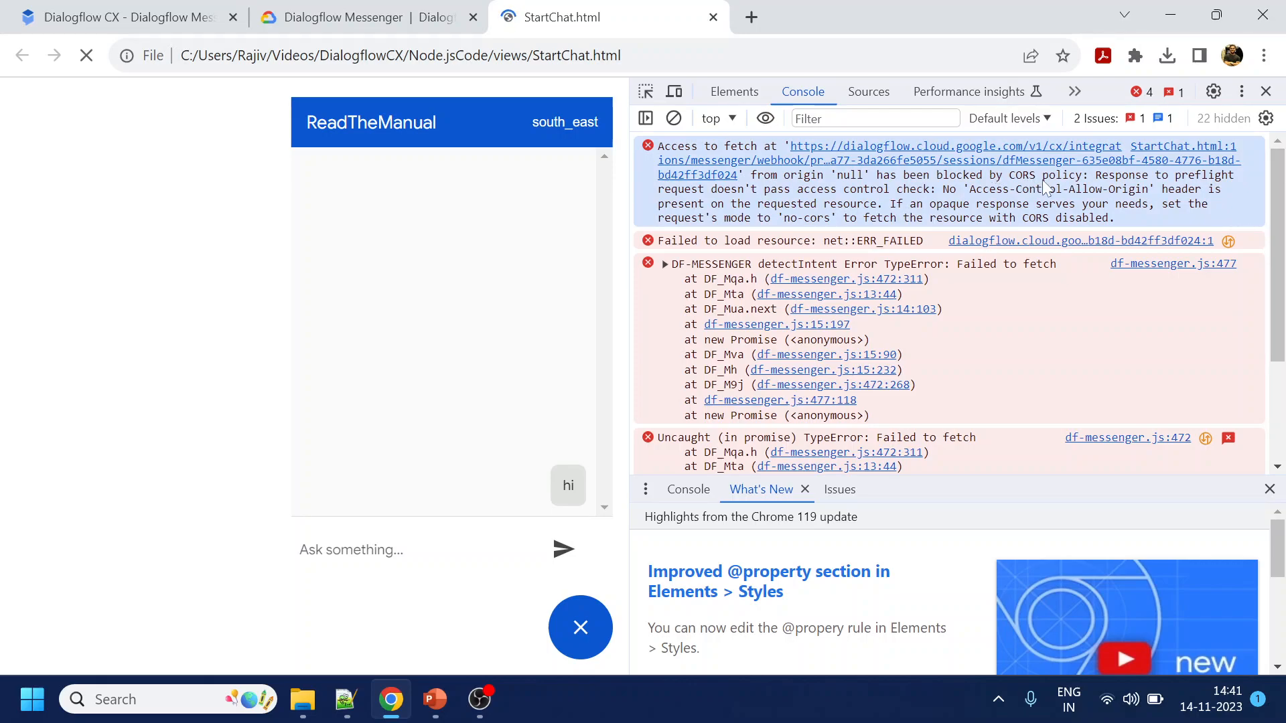
mouse_move(1280, 106)
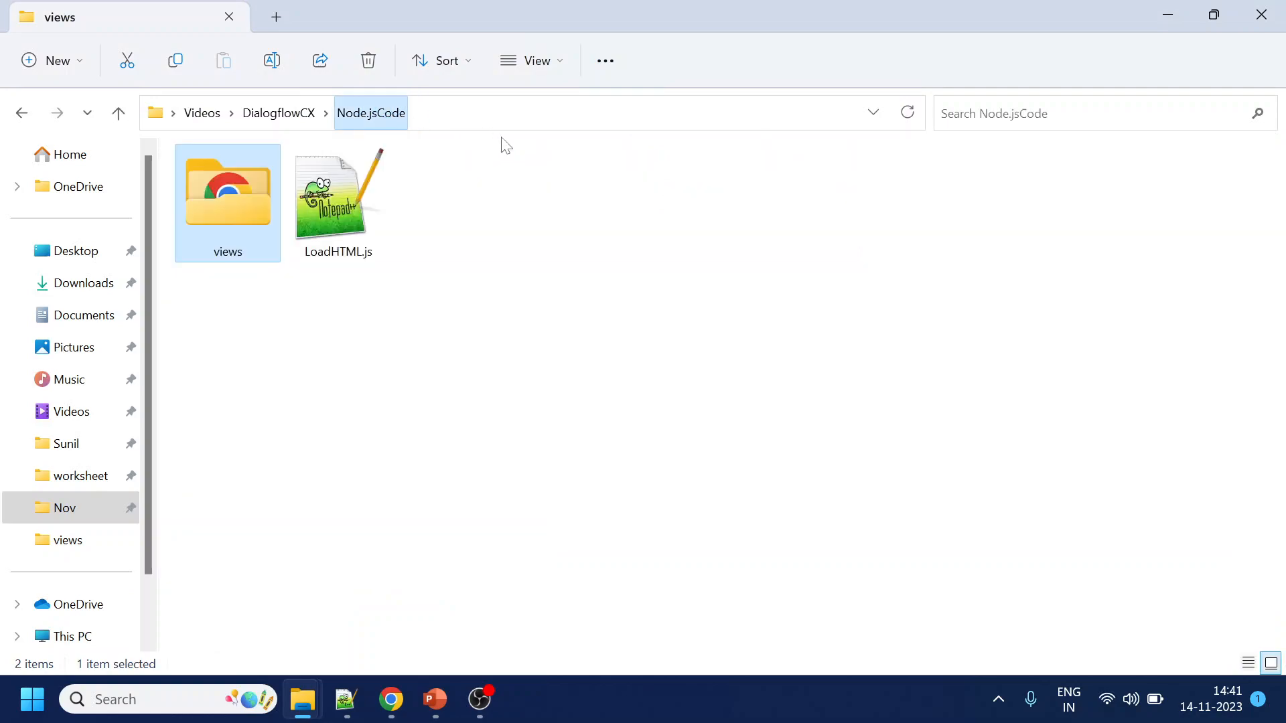
Launch a Command Prompt in the Node.jsCode folder and begin an npm install
left_click(506, 112)
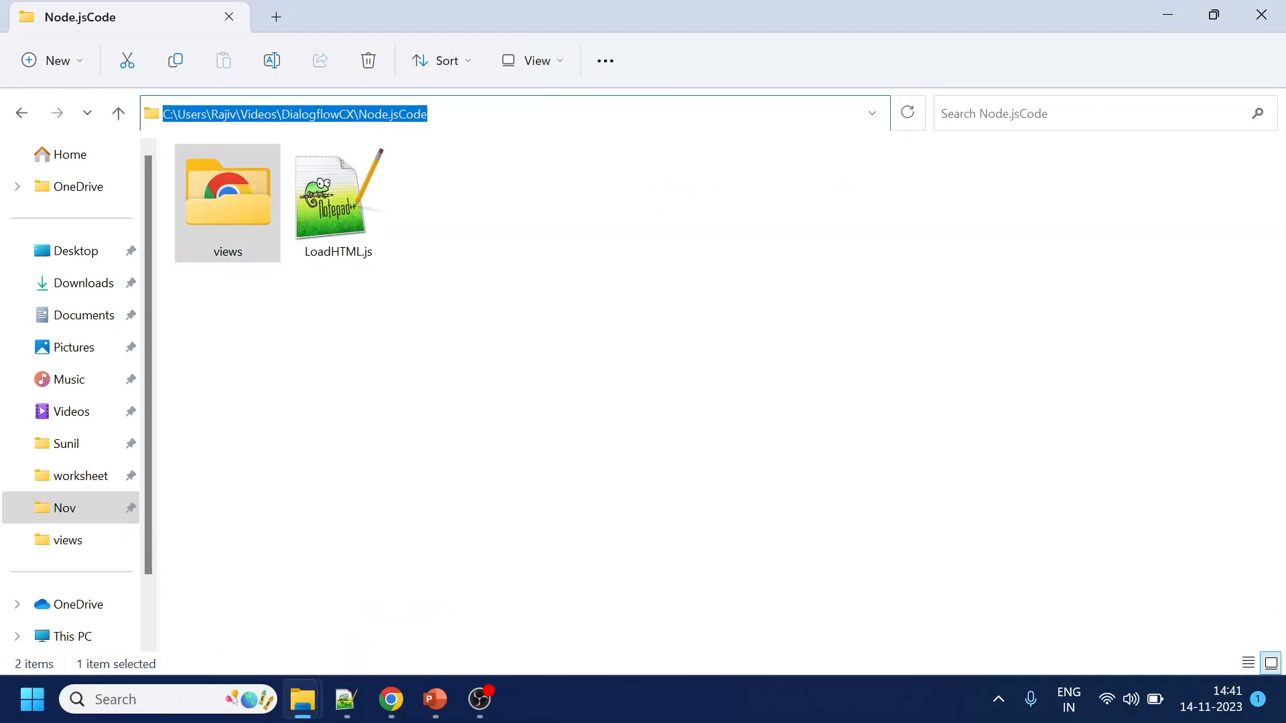
type("cmd")
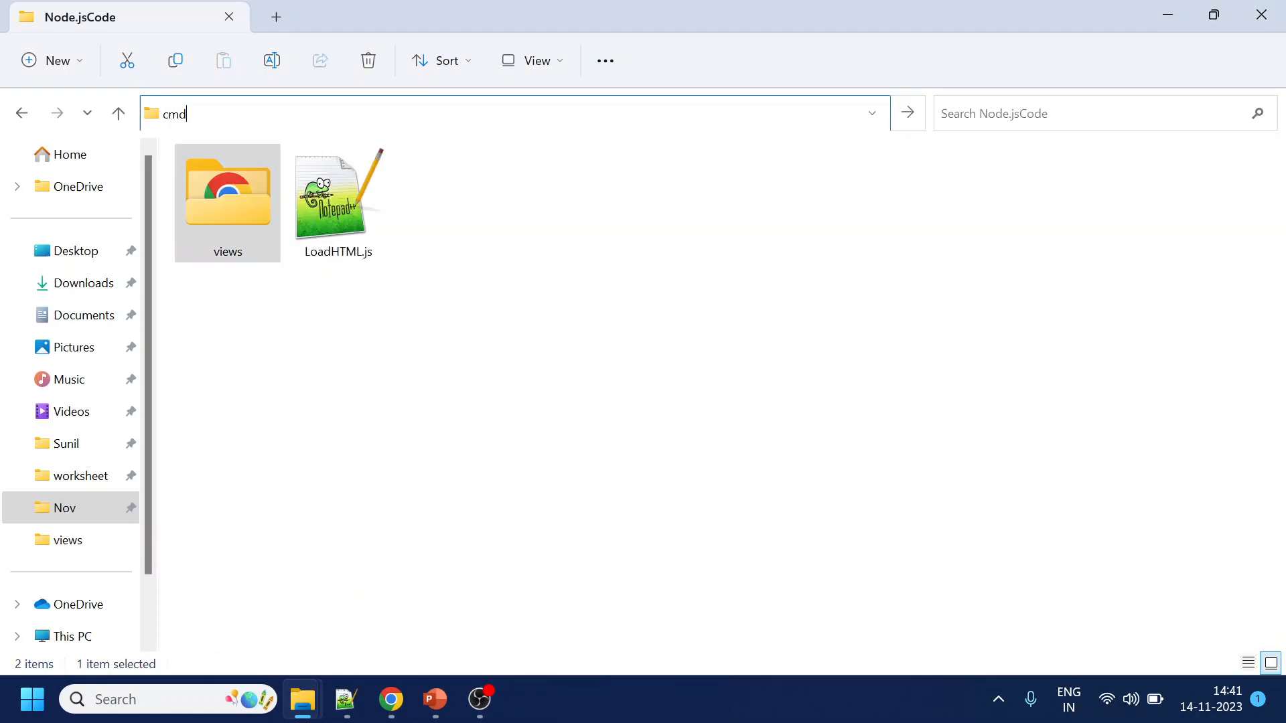
key("Enter")
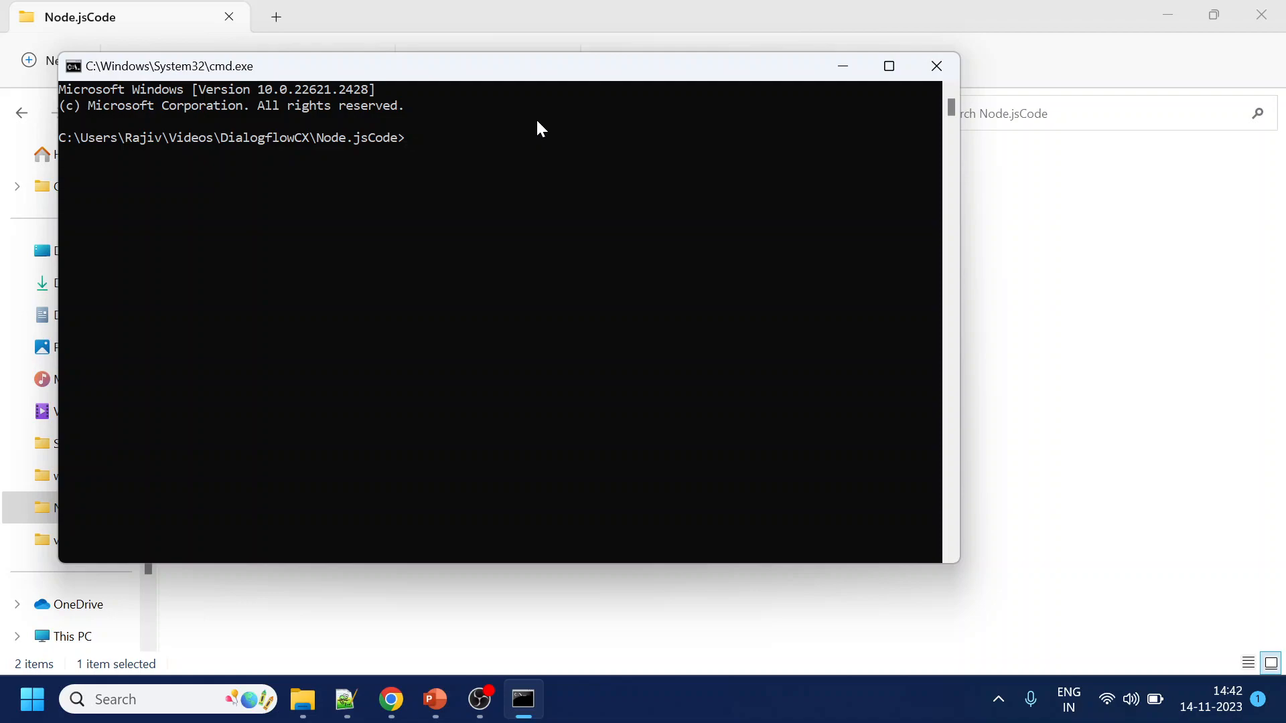
type("npm inst")
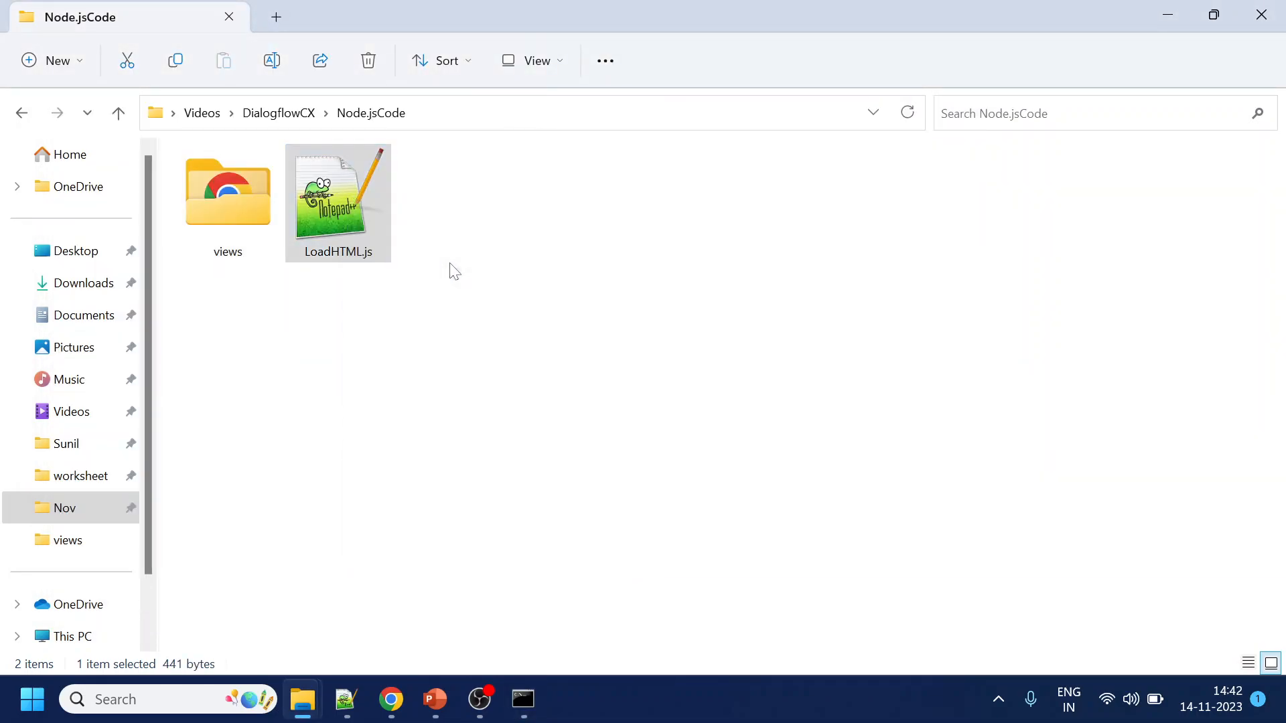
Open LoadHTML.js in Notepad++ and review its ejs engine and views folder
double_click(338, 194)
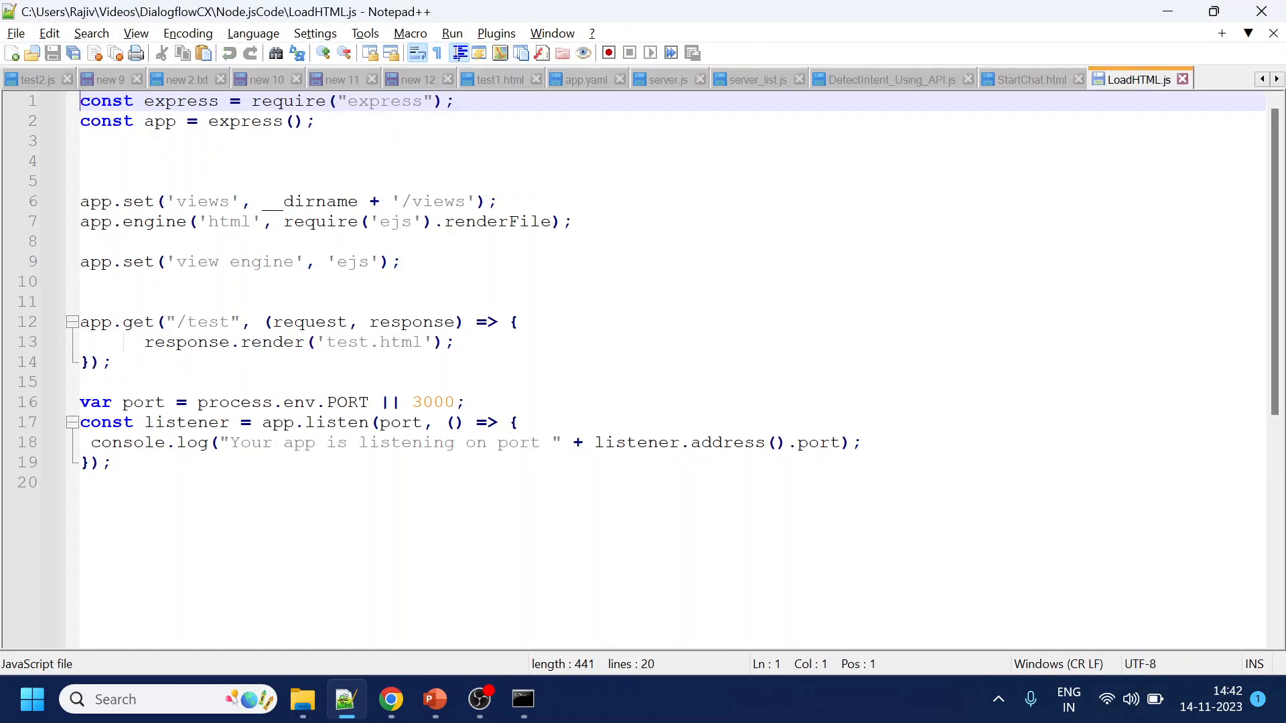
left_click(303, 699)
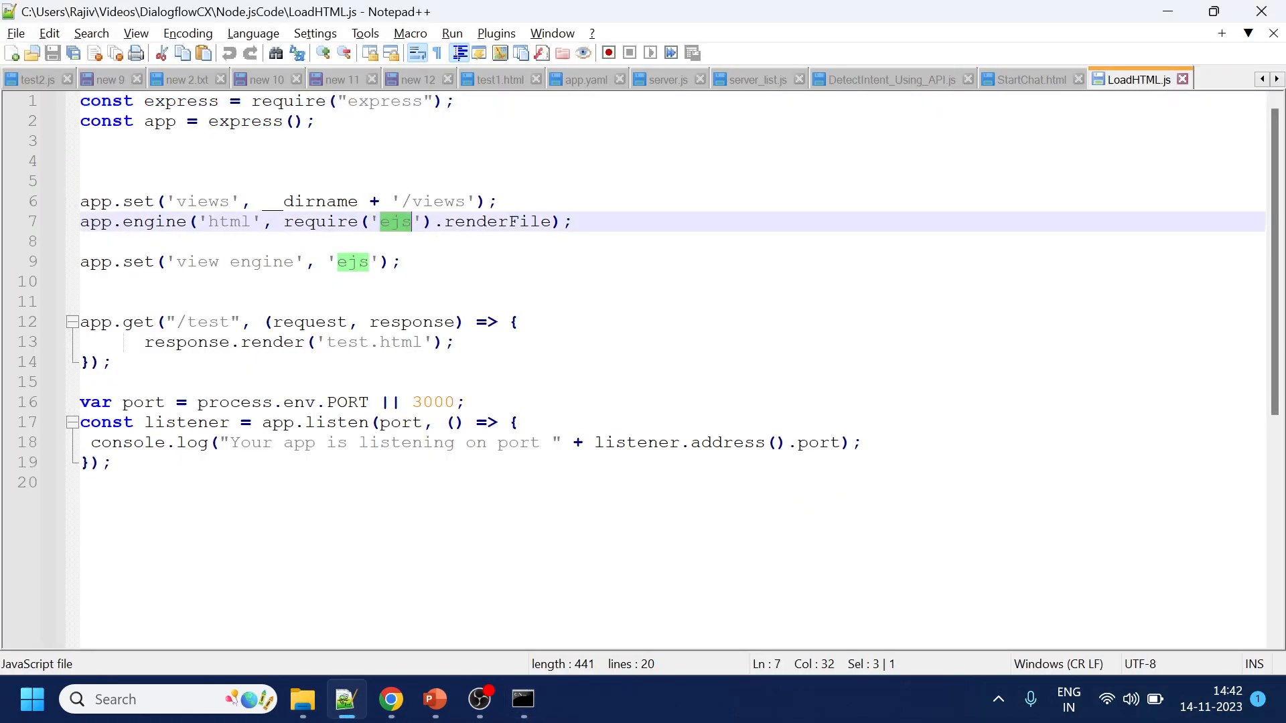
left_click(522, 699)
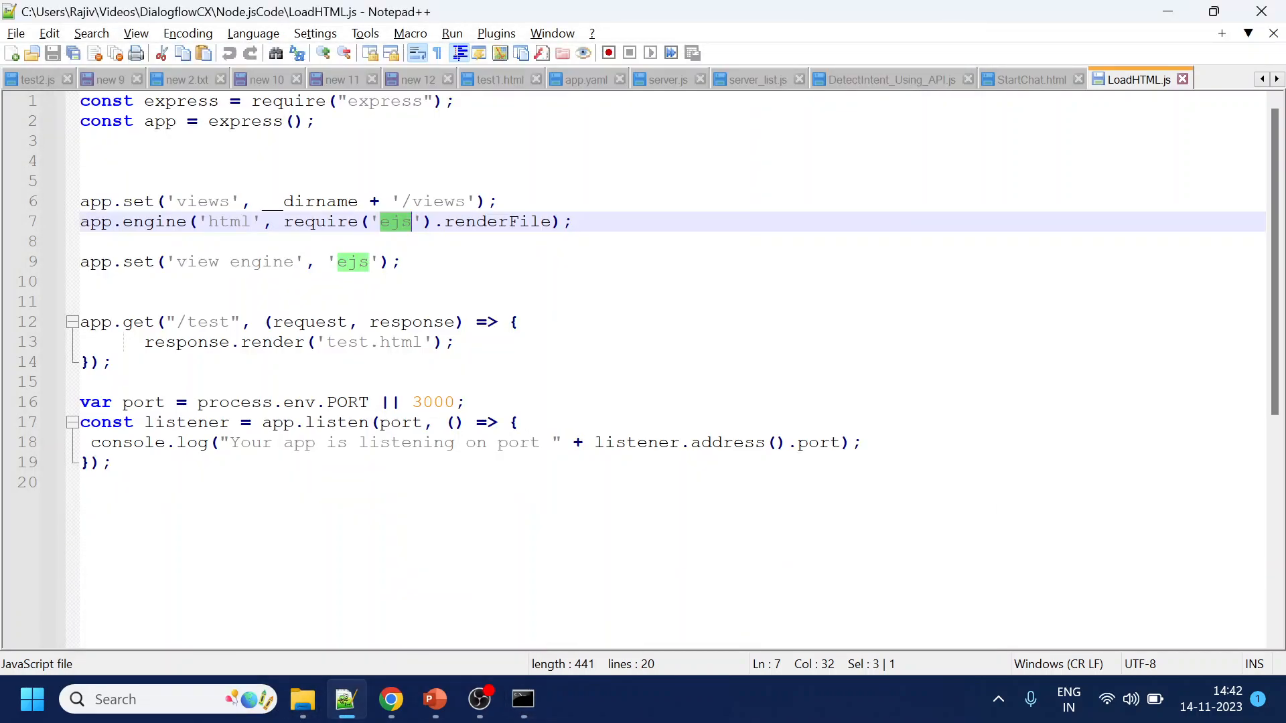
mouse_move(303, 699)
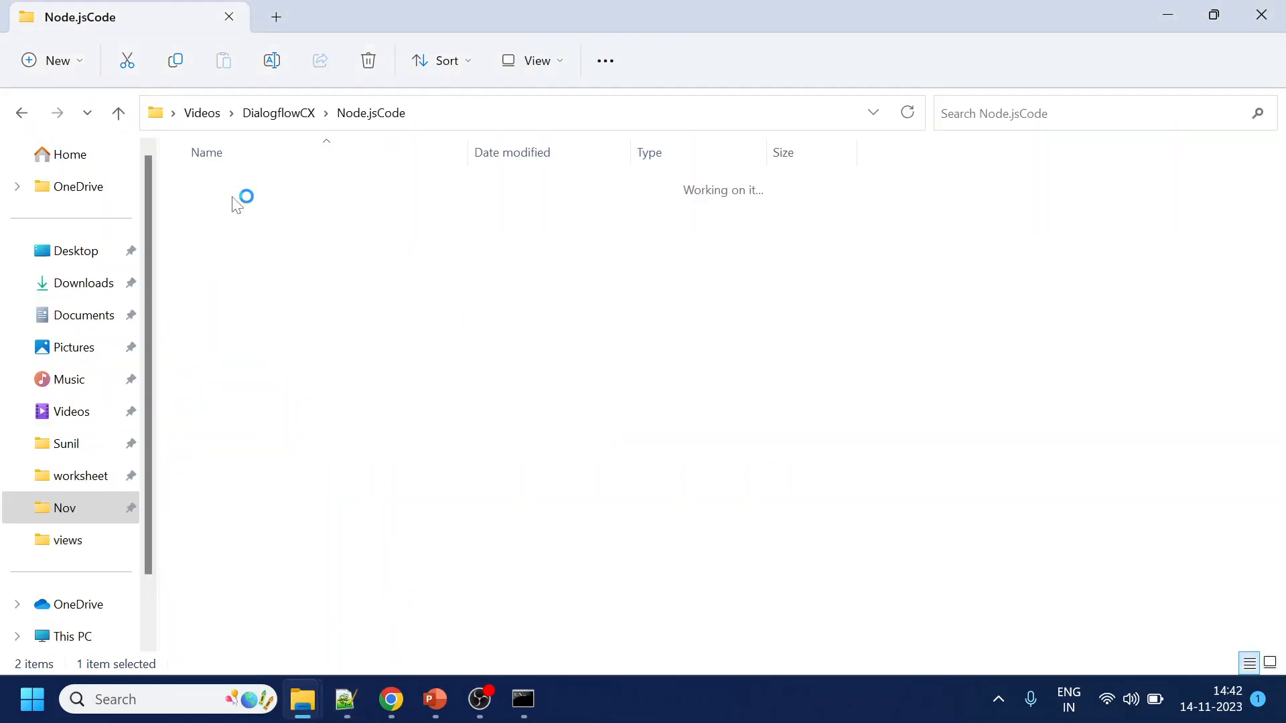
double_click(67, 540)
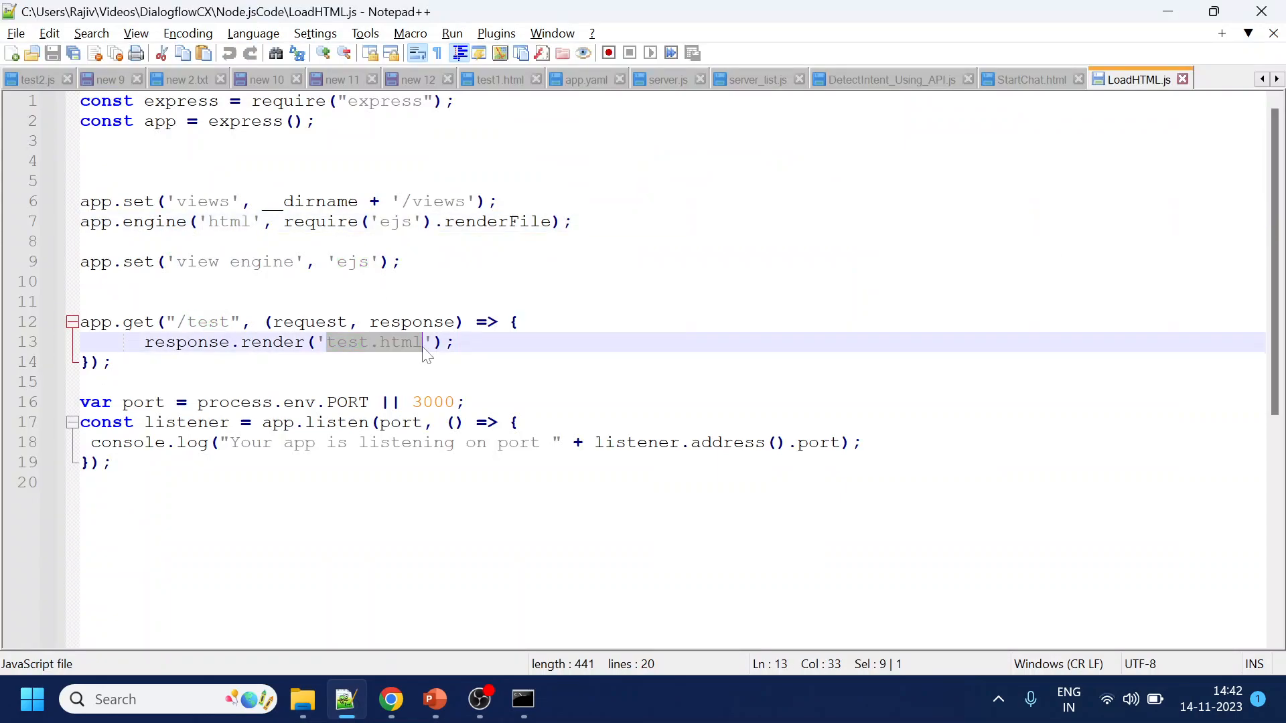
Make the /test route render StartChat.html instead of test.html
type("StartChat")
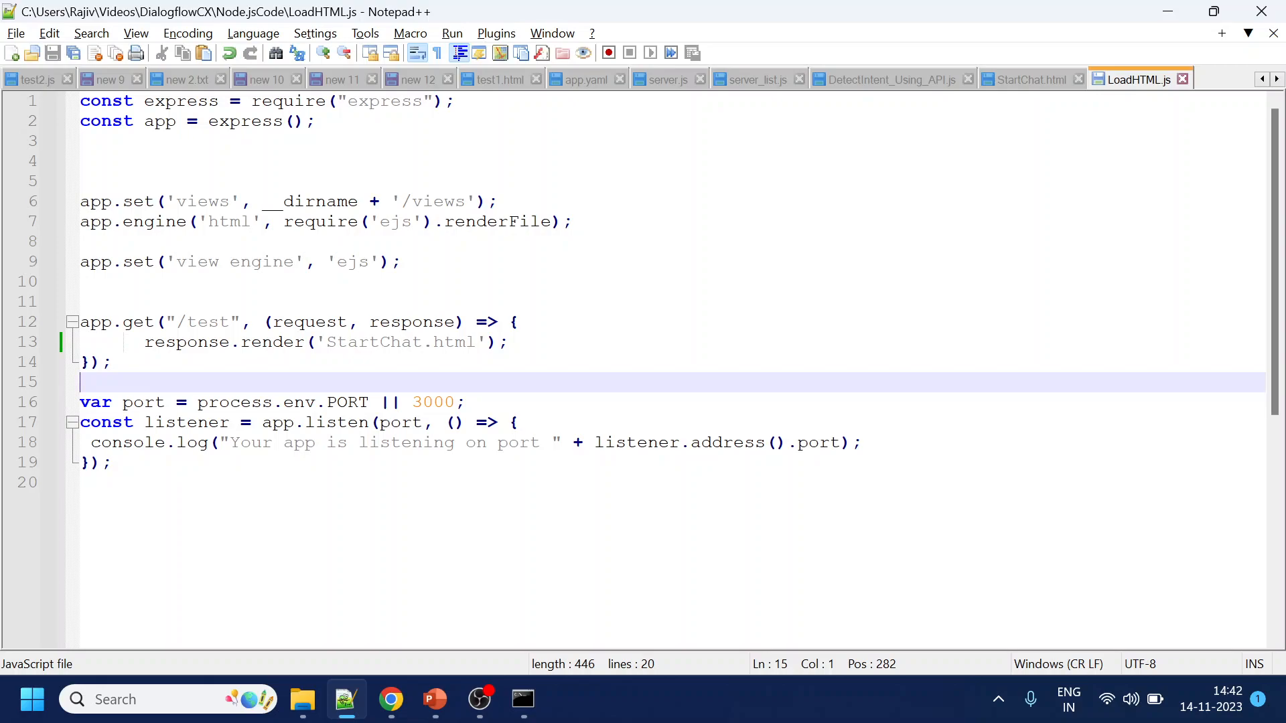
double_click(208, 322)
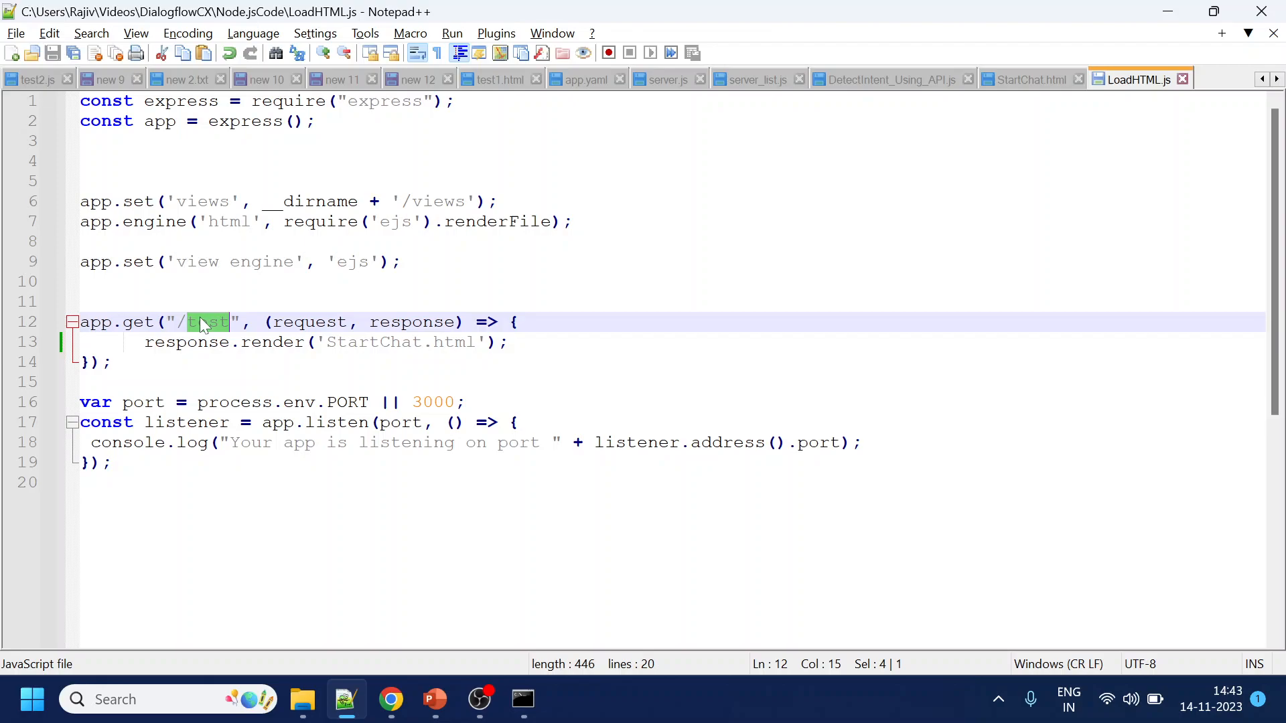
mouse_move(204, 322)
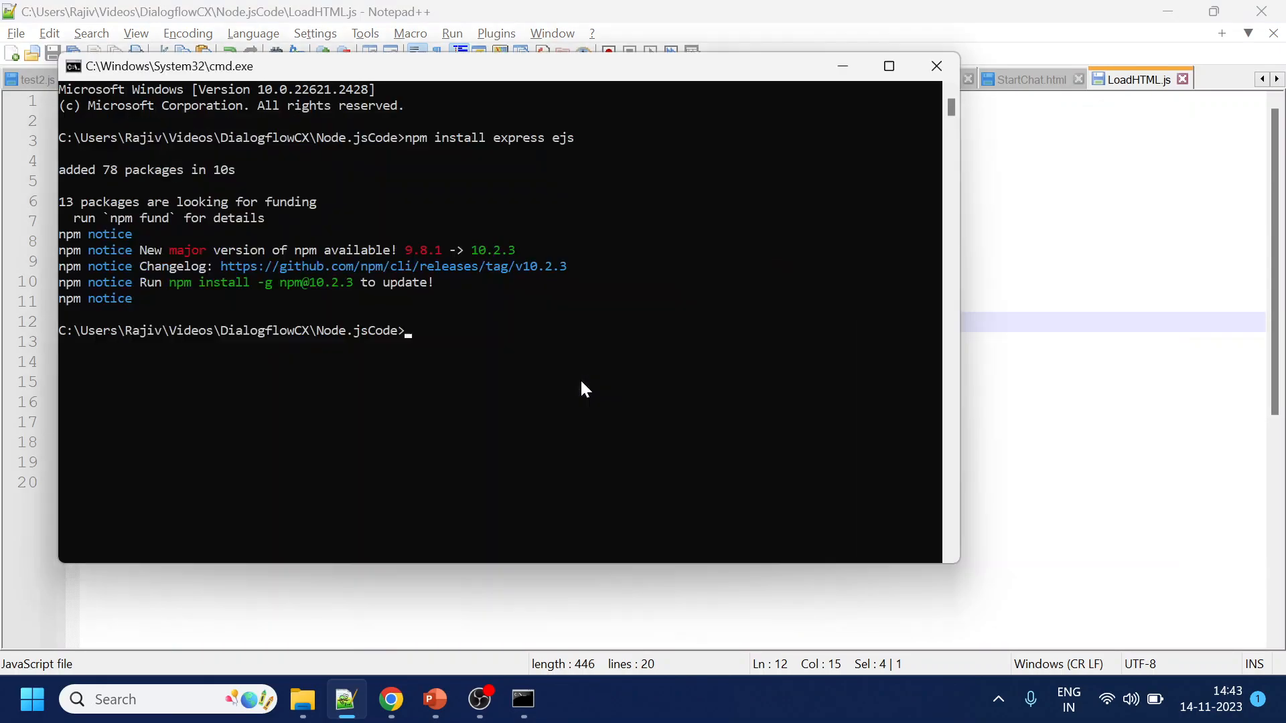
Begin the node command to start the server after installing express and ejs
type("no")
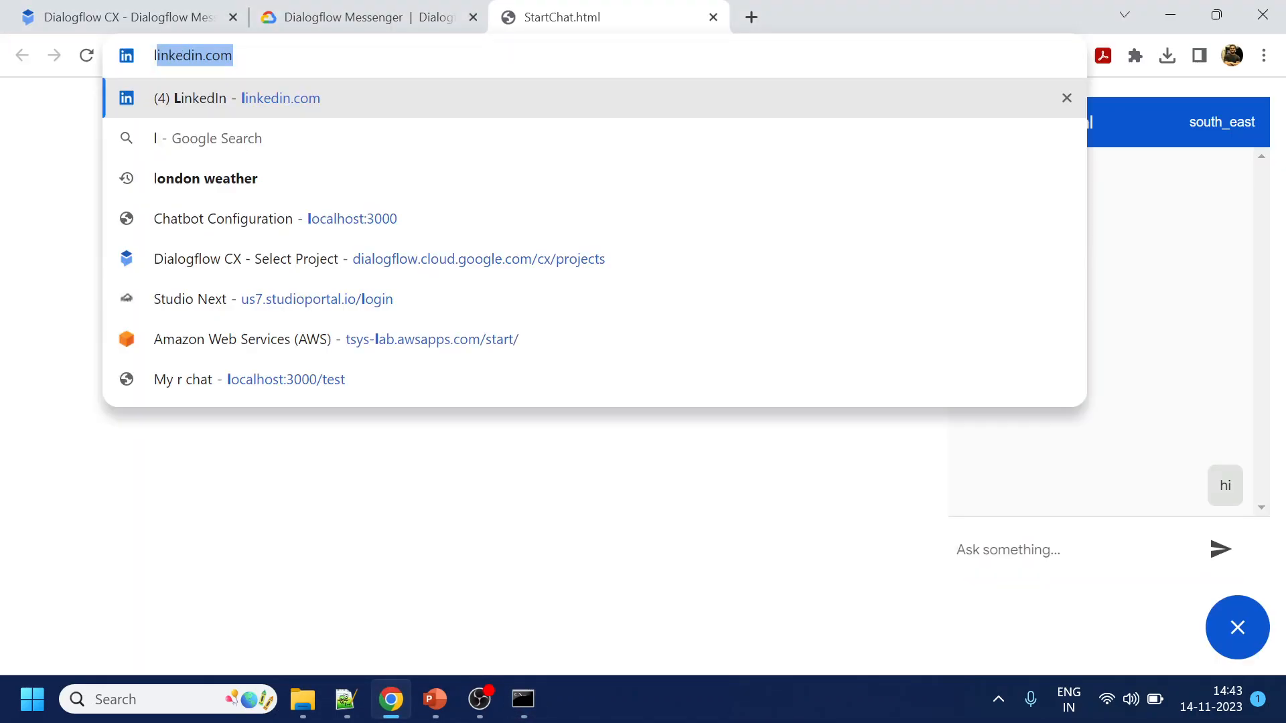
Chat with ReadTheManual at localhost:3000/test, verify in a private window, then close it
left_click(249, 379)
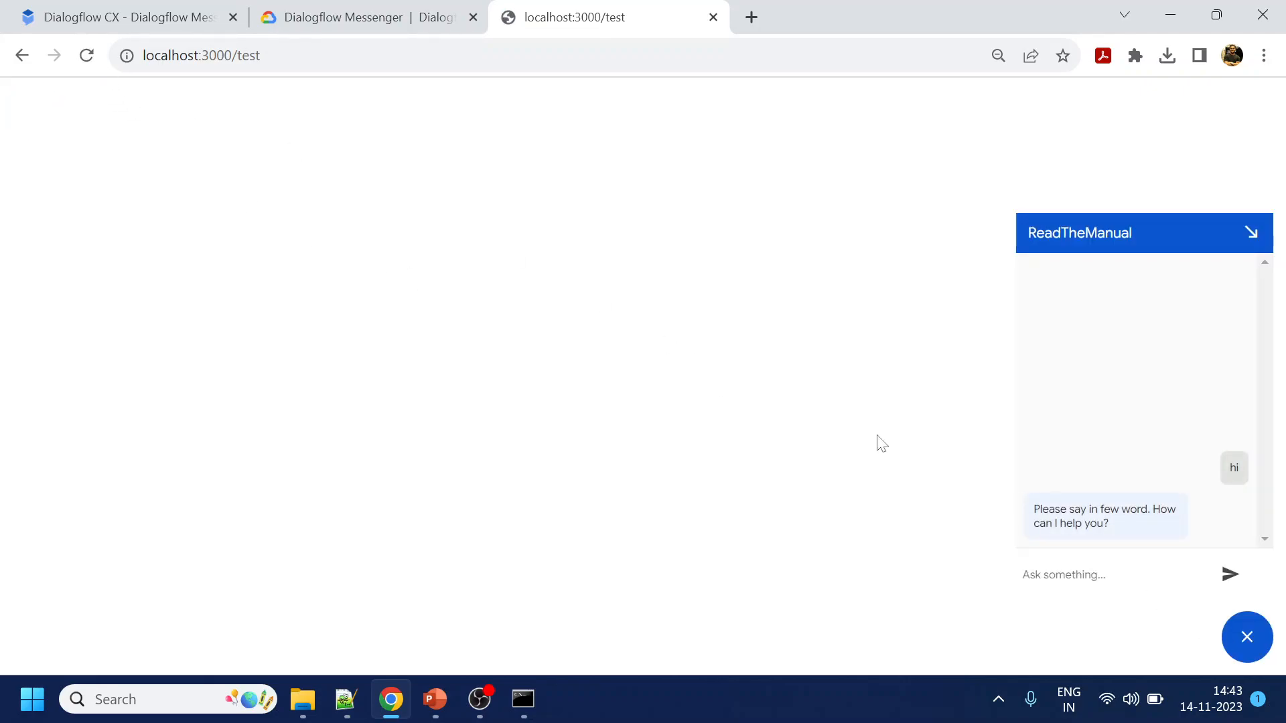
mouse_move(704, 167)
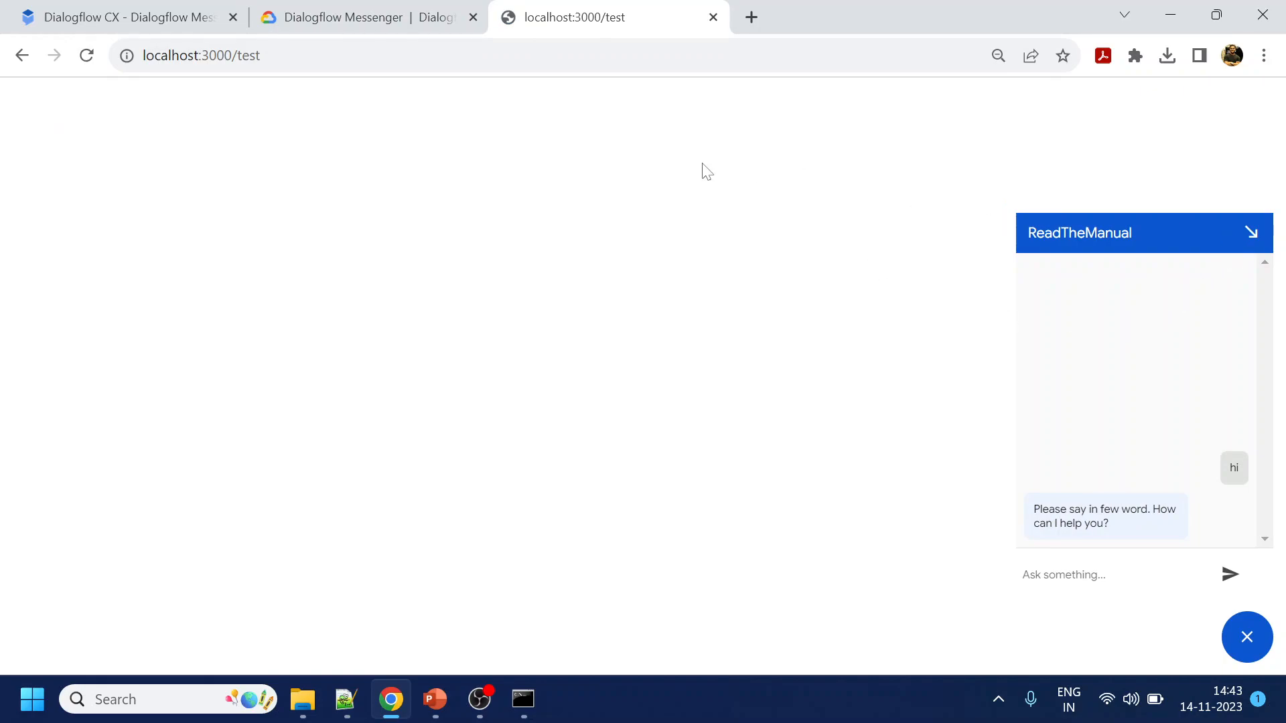
left_click(201, 55)
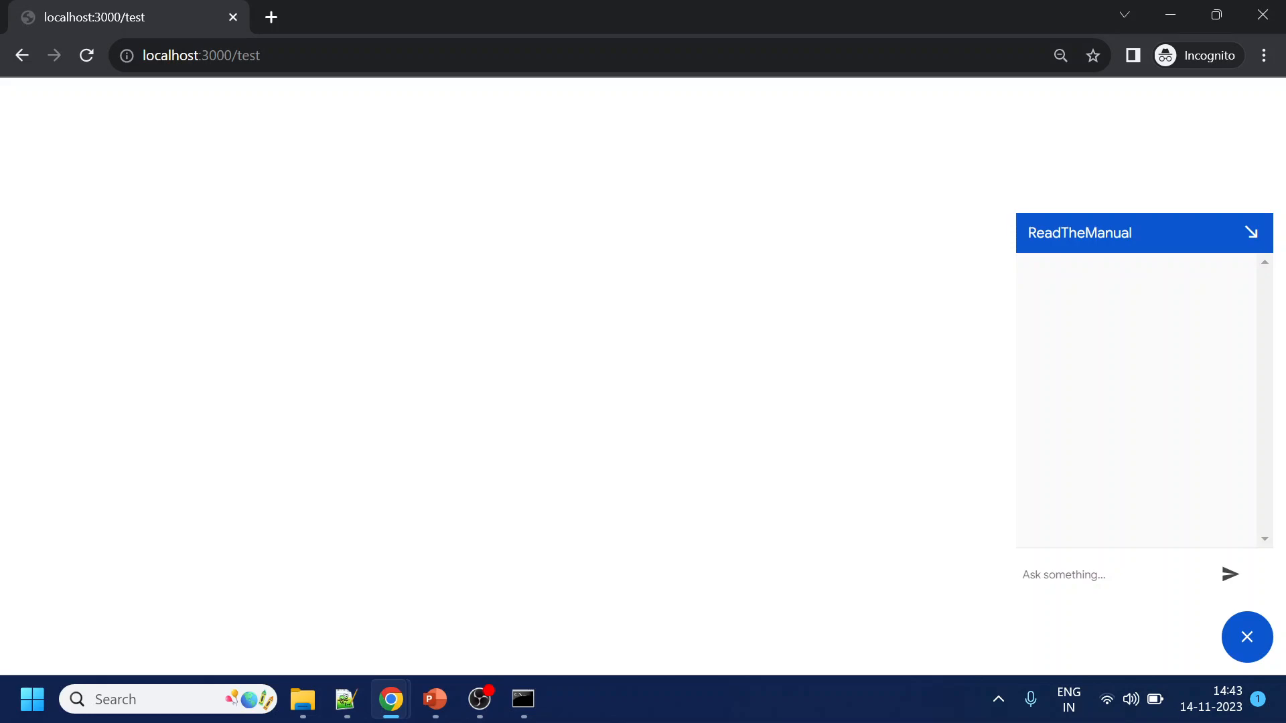
key("Alt+Tab")
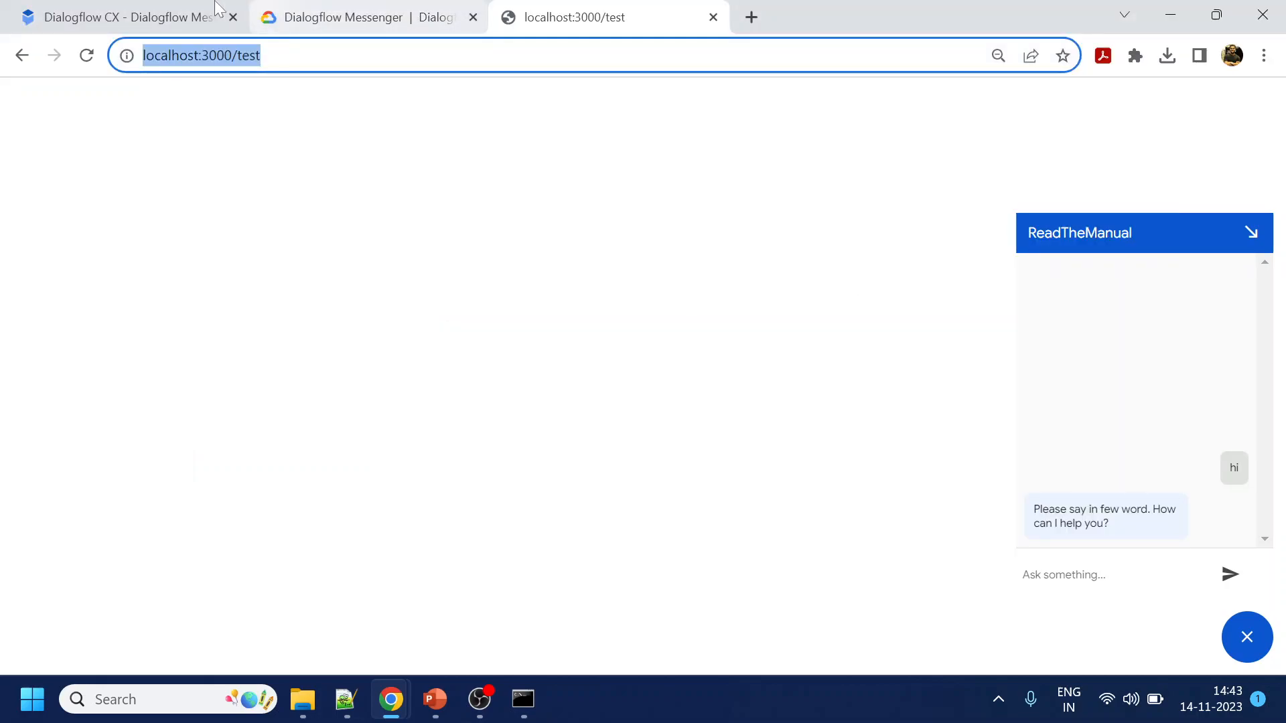
left_click(361, 17)
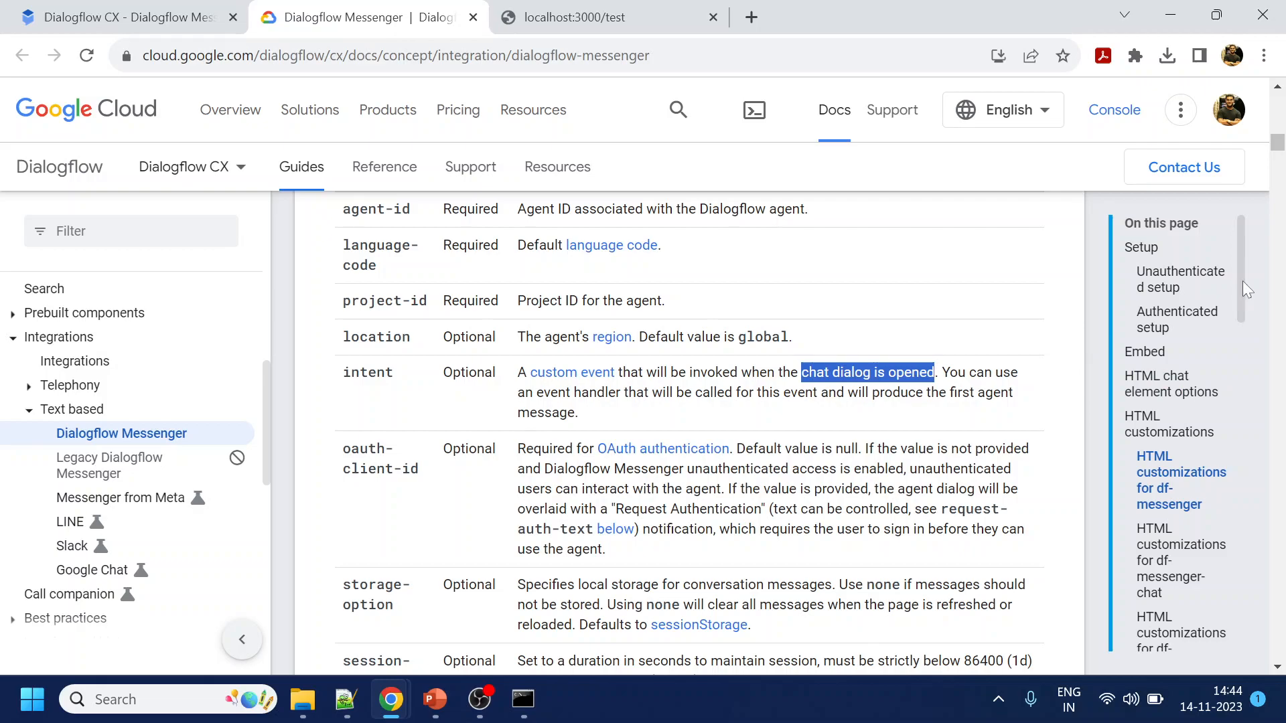
Review the intent attribute row in the df-messenger table, then return to Notepad++
scroll("down", 3)
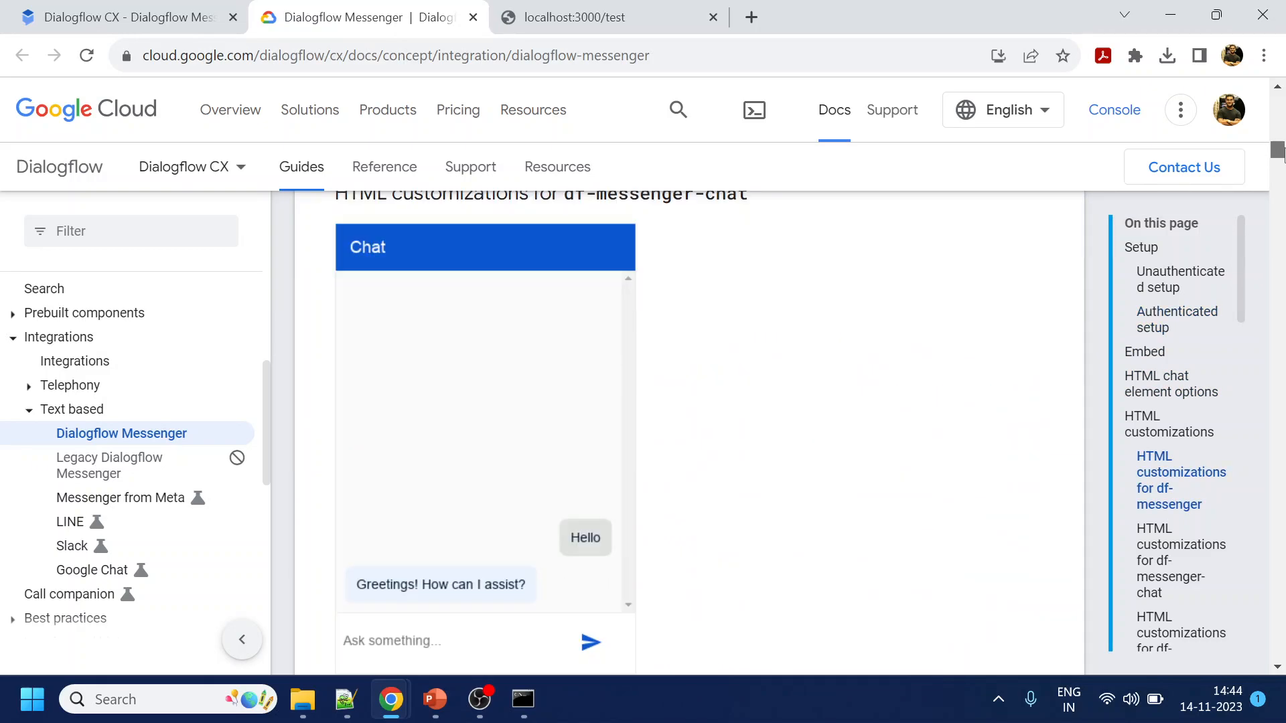
scroll("down", 3)
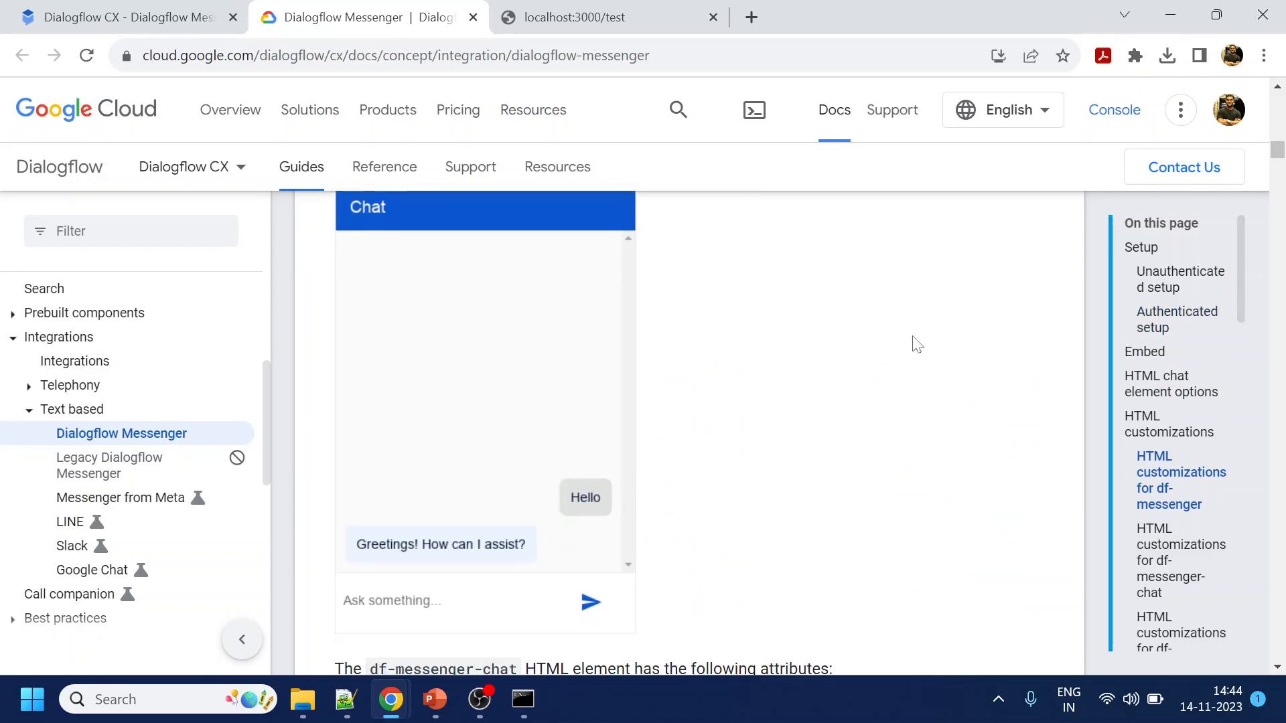
scroll("down", 3)
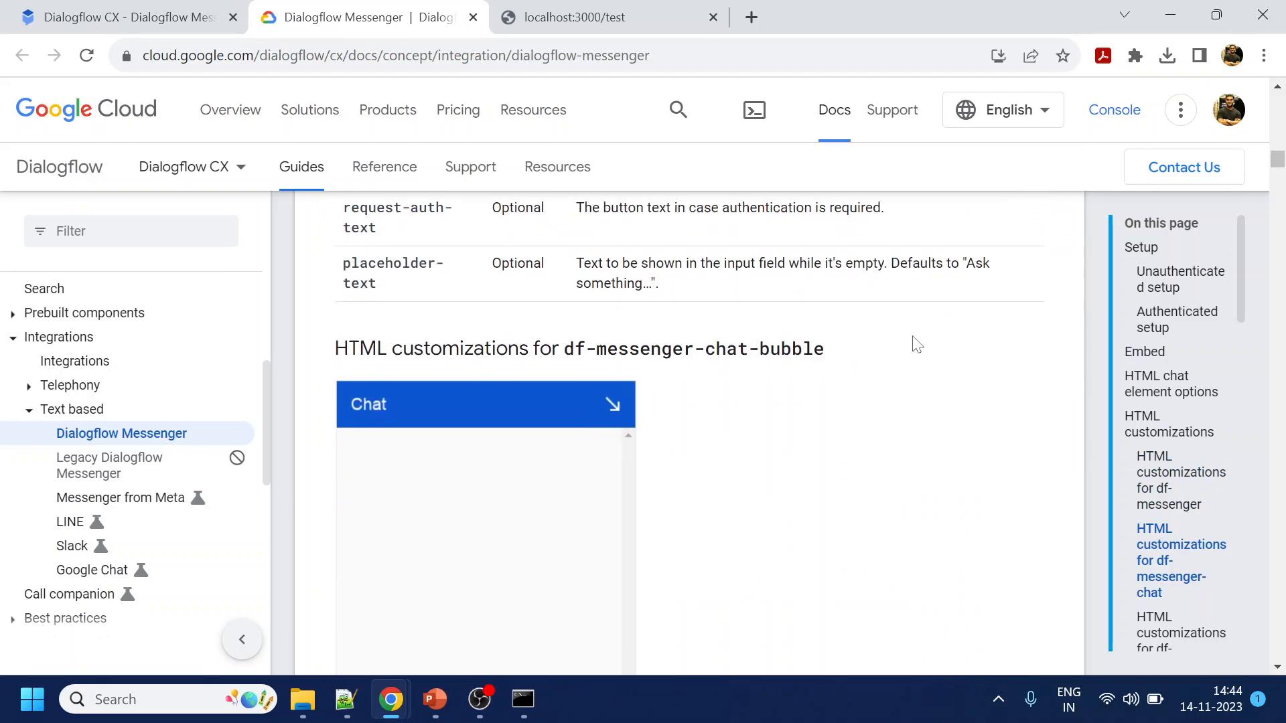
scroll("down", 3)
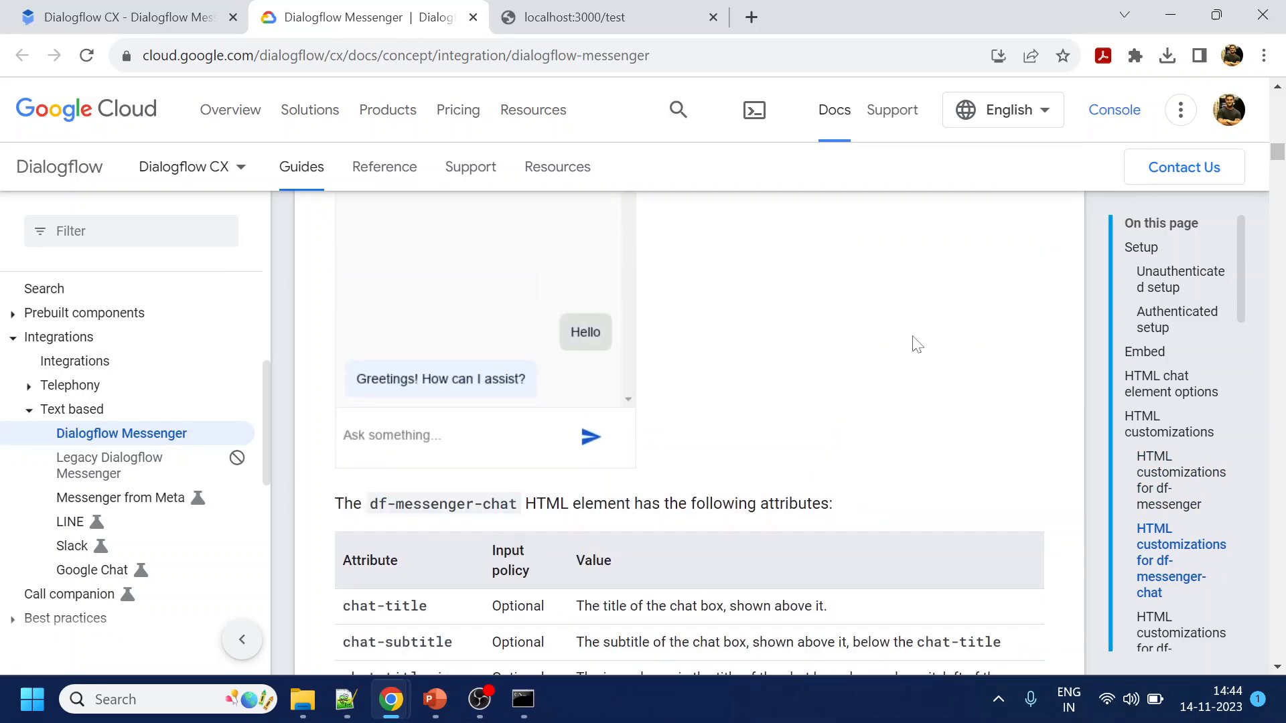
scroll("down", 3)
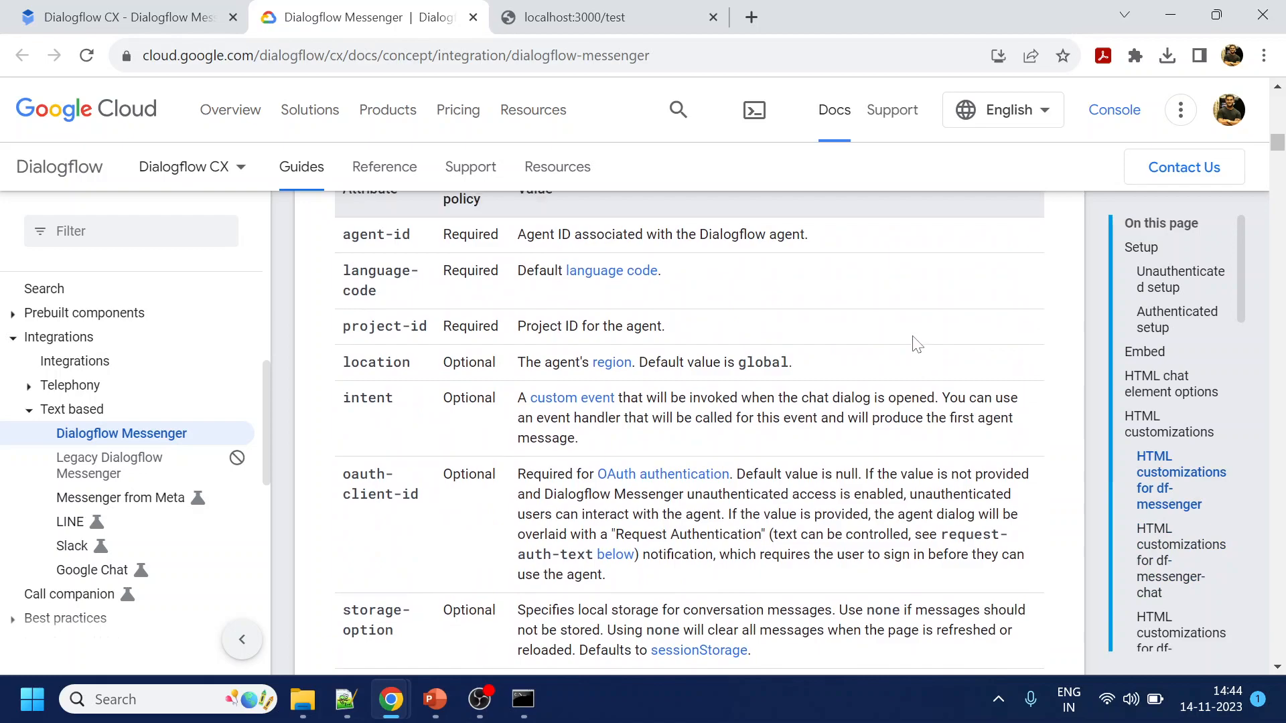
double_click(367, 427)
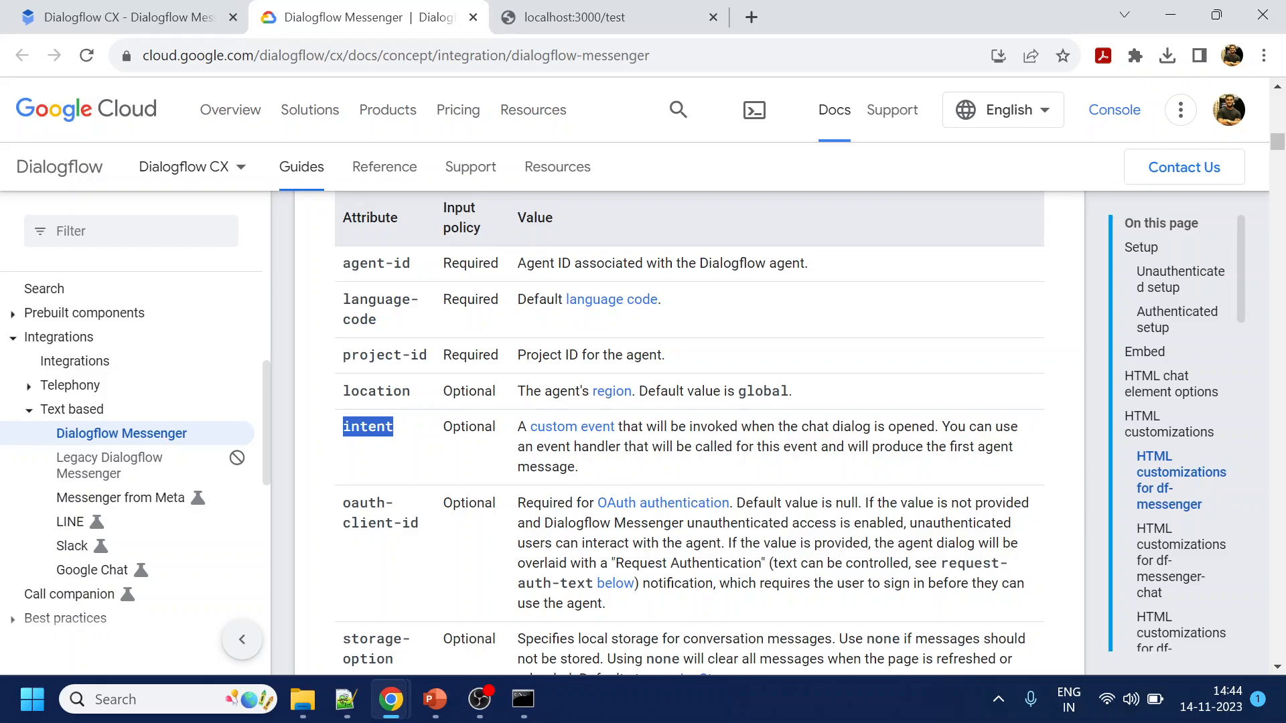
mouse_move(841, 466)
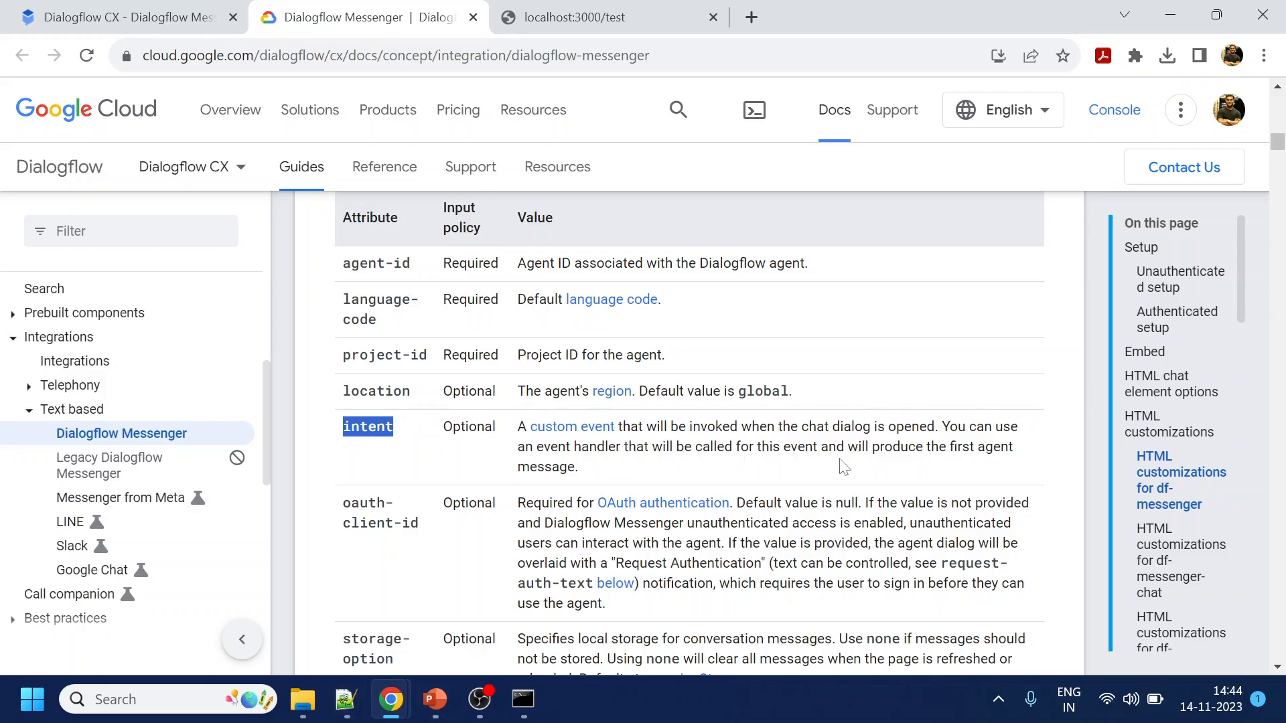
mouse_move(371, 699)
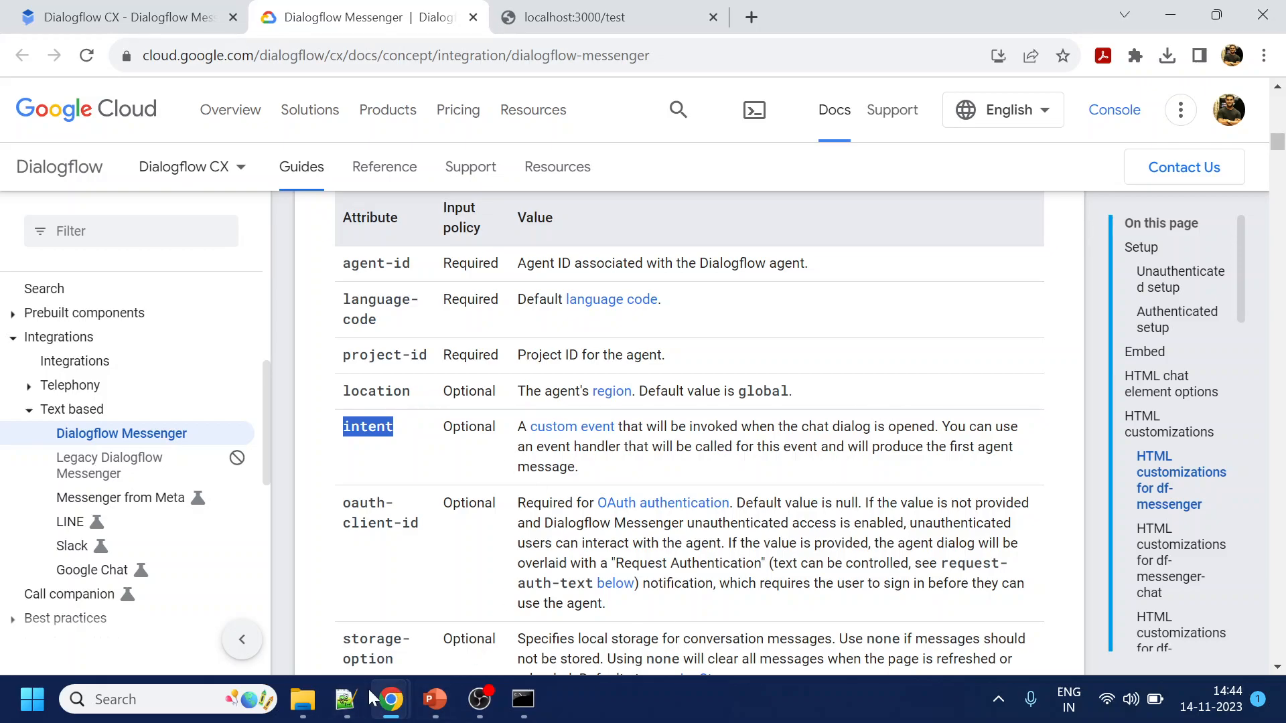
left_click(345, 699)
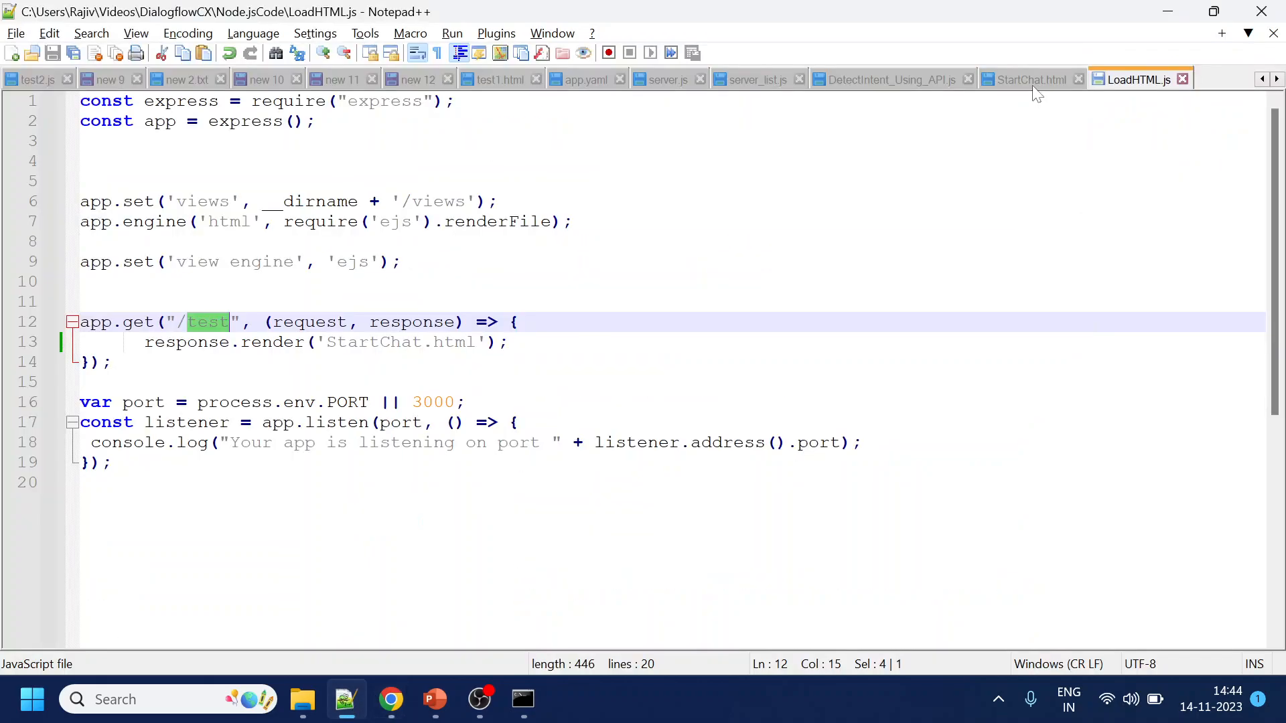
Add intent="WELCOME" to the df-messenger tag in StartChat.html and save the file
left_click(1031, 80)
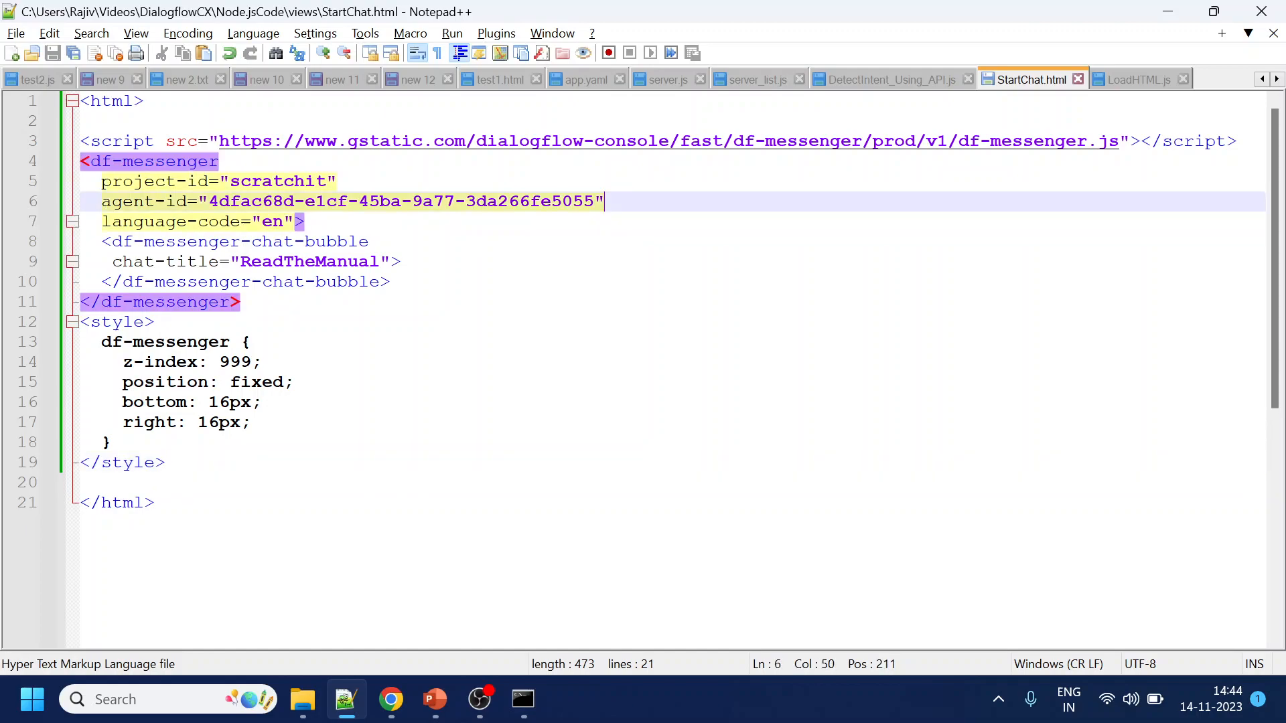
type("intent")
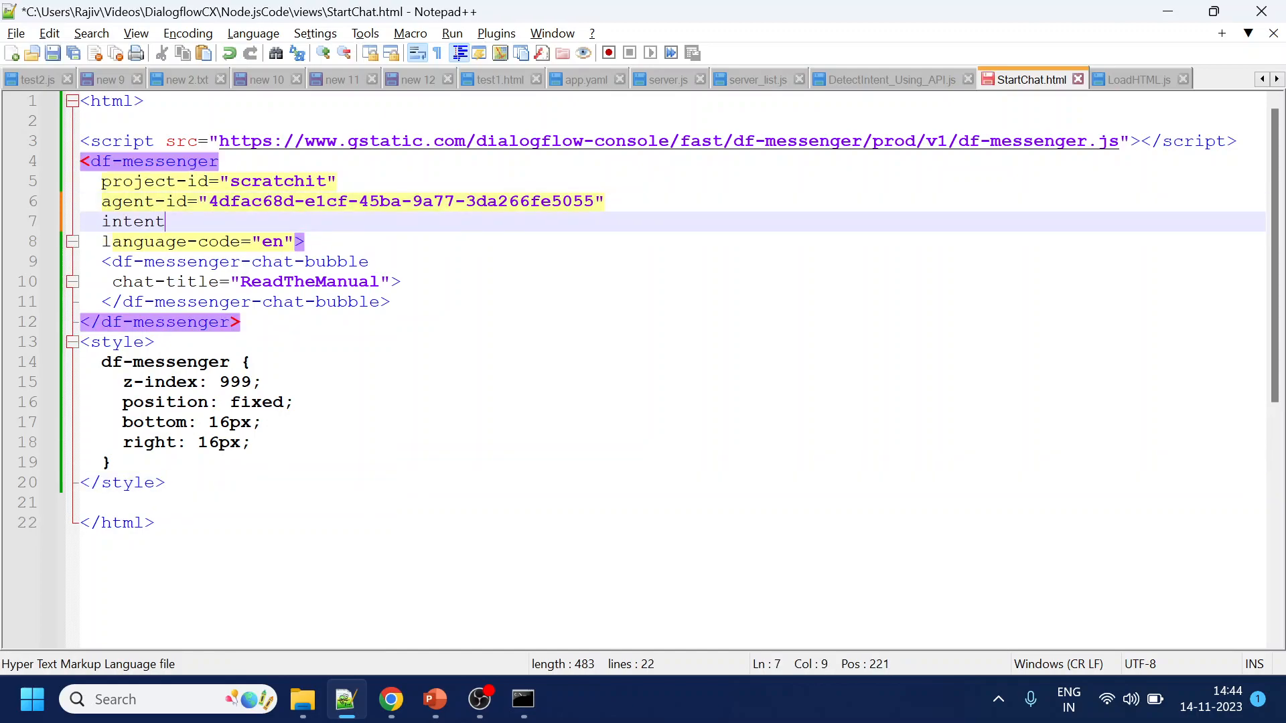
type("=\"")
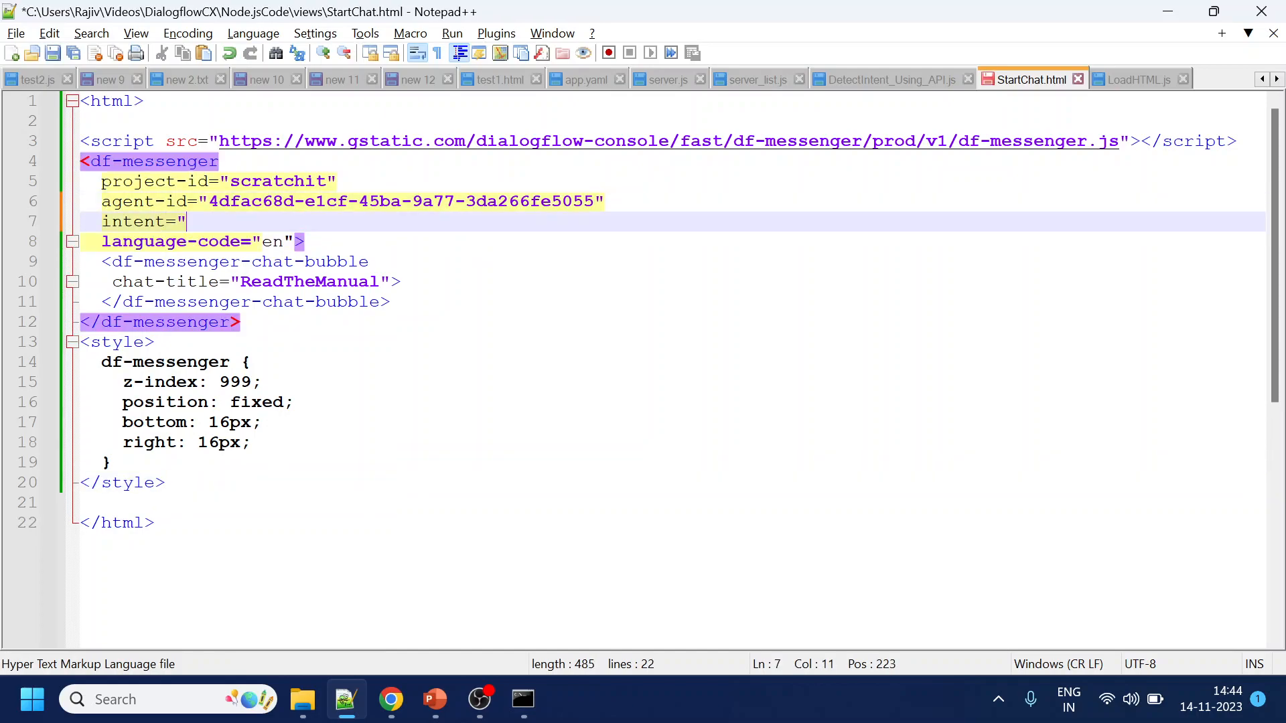
type("WELCOME")
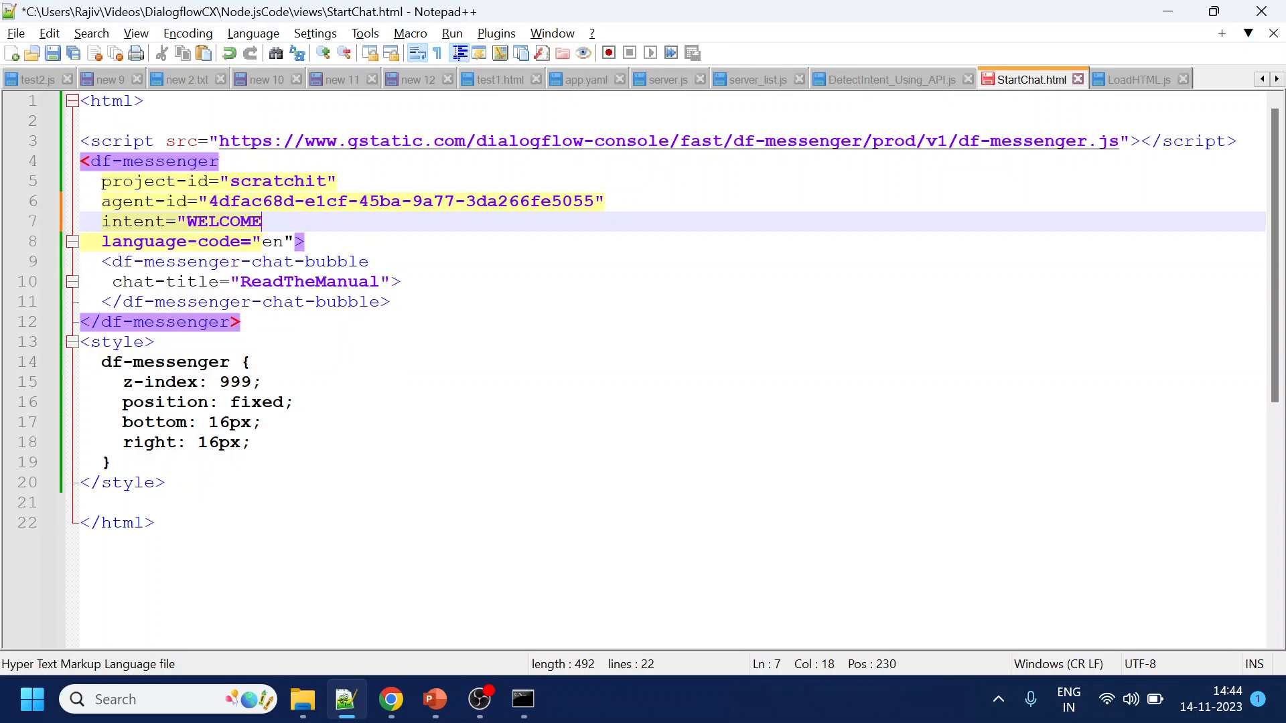
type("\"")
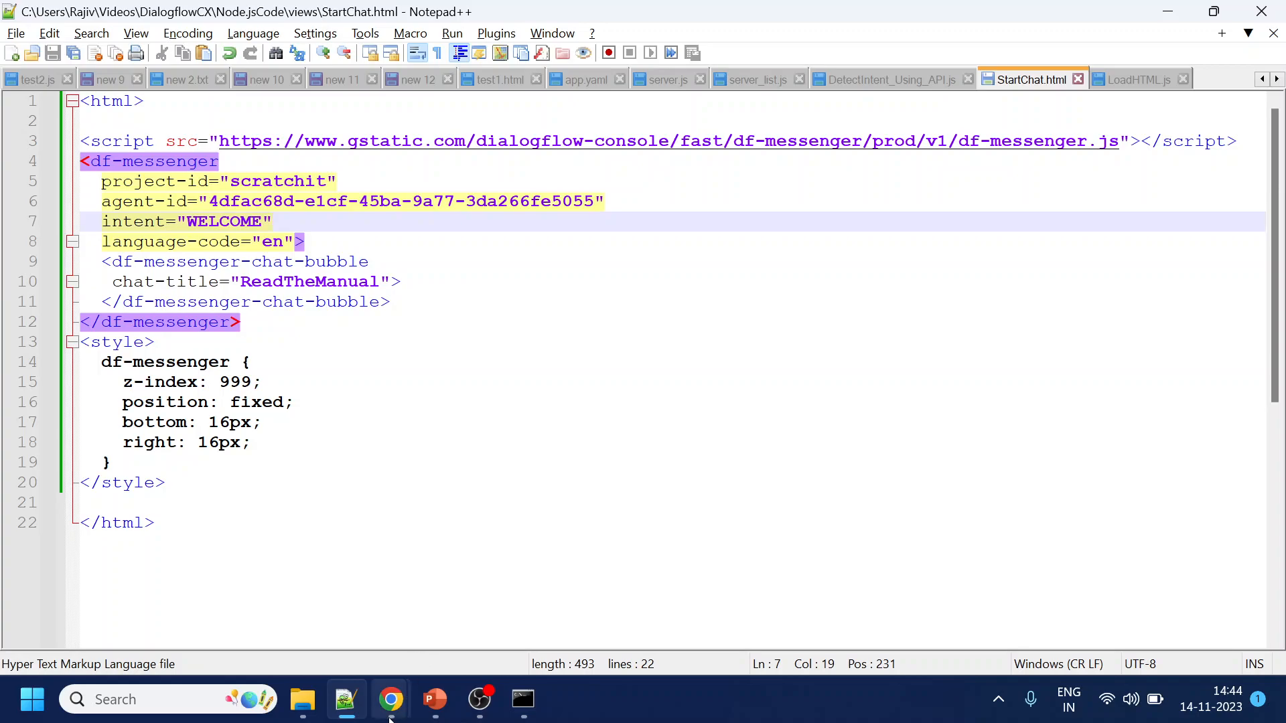
Close the Dialogflow Messenger dialog and show the Default Start Flow's Start Page in Build
left_click(391, 699)
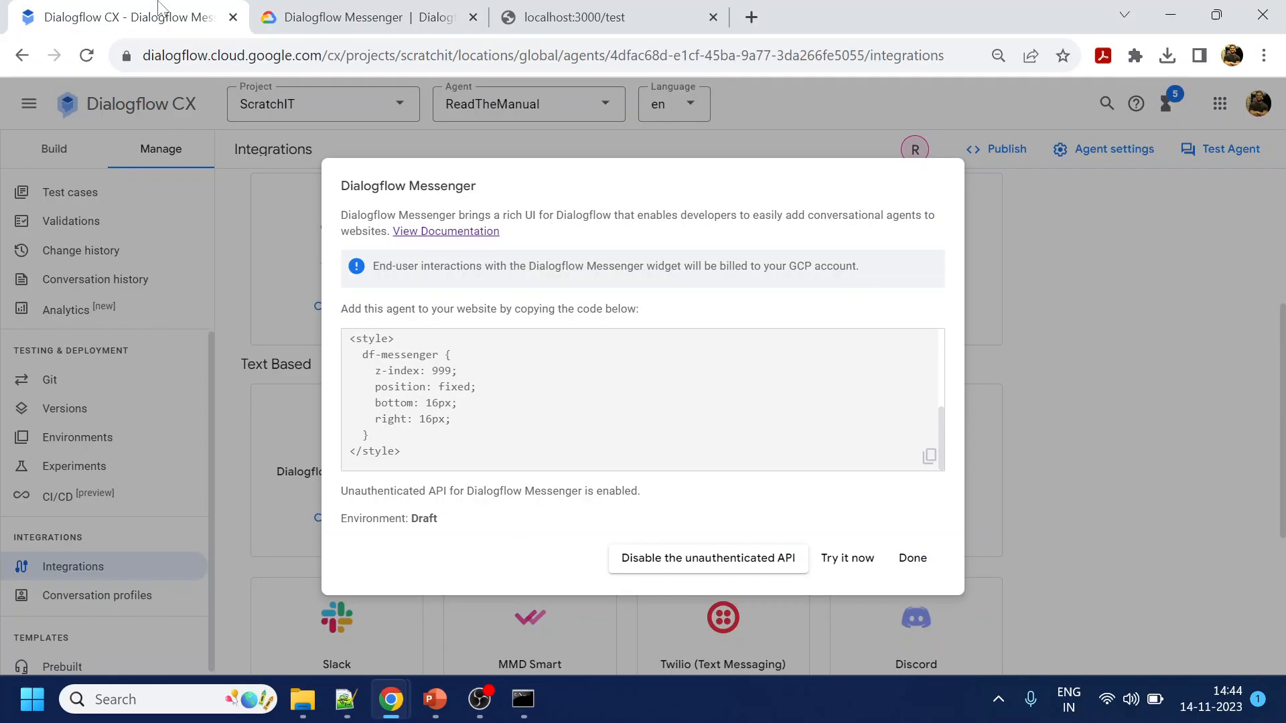
left_click(912, 557)
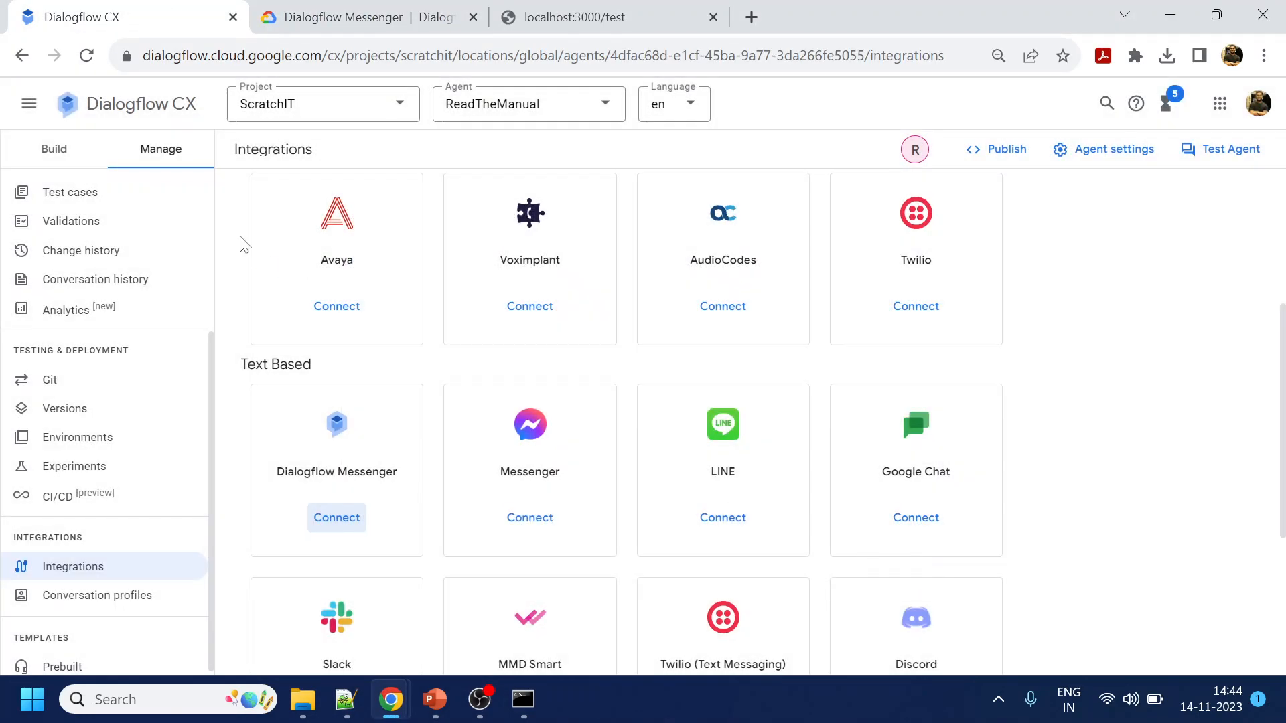
left_click(53, 149)
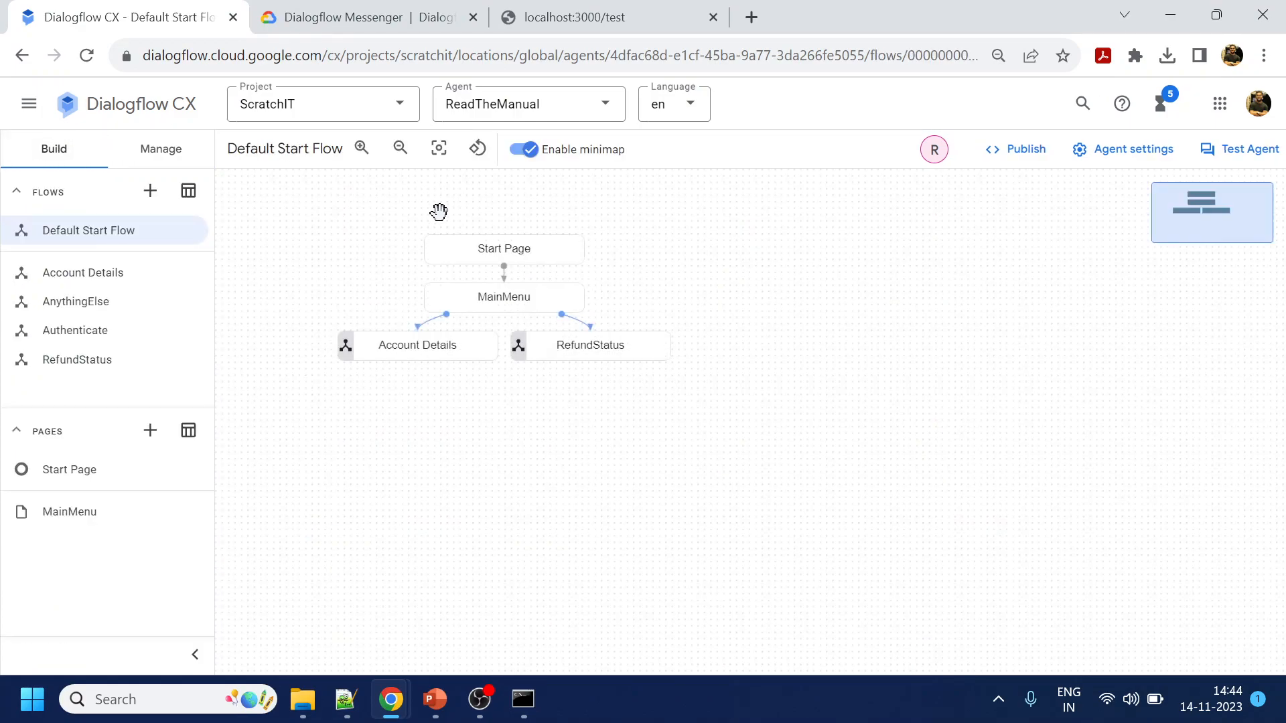
left_click(504, 249)
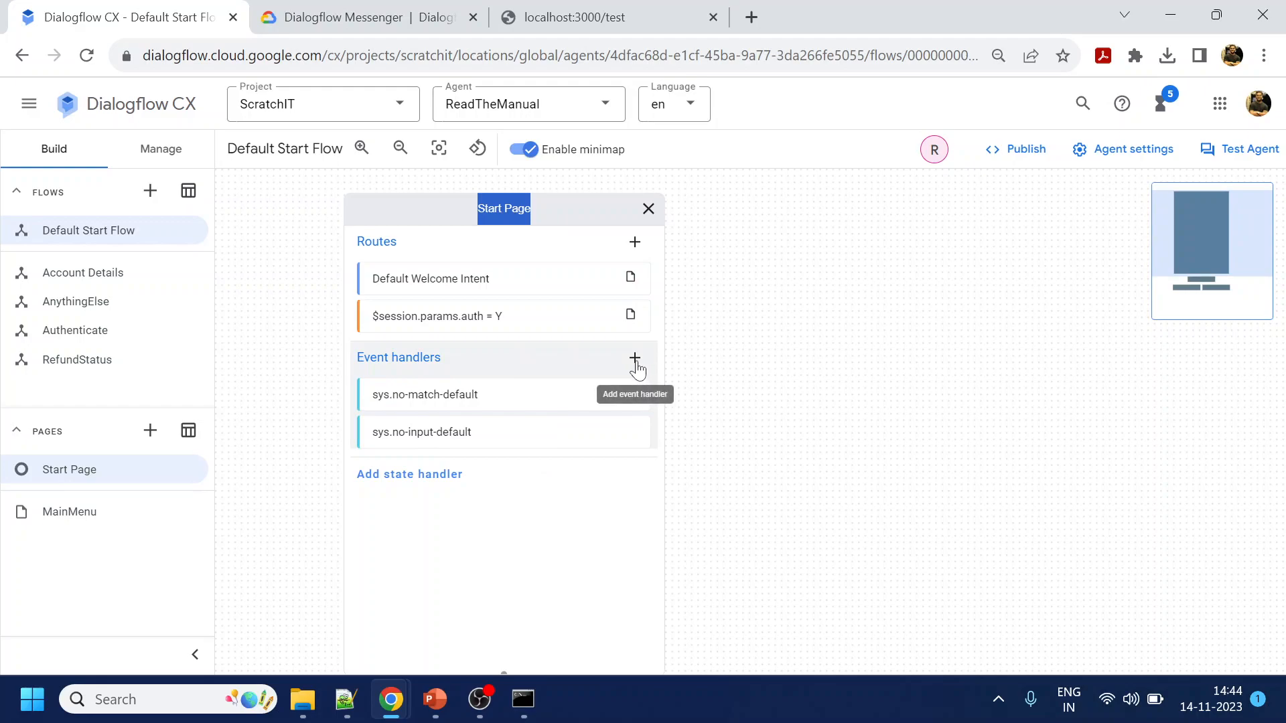
Create a Start Page handler for custom event WELCOME replying 'Hi, Welcome to Read the Manual... I can assist you?'
left_click(635, 356)
type("W")
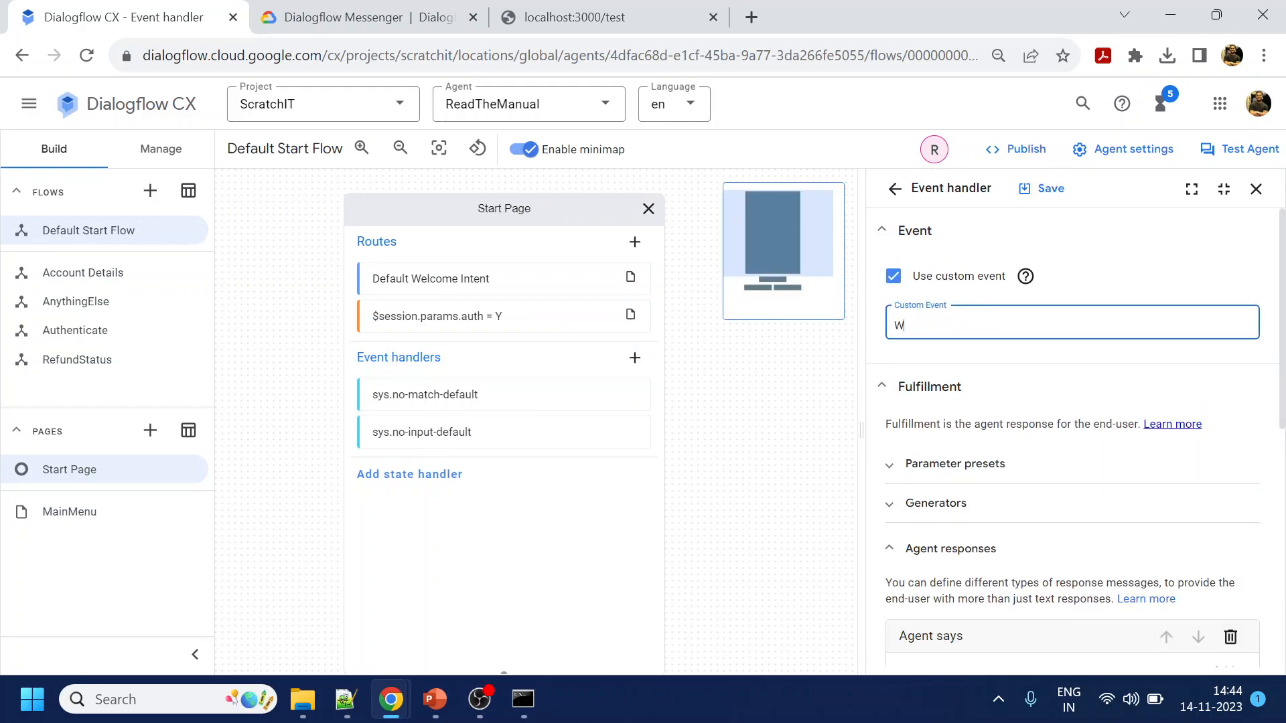
type("ELCOME")
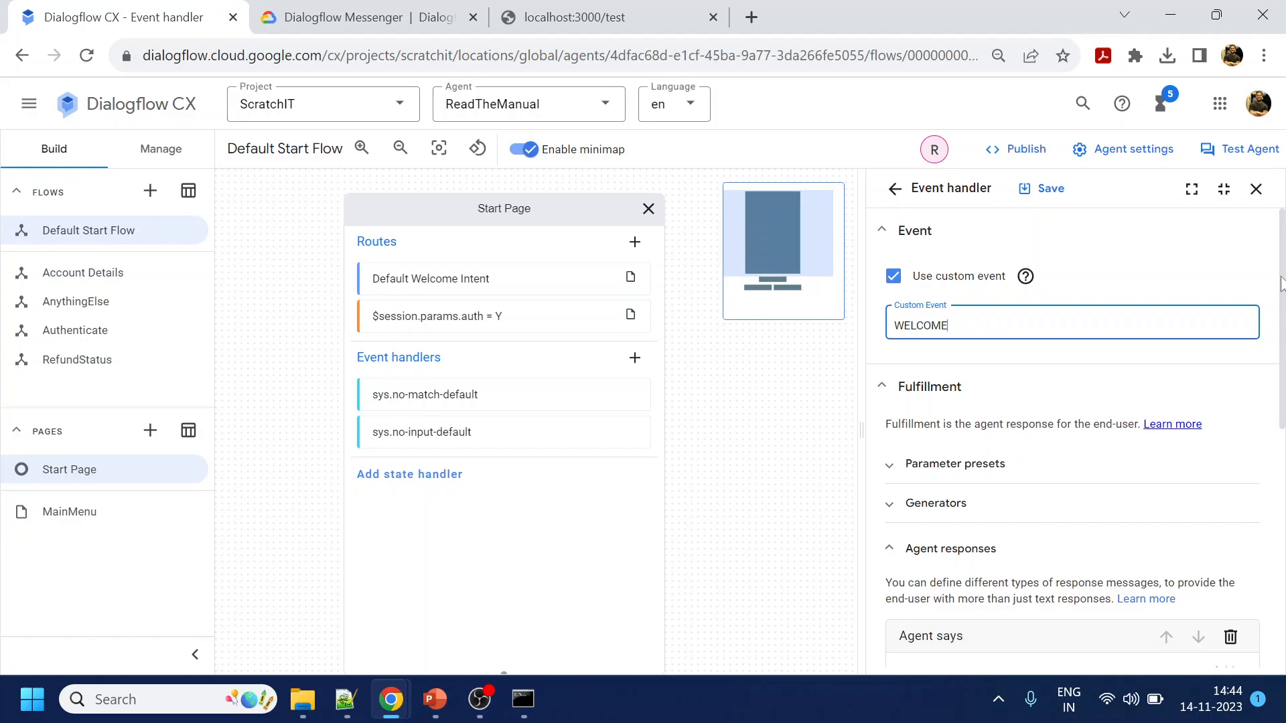
scroll("down", 3)
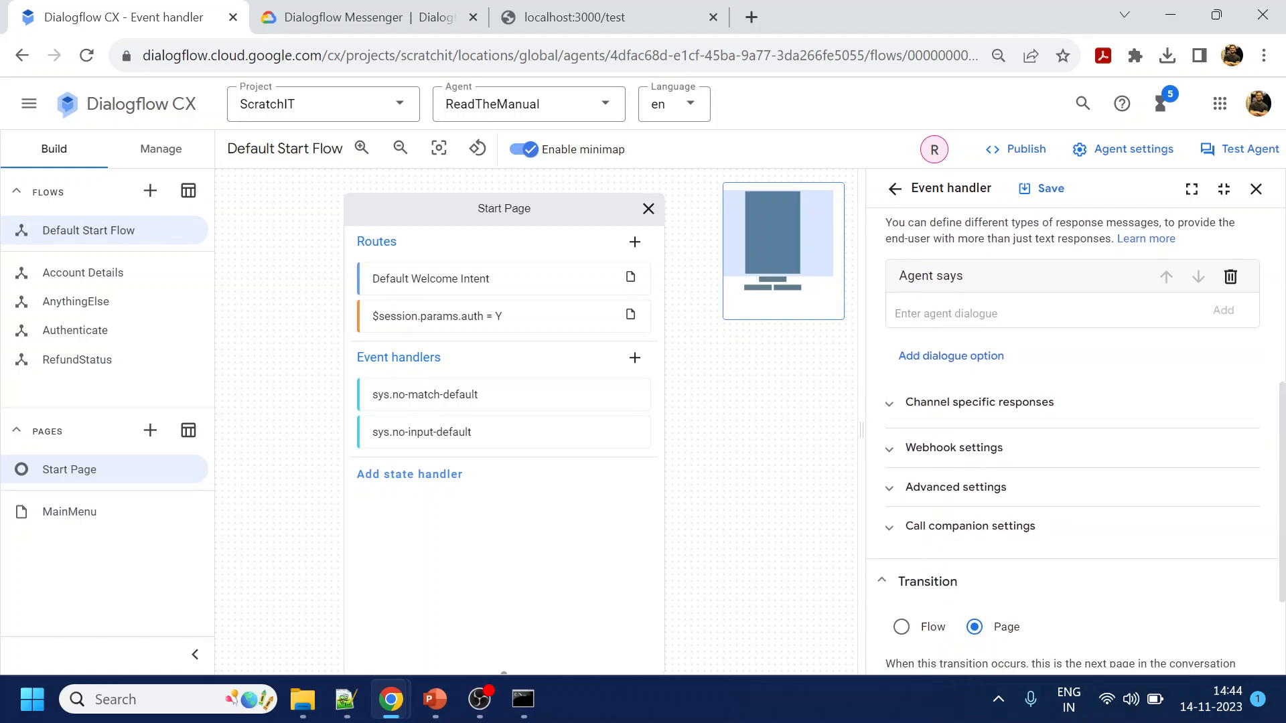
type("H")
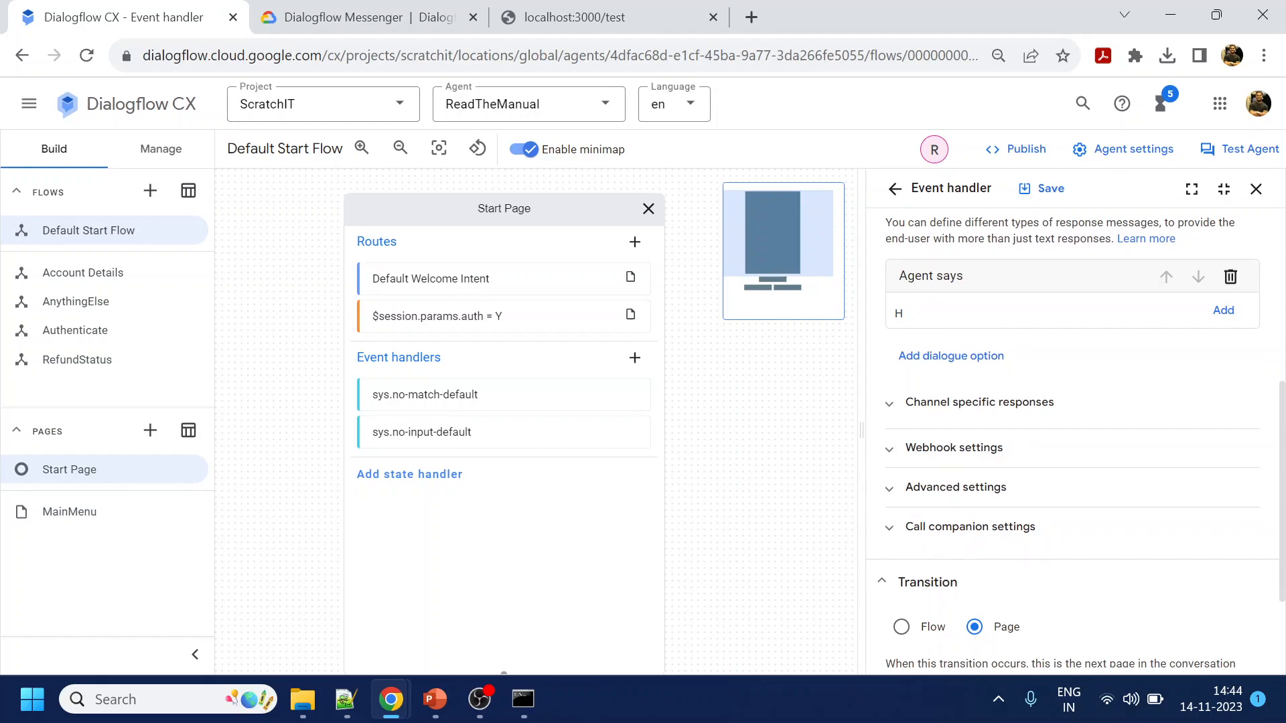
type("i, Wle")
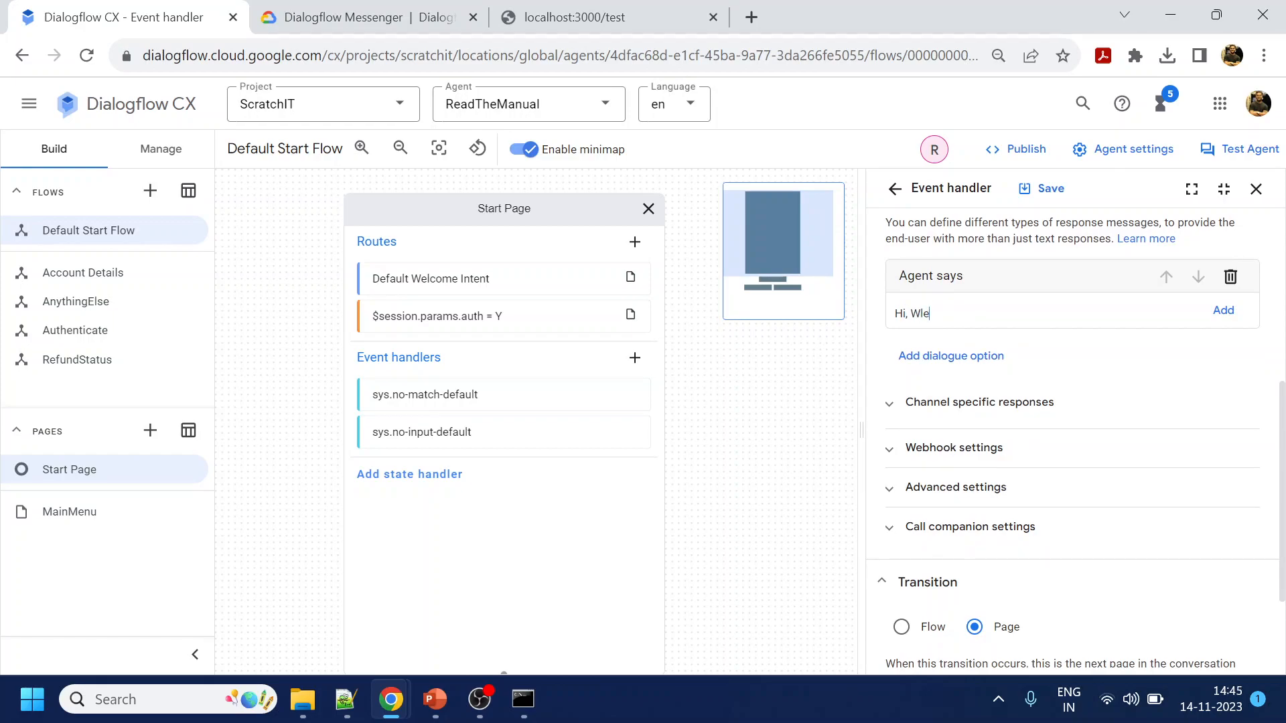
type("Welcome t")
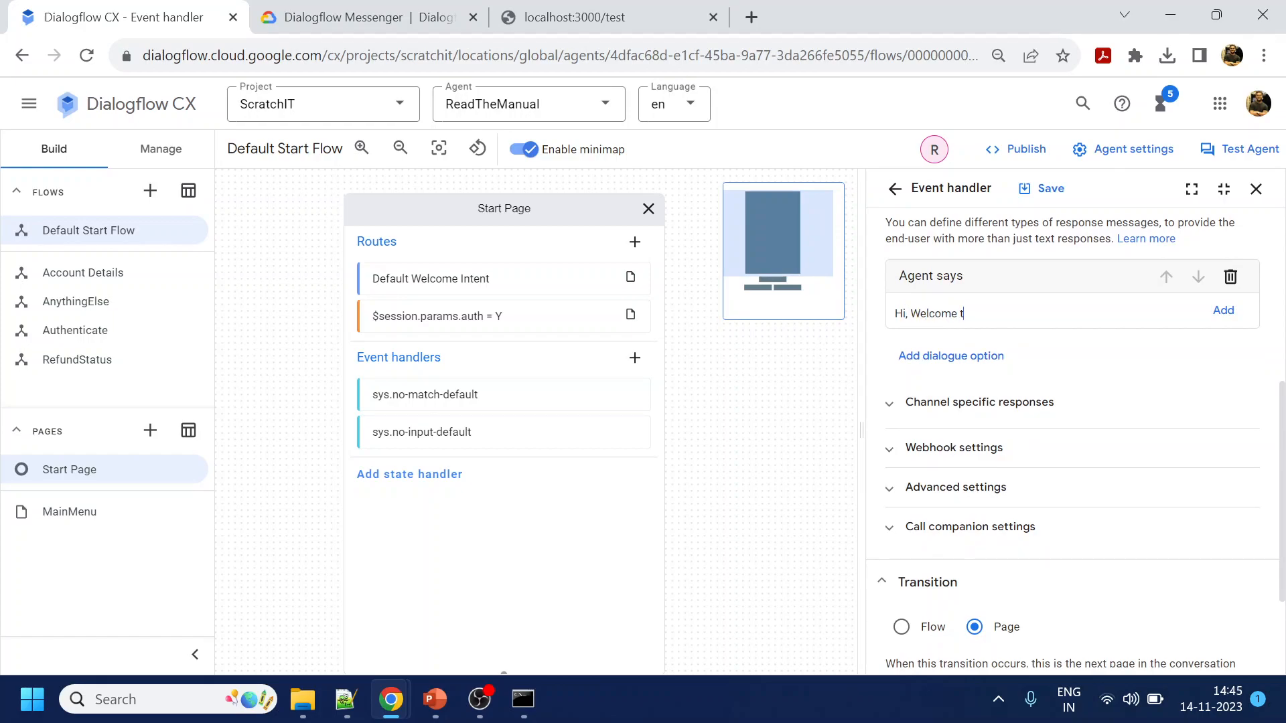
type("o Read the Manual. How")
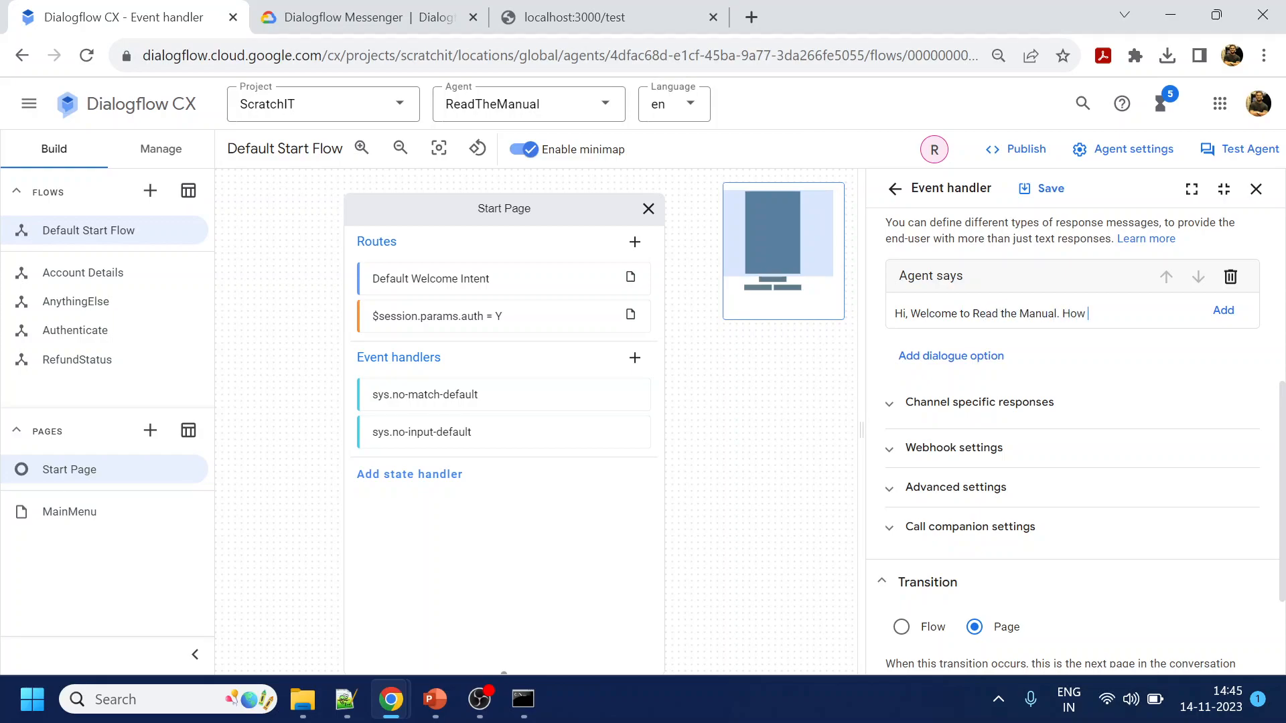
type("I can ass")
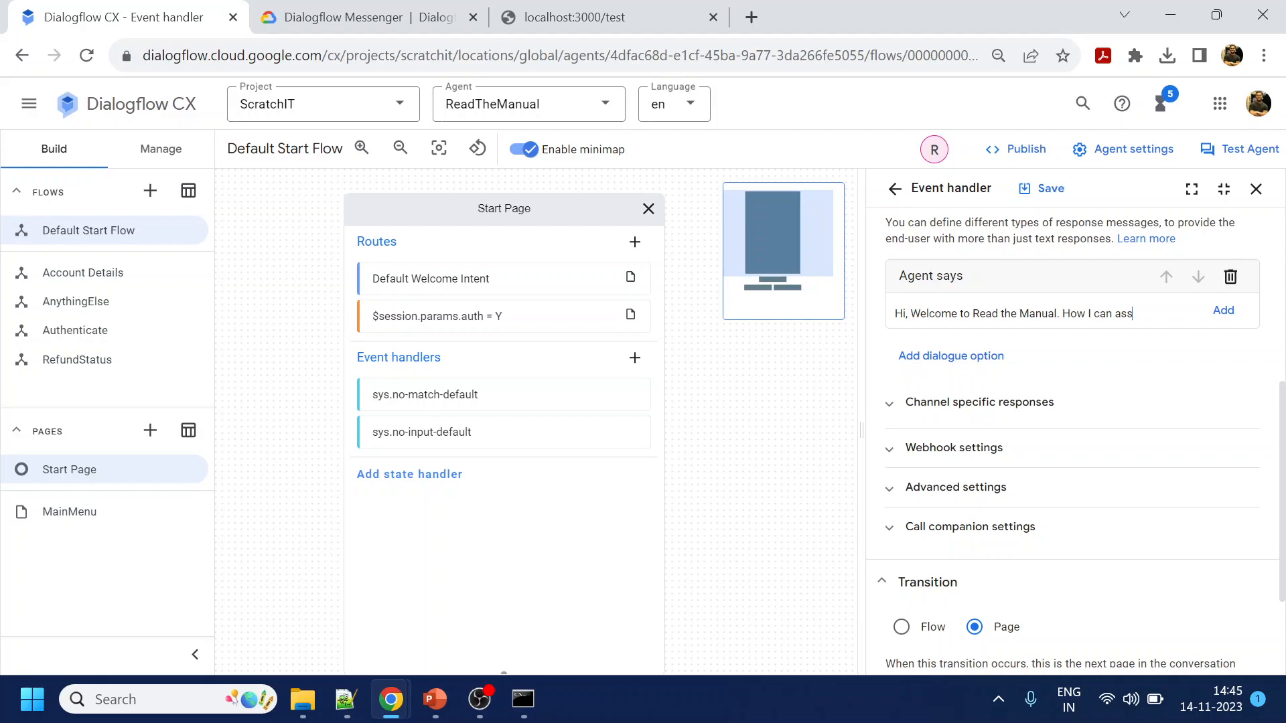
type("ist you?")
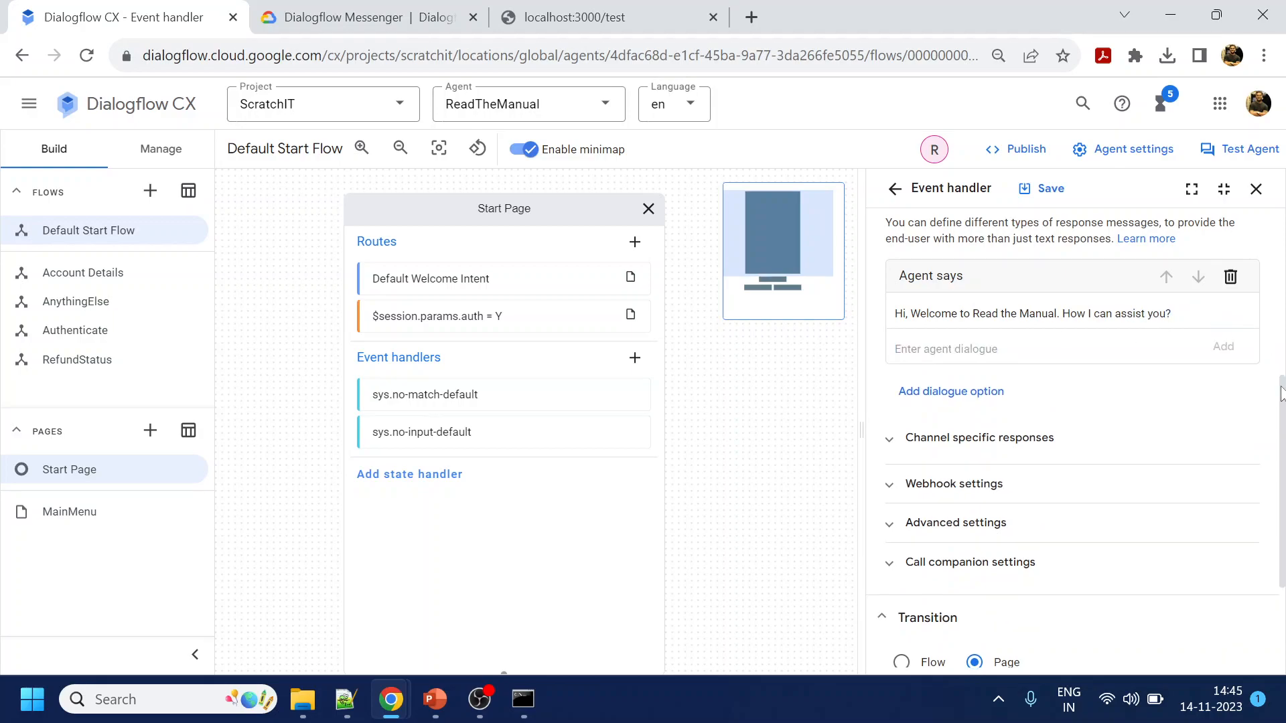
Set the WELCOME handler's transition page to MainMenu
left_click(1071, 573)
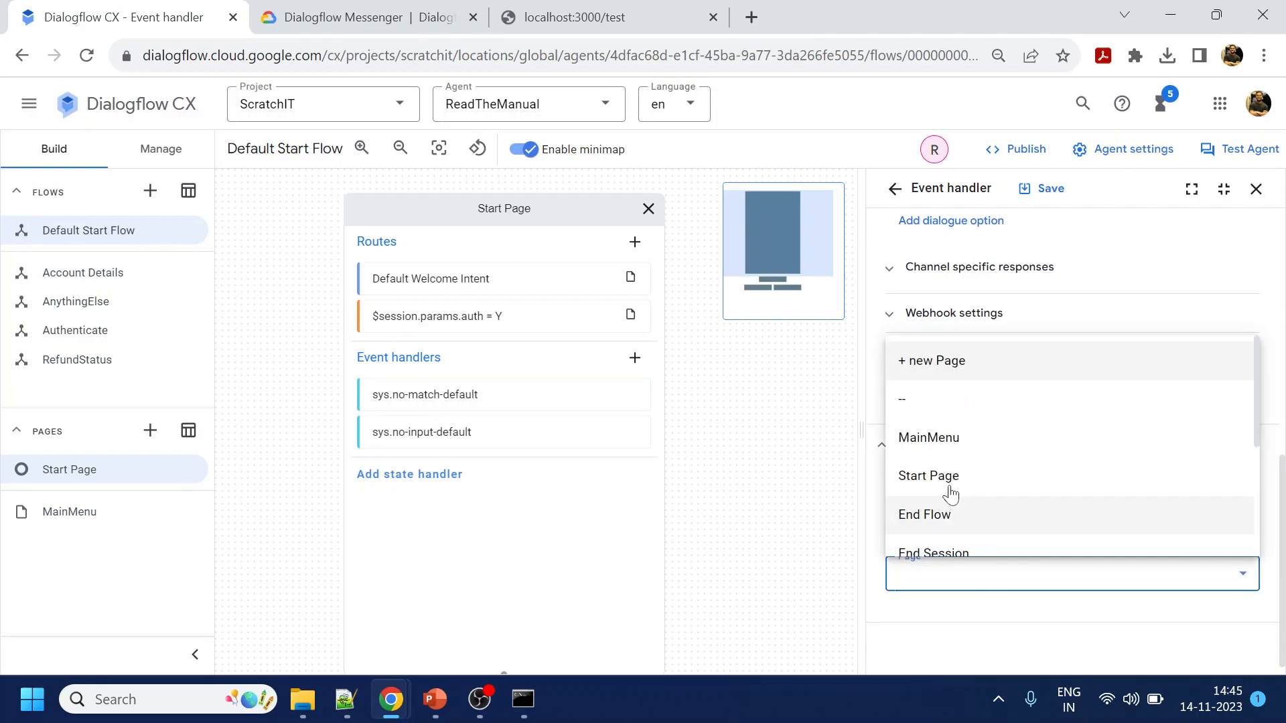
left_click(1044, 188)
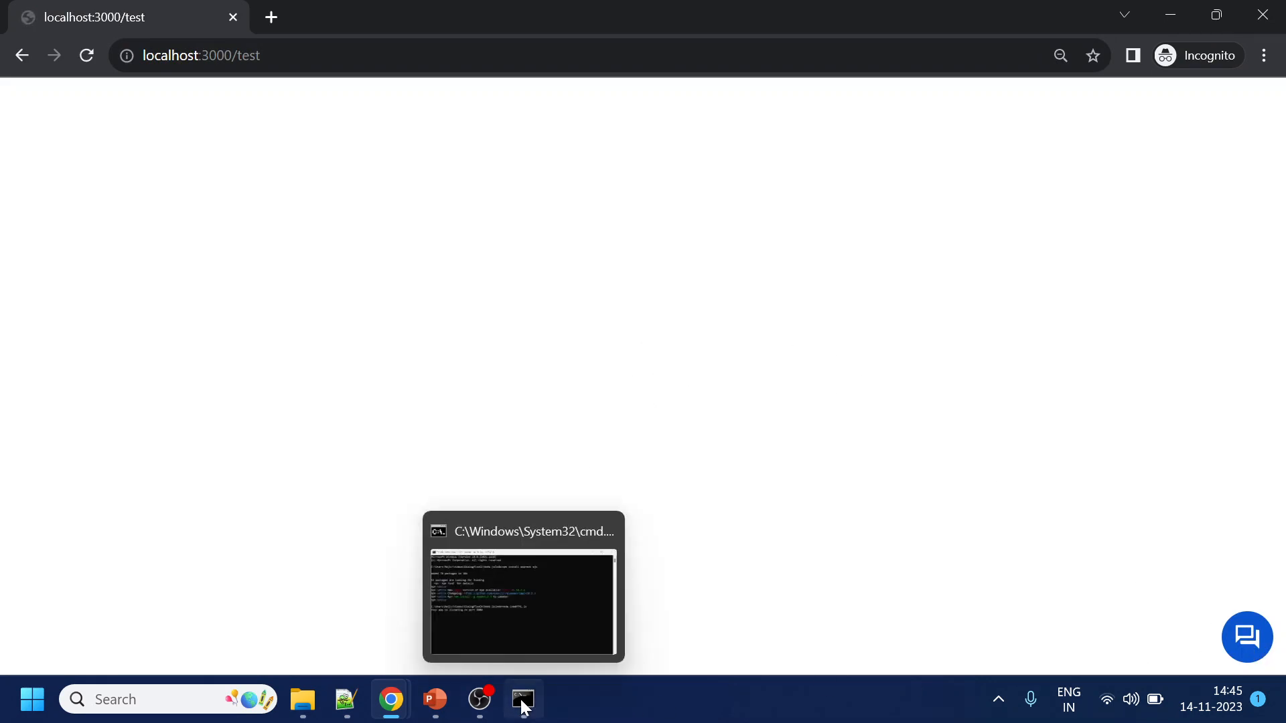
Switch to the Command Prompt window from the incognito localhost:3000/test page
left_click(1246, 638)
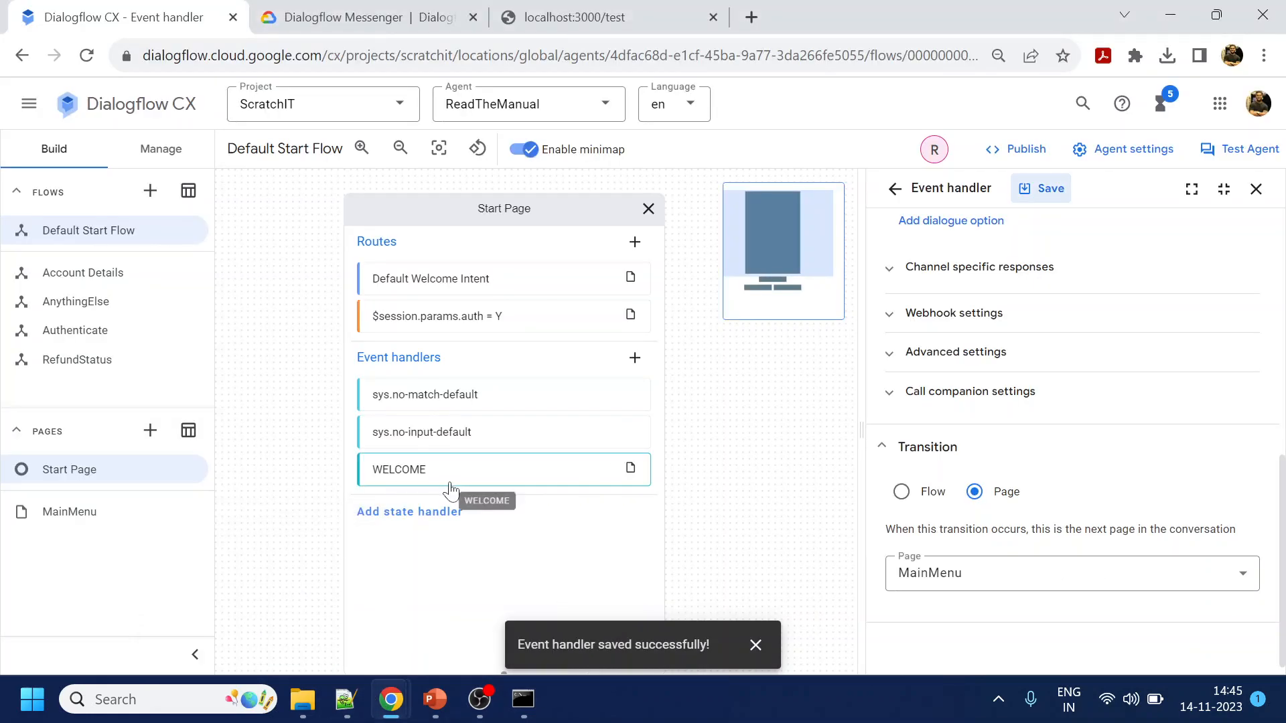
mouse_move(469, 480)
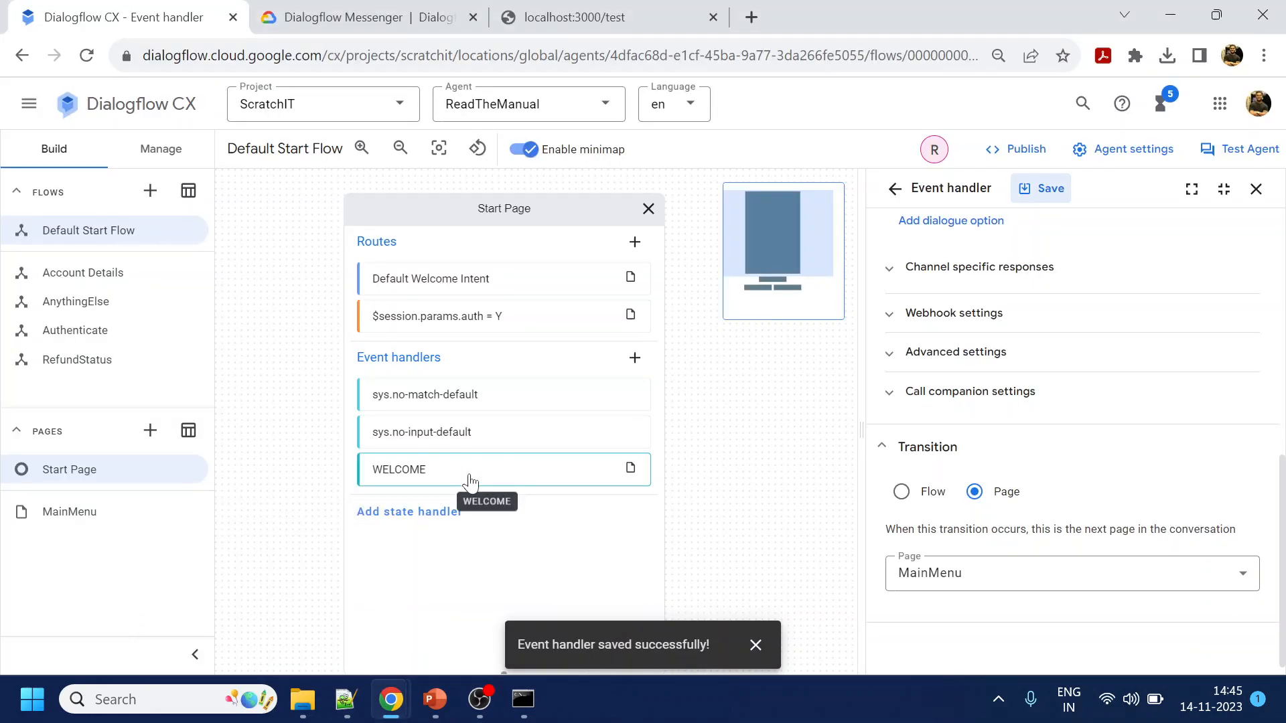